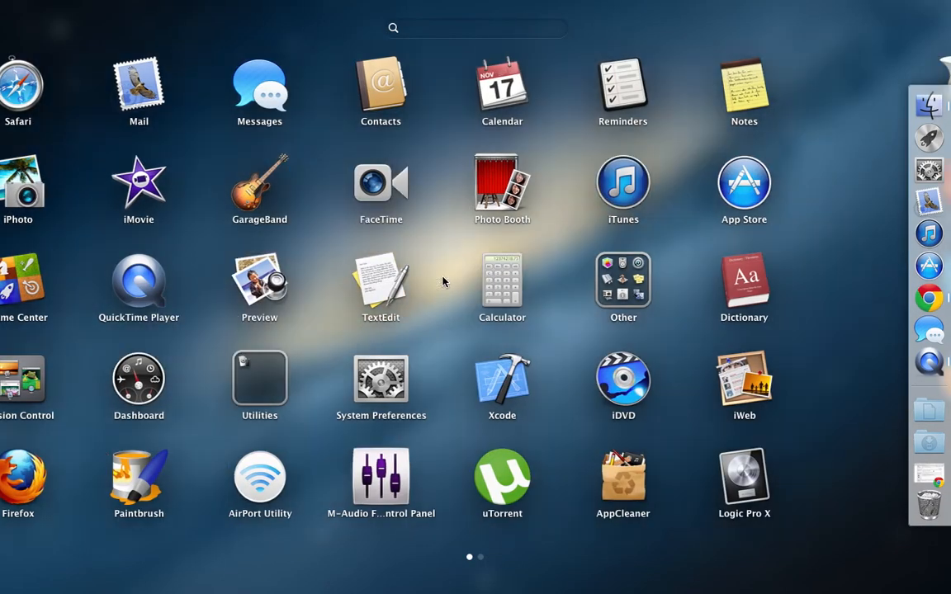
{"action": "mouse_move", "coordinate": [782, 306]}
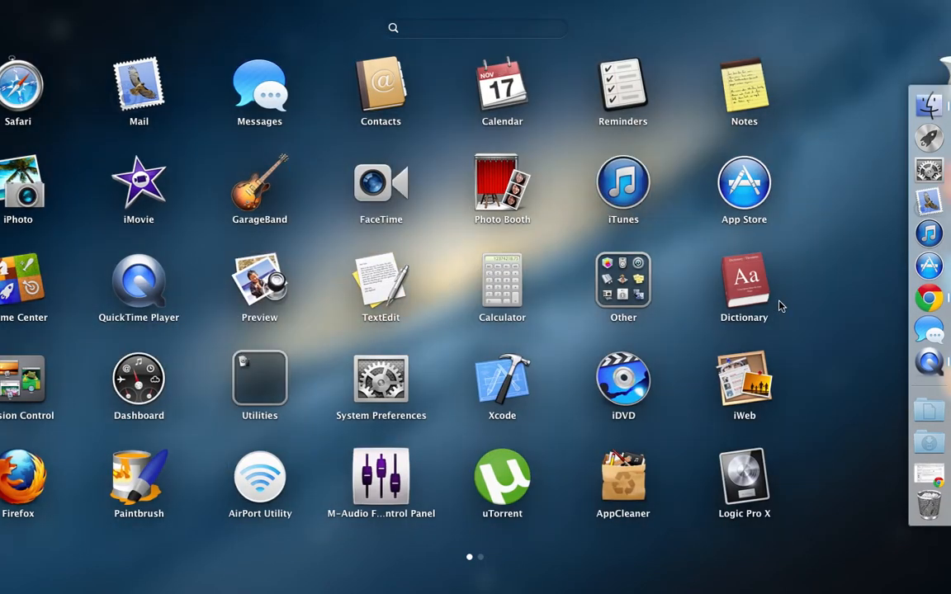
Open the Dropbox menu-bar folder briefly, close it, then launch the web browser
{"action": "scroll", "scroll_direction": "left", "scroll_amount": 3}
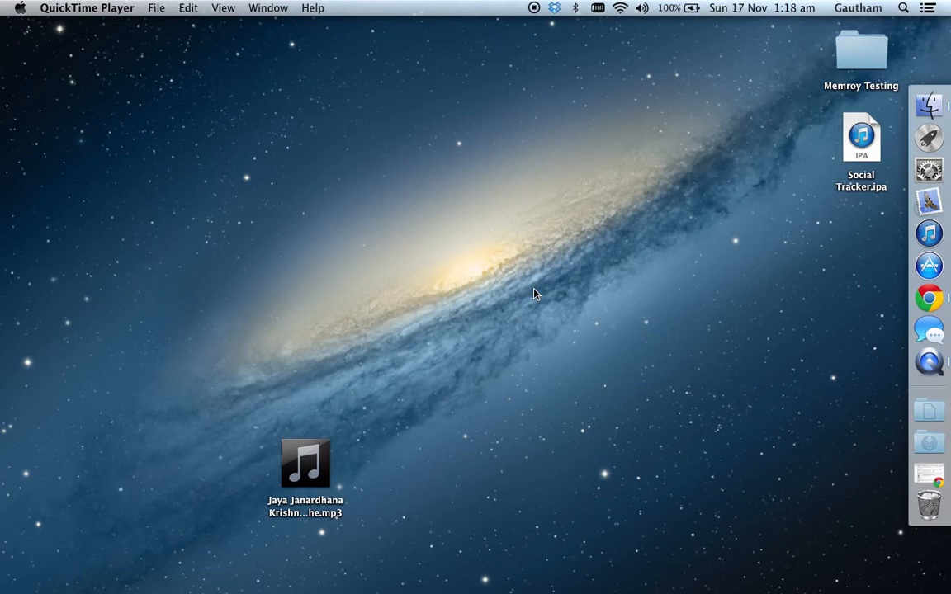
{"action": "left_click", "coordinate": [554, 7]}
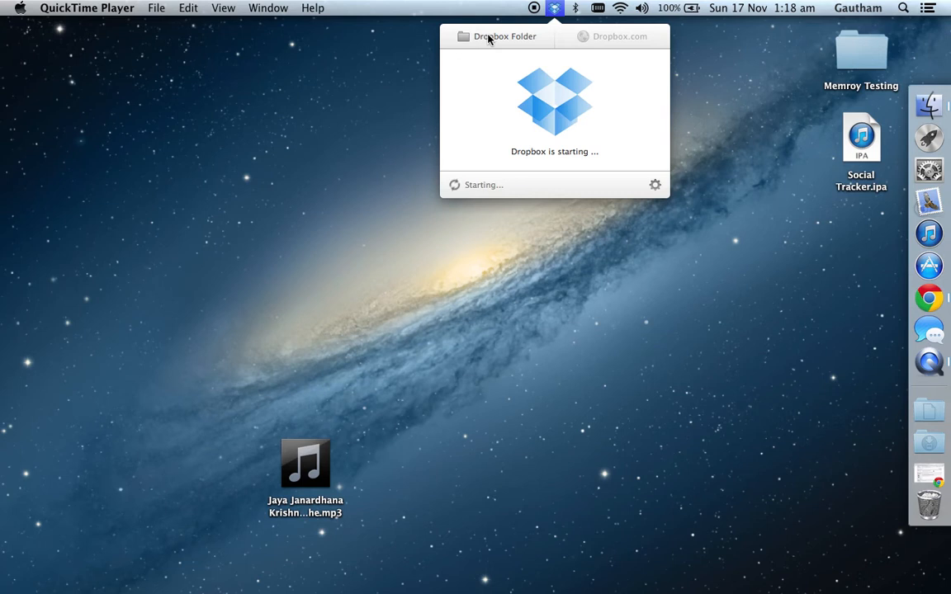
{"action": "left_click", "coordinate": [505, 36]}
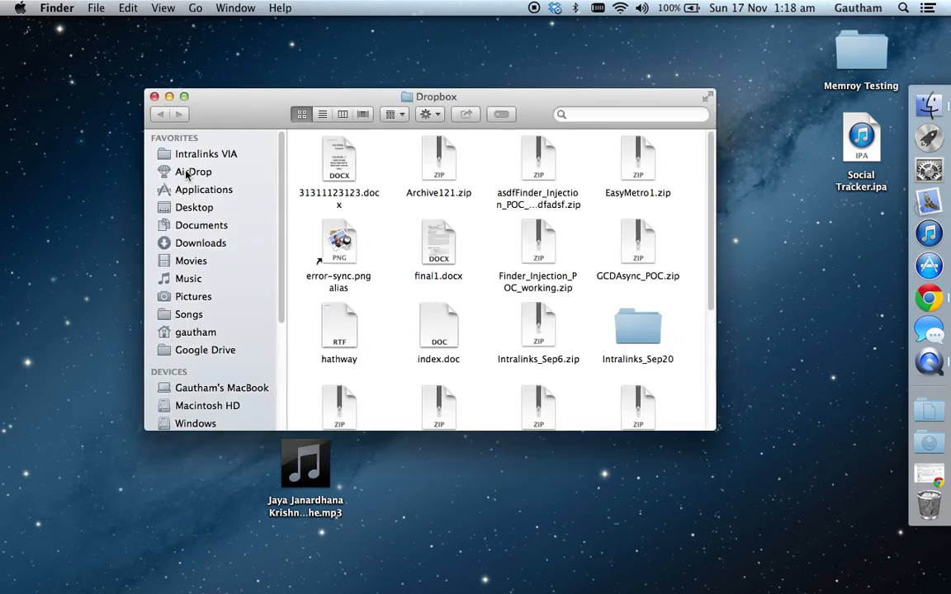
{"action": "left_click", "coordinate": [155, 96]}
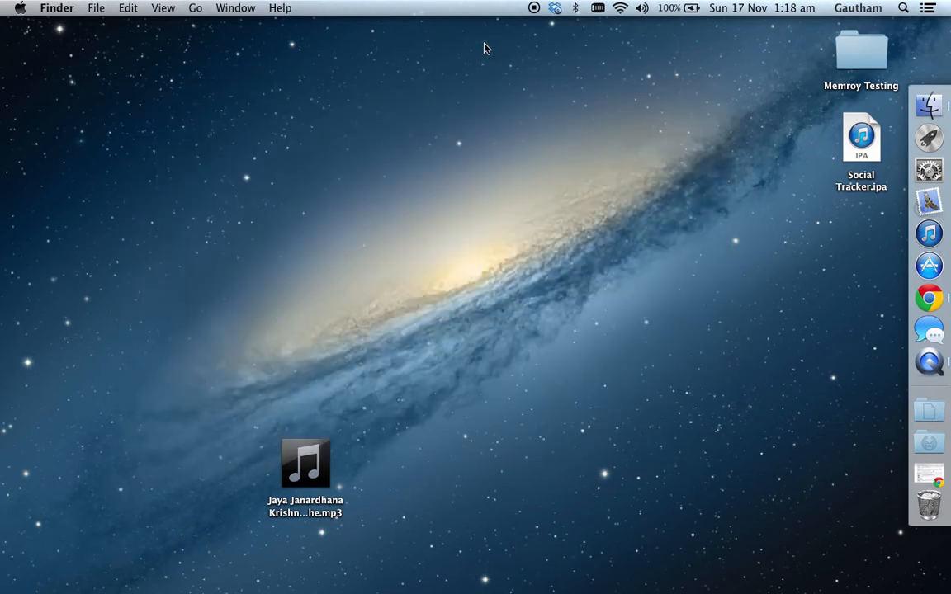
{"action": "left_click", "coordinate": [555, 7]}
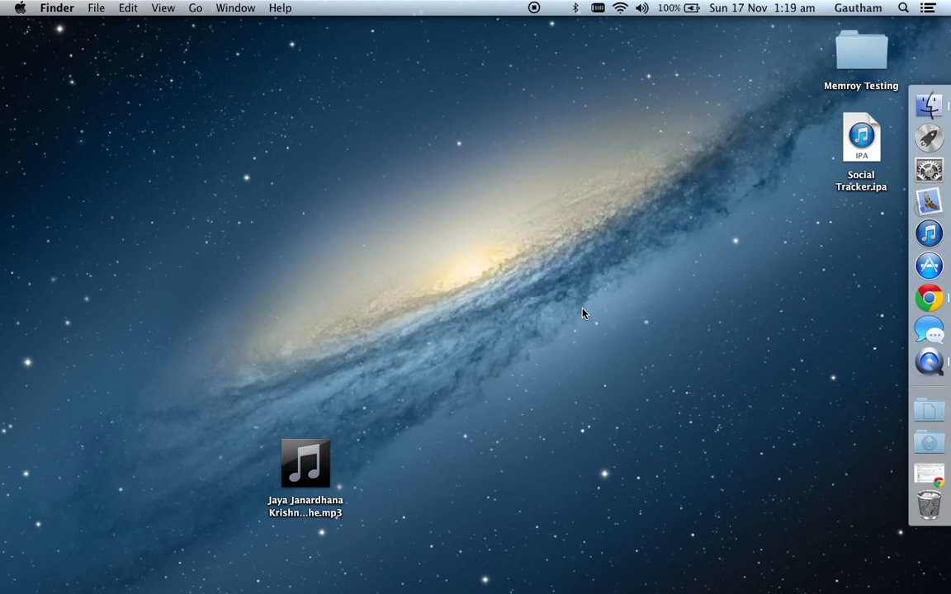
{"action": "left_click", "coordinate": [927, 312]}
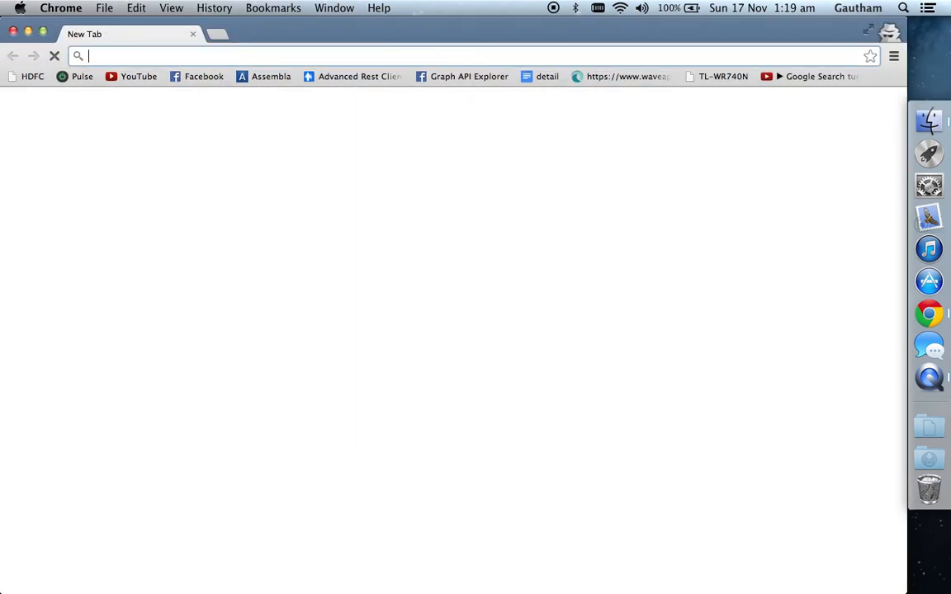
Search for class-dump, open Steve Nygard's project page and download class-dump-3.4.dmg
{"action": "type", "text": "class"}
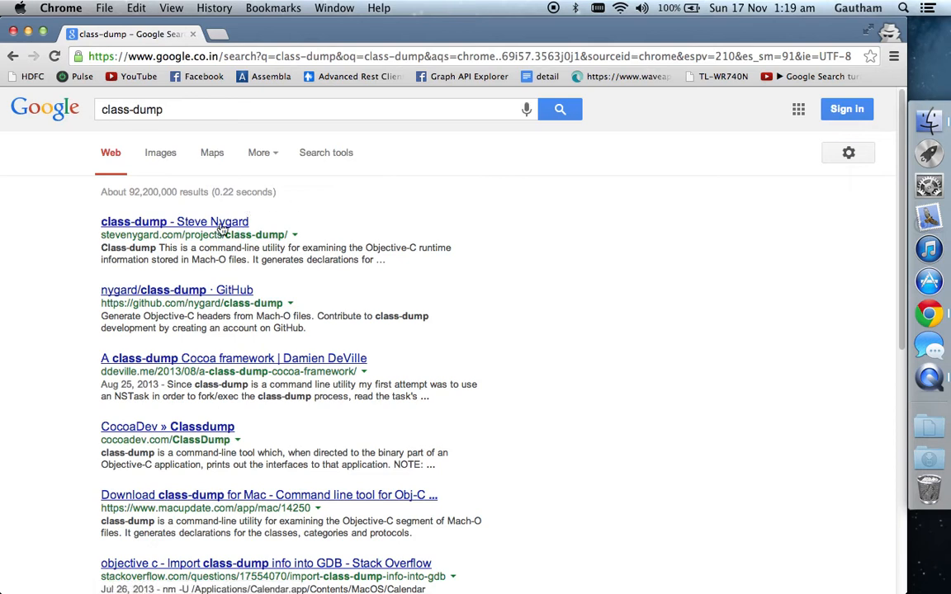
{"action": "left_click", "coordinate": [175, 221]}
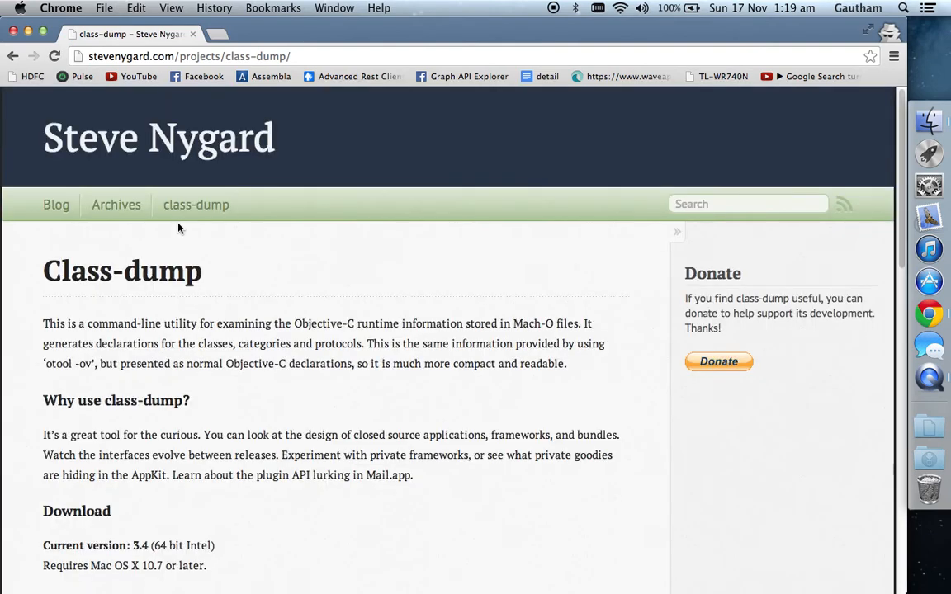
{"action": "scroll", "scroll_direction": "down", "scroll_amount": 3}
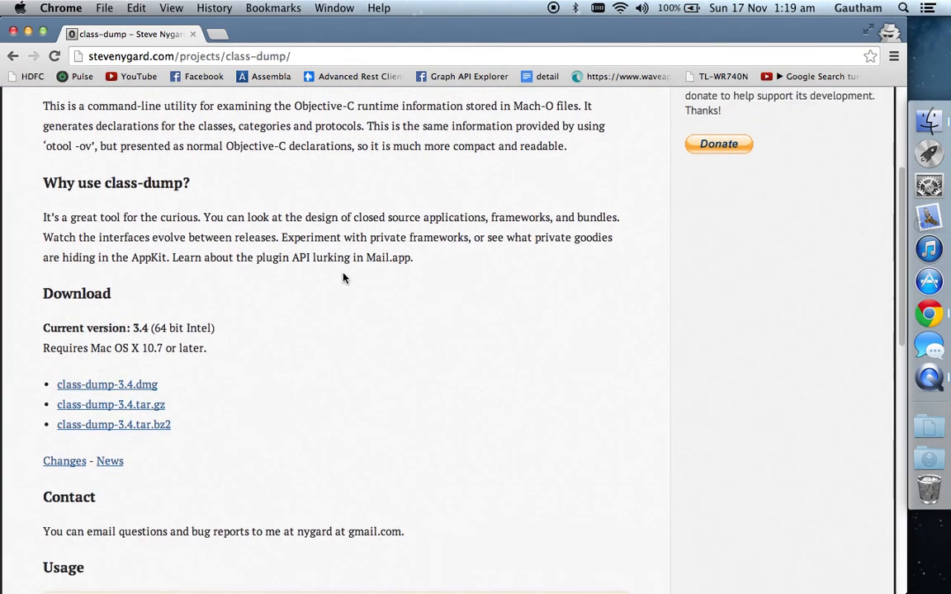
{"action": "mouse_move", "coordinate": [105, 385]}
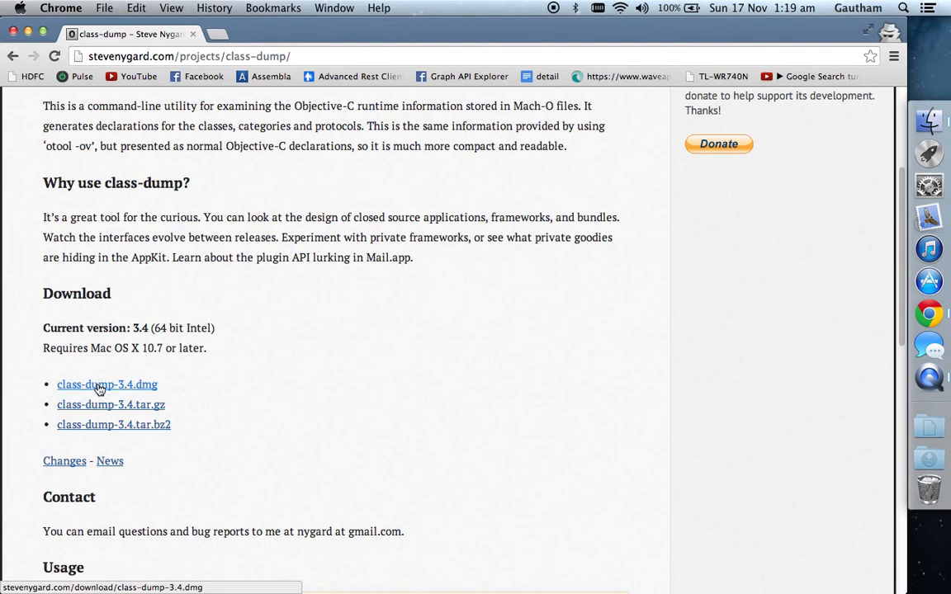
{"action": "left_click", "coordinate": [105, 385]}
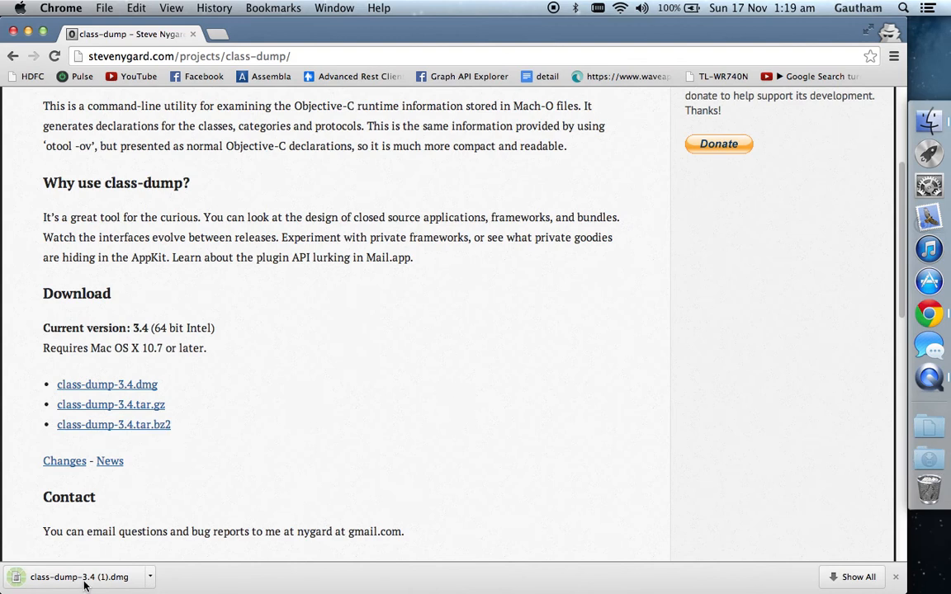
Mount class-dump-3.4.dmg skipping verification, browse its src folder, then close the window
{"action": "left_click", "coordinate": [79, 577]}
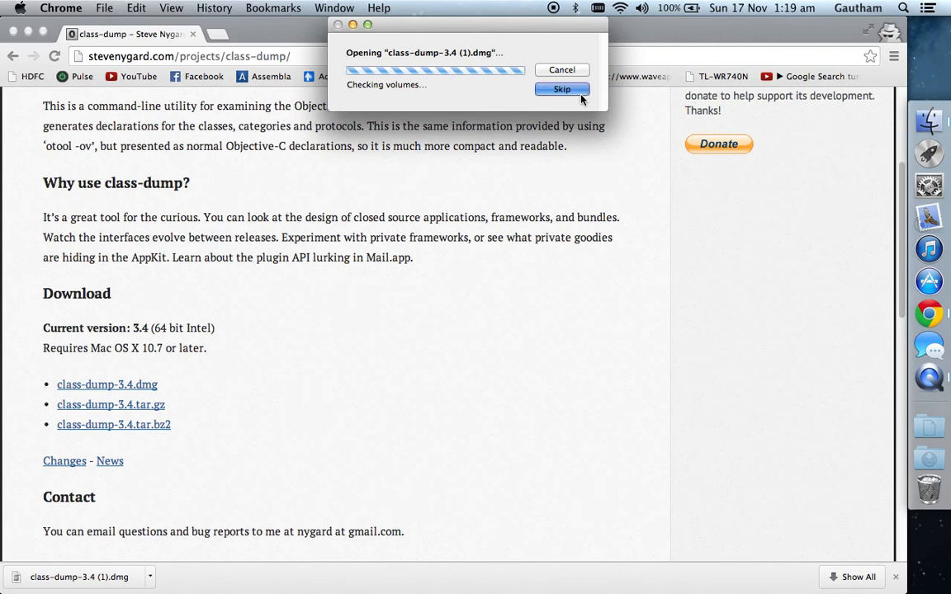
{"action": "left_click", "coordinate": [561, 89]}
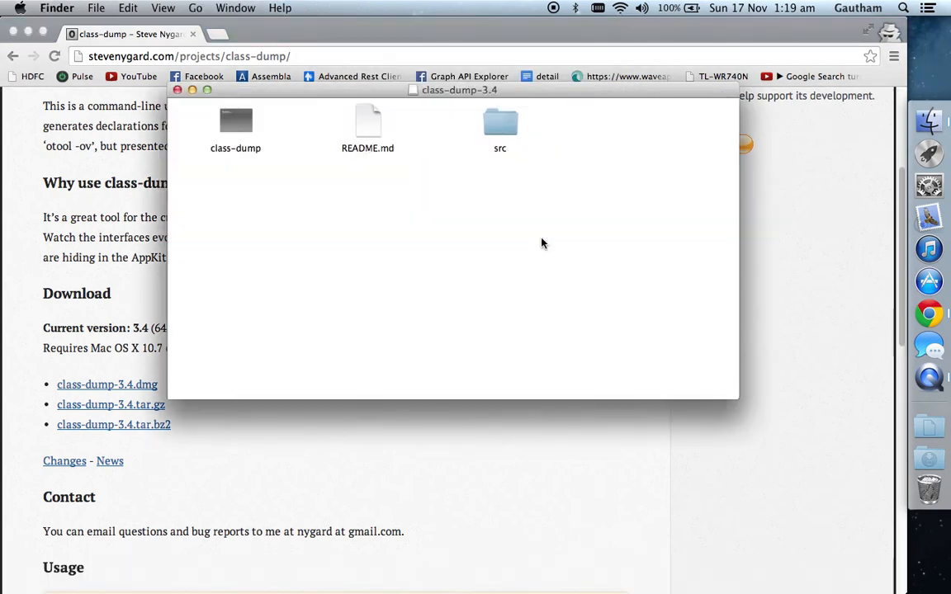
{"action": "left_click", "coordinate": [234, 124]}
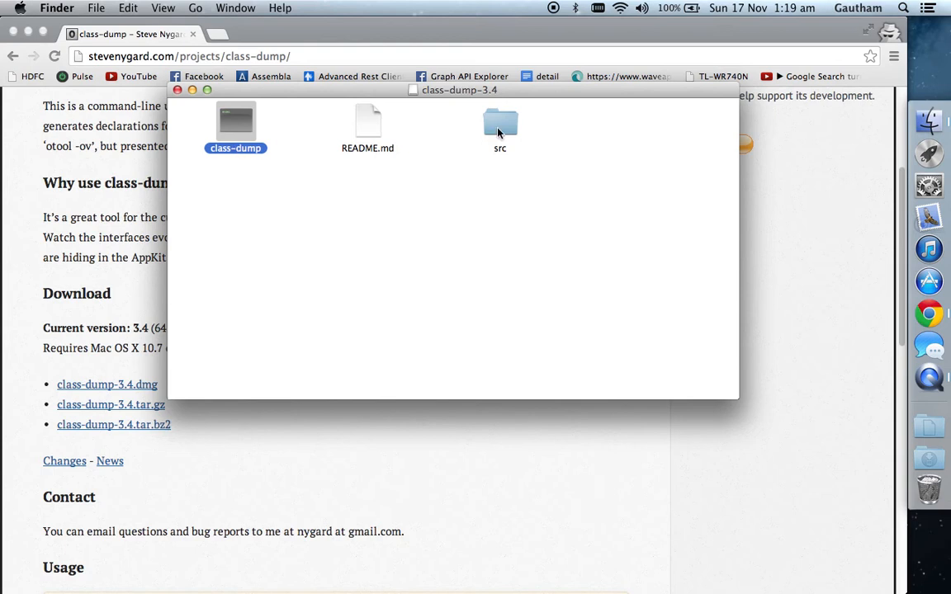
{"action": "double_click", "coordinate": [499, 123]}
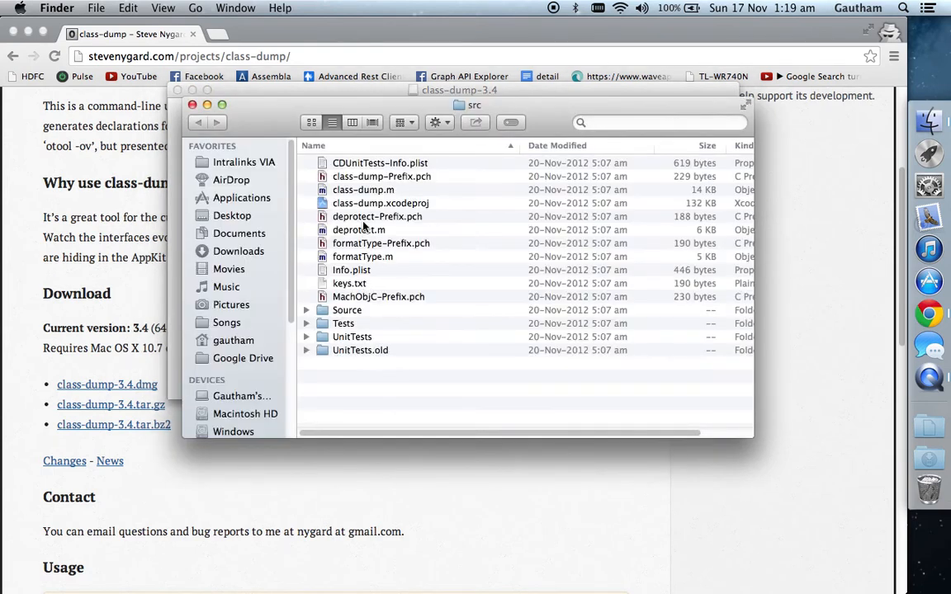
{"action": "left_click", "coordinate": [380, 203]}
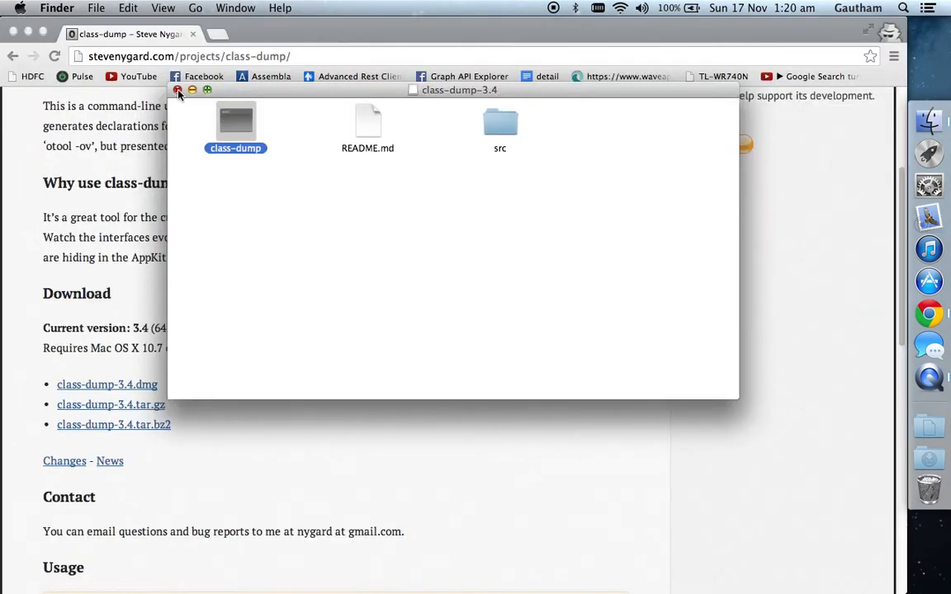
{"action": "left_click", "coordinate": [179, 89]}
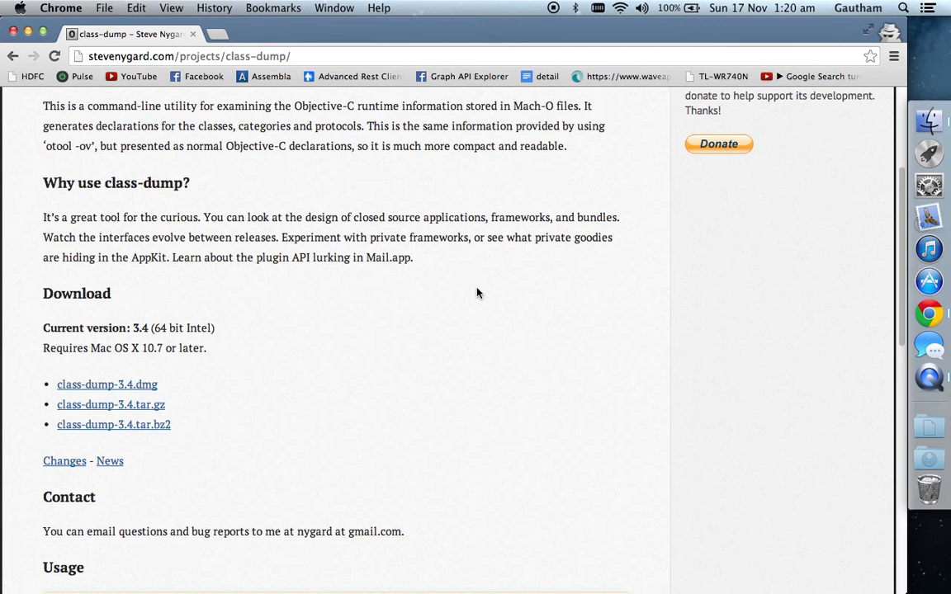
Browse into Macintosh HD > System > Library > CoreServices
{"action": "type", "text": "manga"}
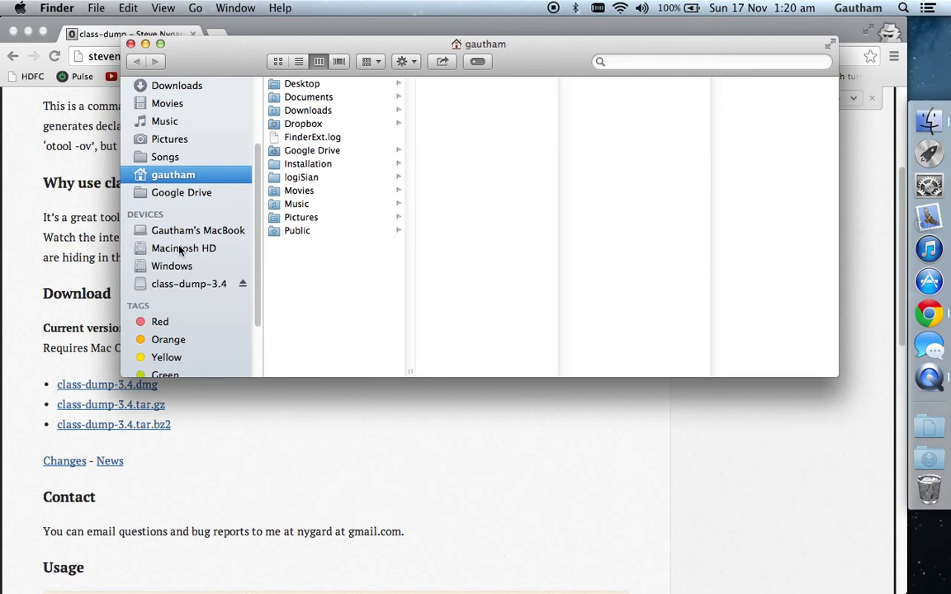
{"action": "left_click", "coordinate": [184, 247]}
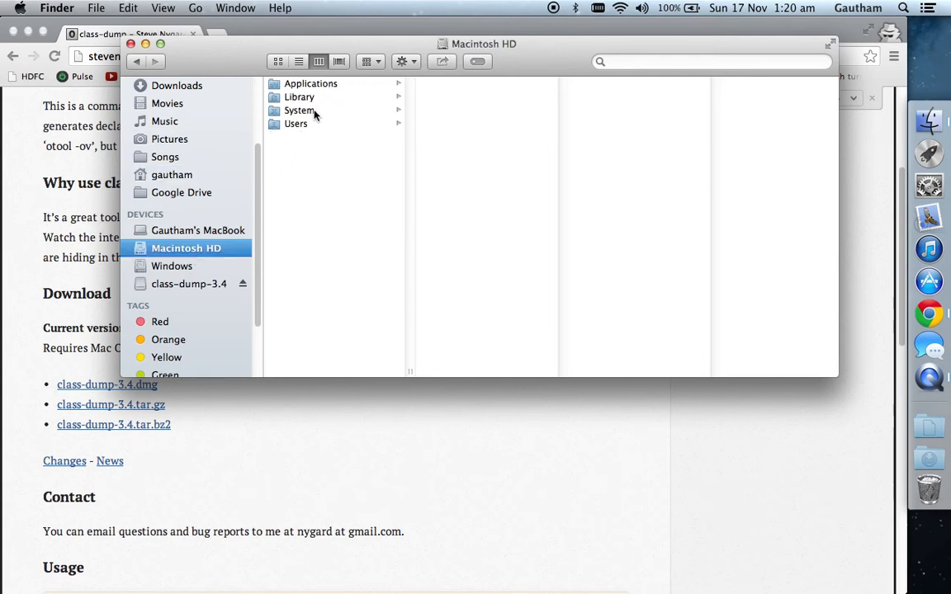
{"action": "left_click", "coordinate": [298, 109]}
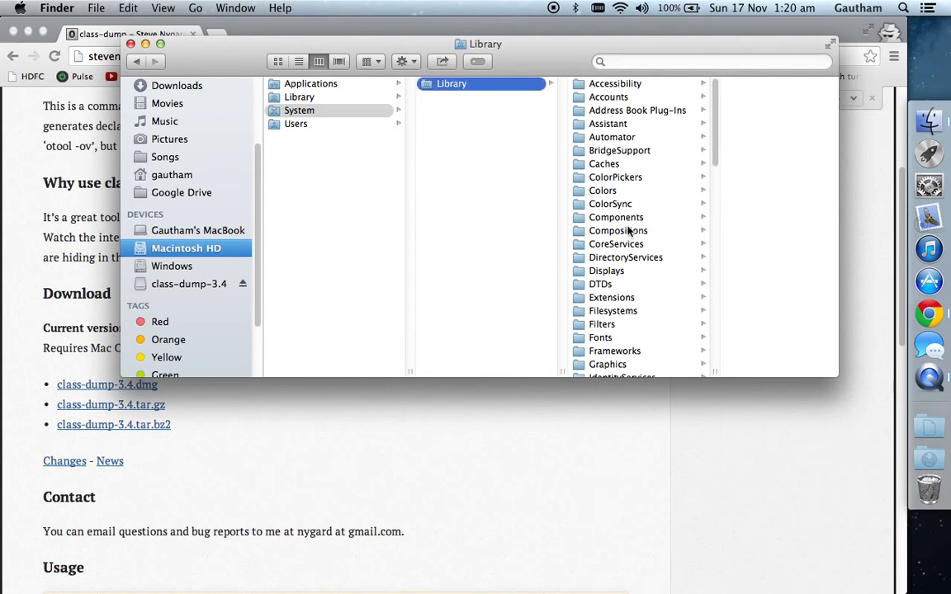
{"action": "left_click", "coordinate": [616, 244]}
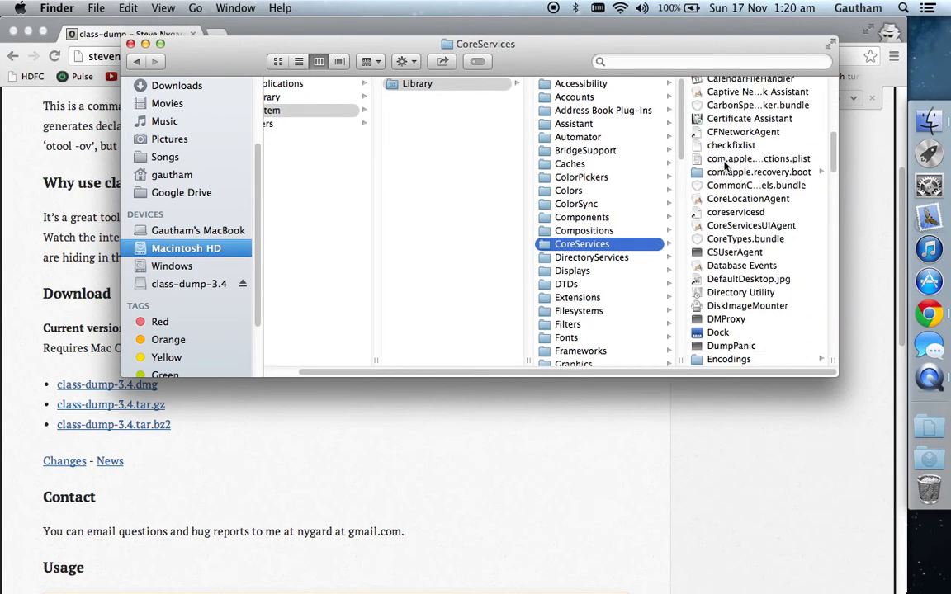
{"action": "scroll", "scroll_direction": "up", "scroll_amount": 3}
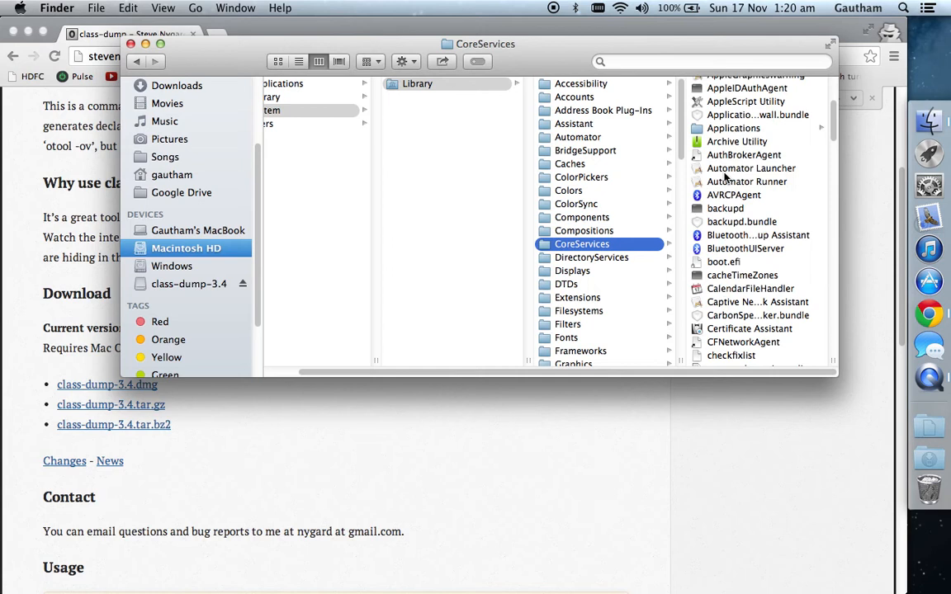
{"action": "scroll", "scroll_direction": "down", "scroll_amount": 3}
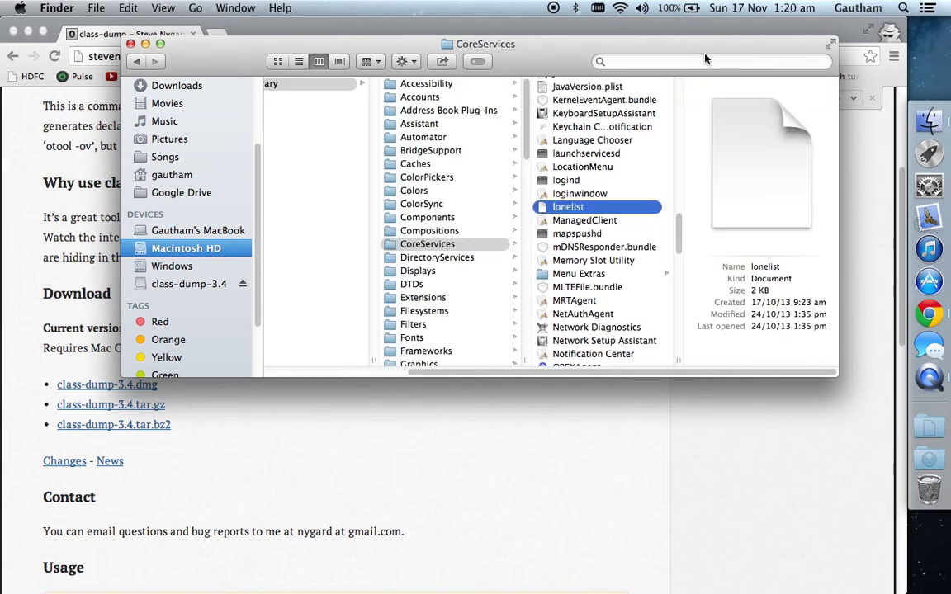
Search CoreServices for 'Finder' to locate the Finder application
{"action": "type", "text": "Finder"}
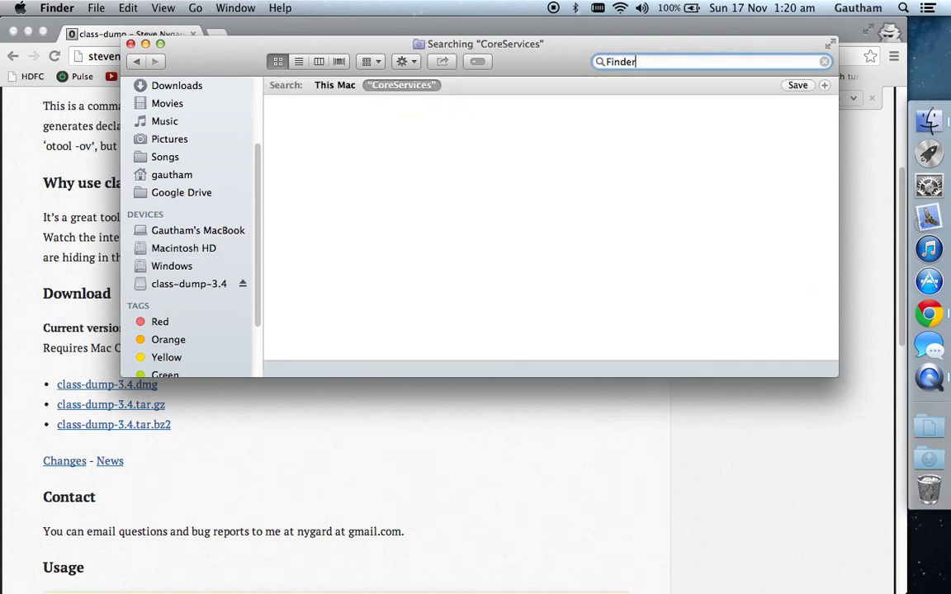
{"action": "key", "text": "return"}
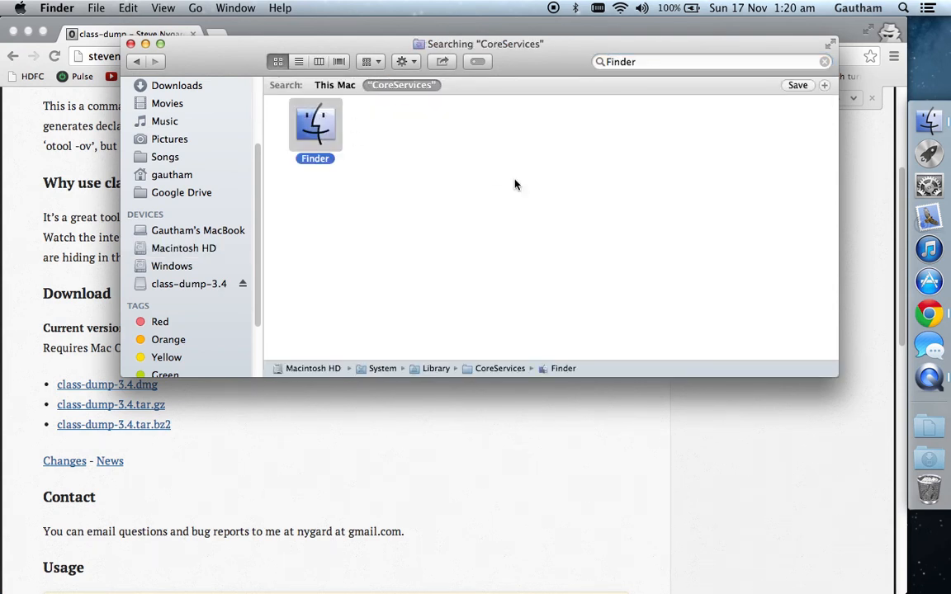
Show Finder.app's package contents and select the Finder executable in Contents/MacOS
{"action": "right_click", "coordinate": [314, 124]}
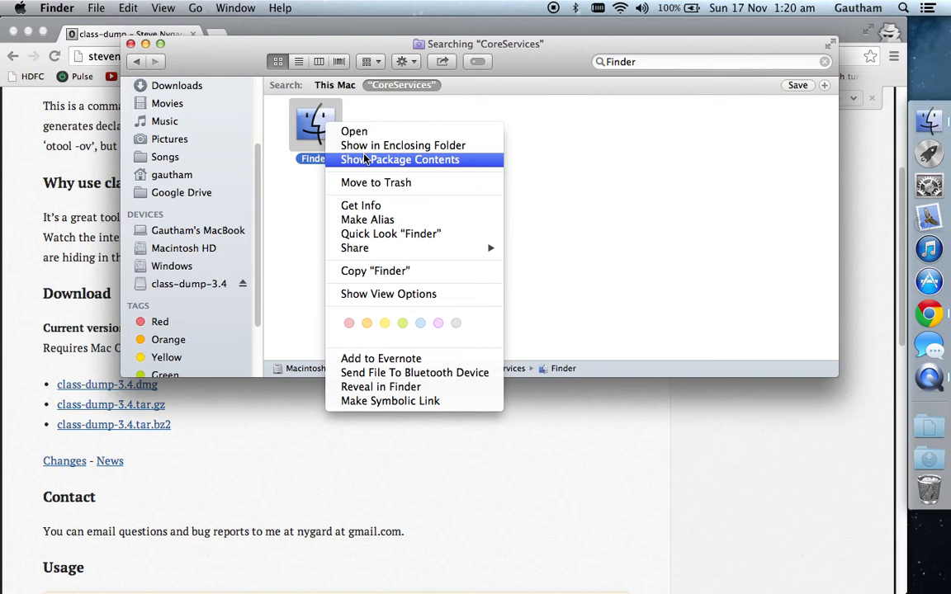
{"action": "left_click", "coordinate": [399, 158]}
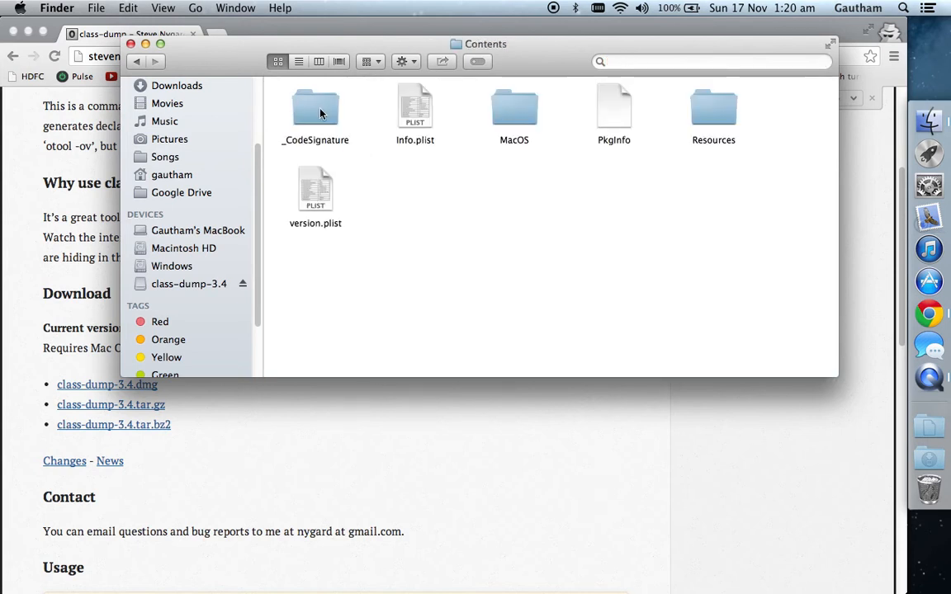
{"action": "double_click", "coordinate": [513, 107]}
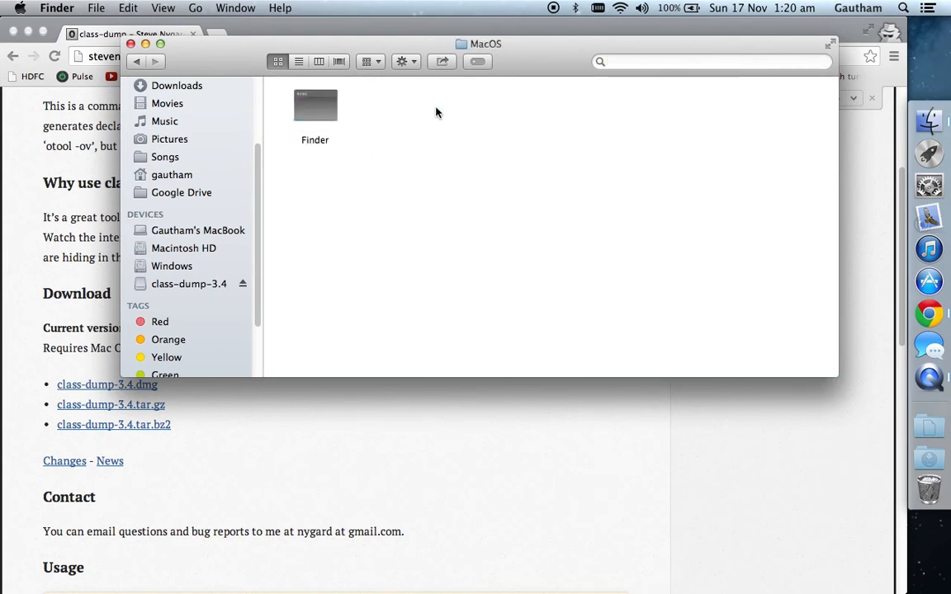
{"action": "left_click", "coordinate": [314, 112]}
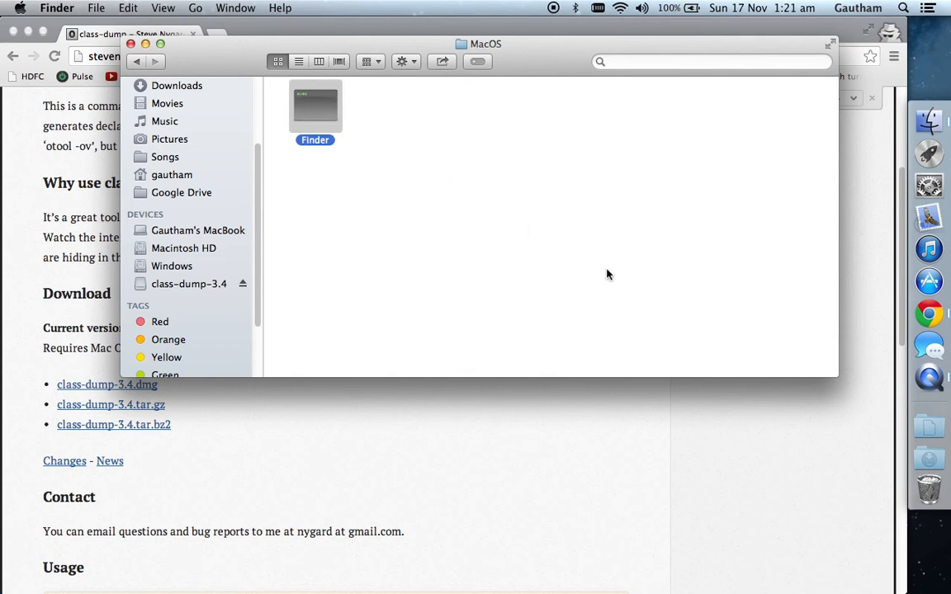
{"action": "mouse_move", "coordinate": [667, 341]}
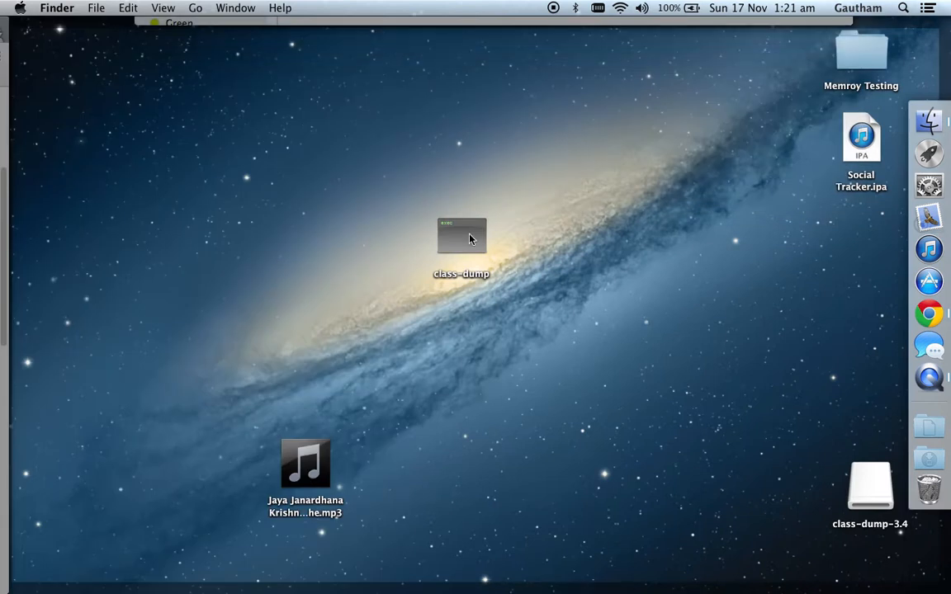
Launch the class-dump tool from the Desktop past the downloaded-app security warning
{"action": "left_click", "coordinate": [461, 239]}
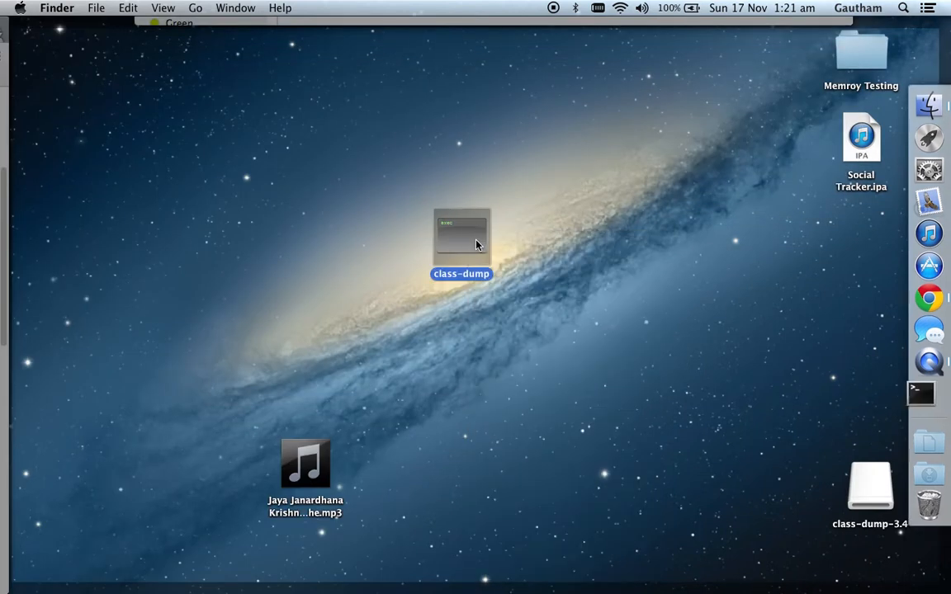
{"action": "double_click", "coordinate": [462, 234]}
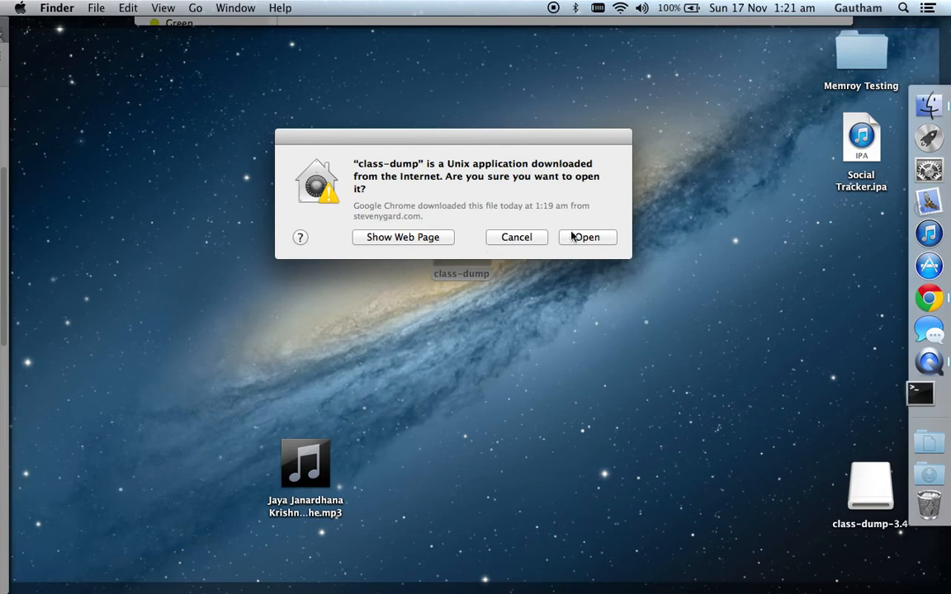
{"action": "left_click", "coordinate": [588, 238]}
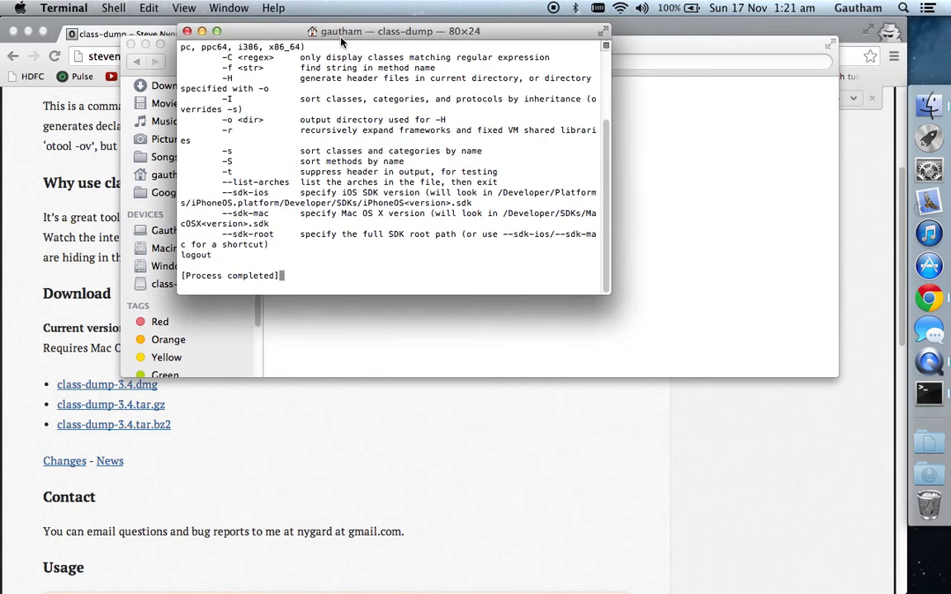
Enlarge and widen the Terminal window so class-dump's usage text fits without wrapping
{"action": "left_click_drag", "start_coordinate": [607, 293], "coordinate": [675, 459]}
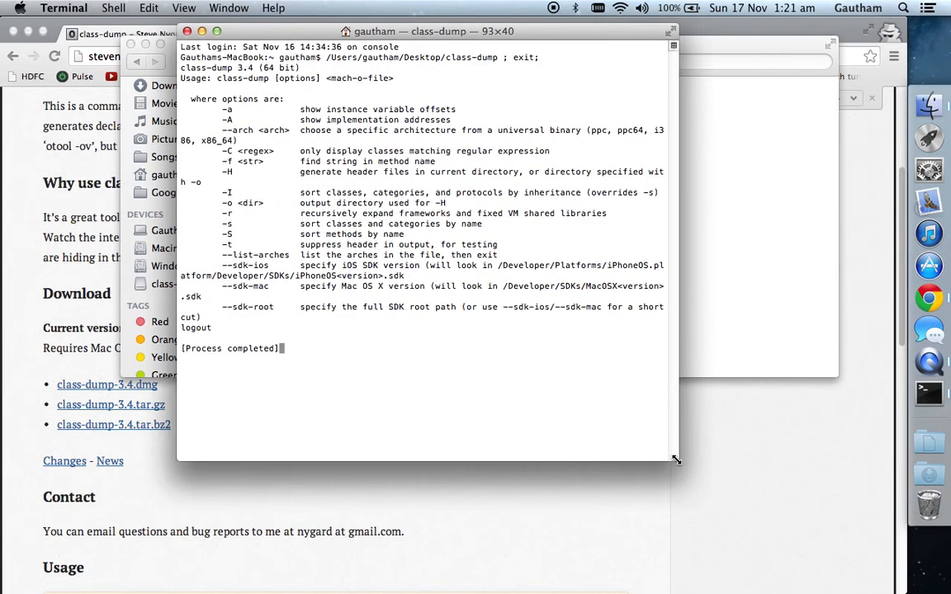
{"action": "left_click_drag", "start_coordinate": [675, 460], "coordinate": [838, 393]}
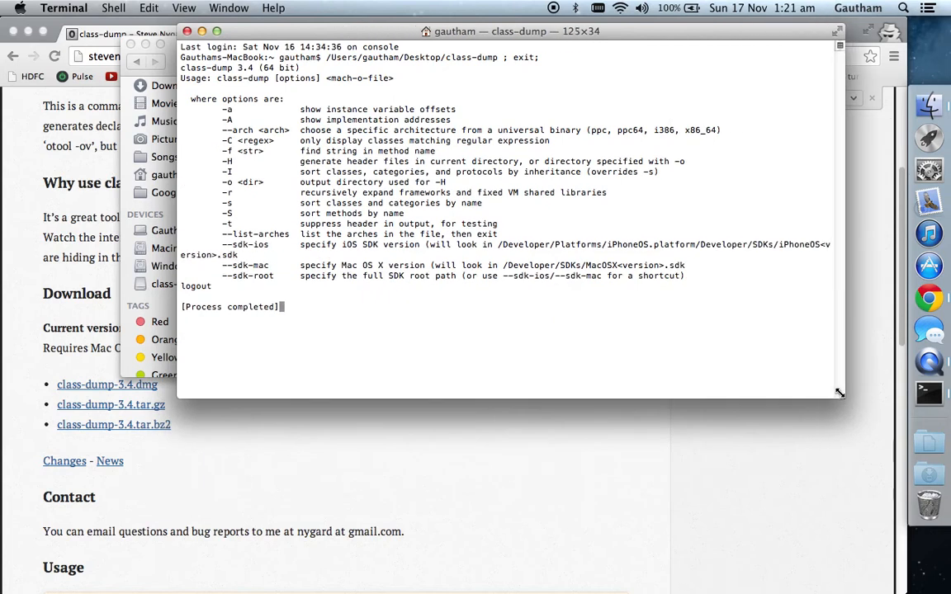
{"action": "left_click_drag", "start_coordinate": [838, 392], "coordinate": [858, 388]}
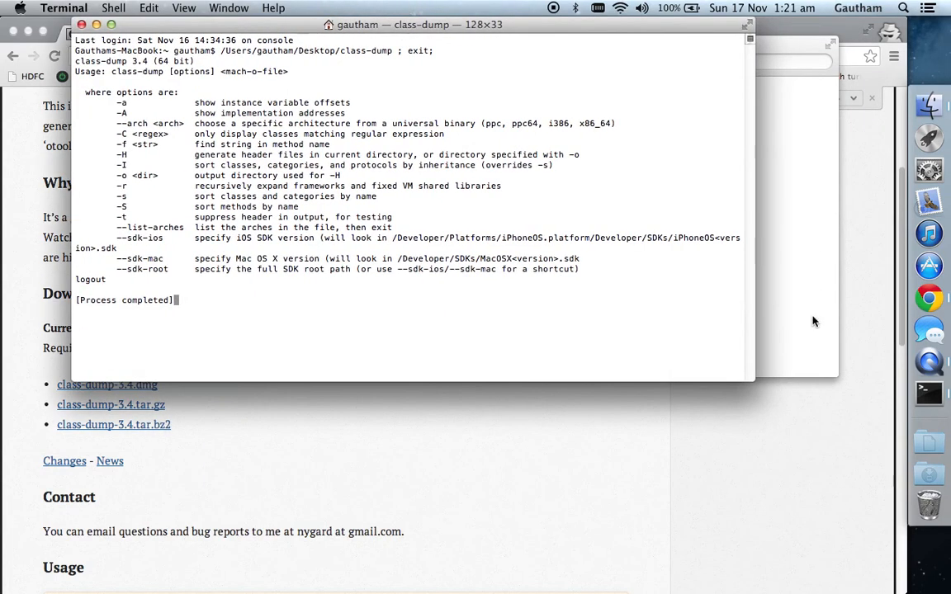
{"action": "left_click_drag", "start_coordinate": [751, 376], "coordinate": [864, 383]}
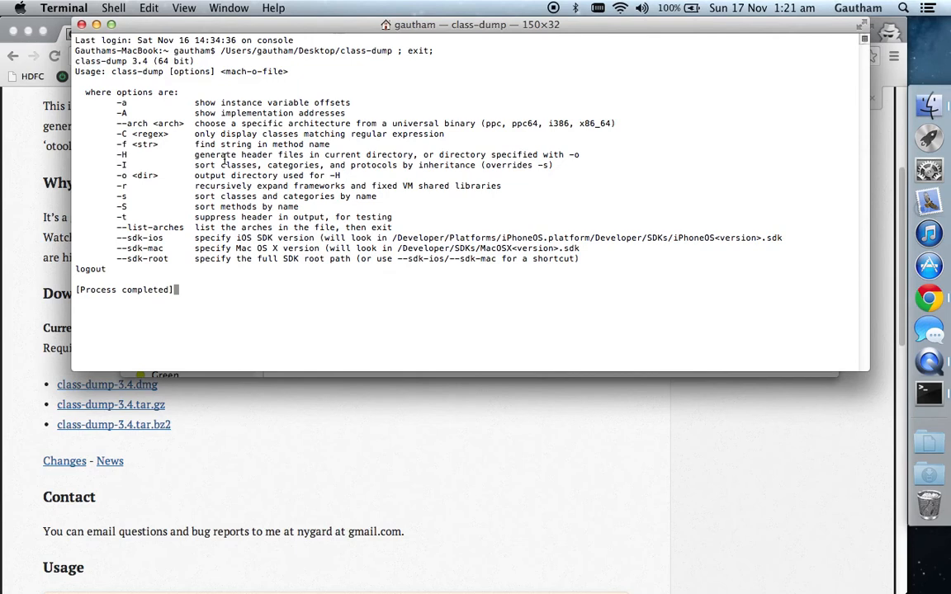
{"action": "mouse_move", "coordinate": [114, 83]}
{"action": "type", "text": "/Users/gautham/Desktop/class-dump -H"}
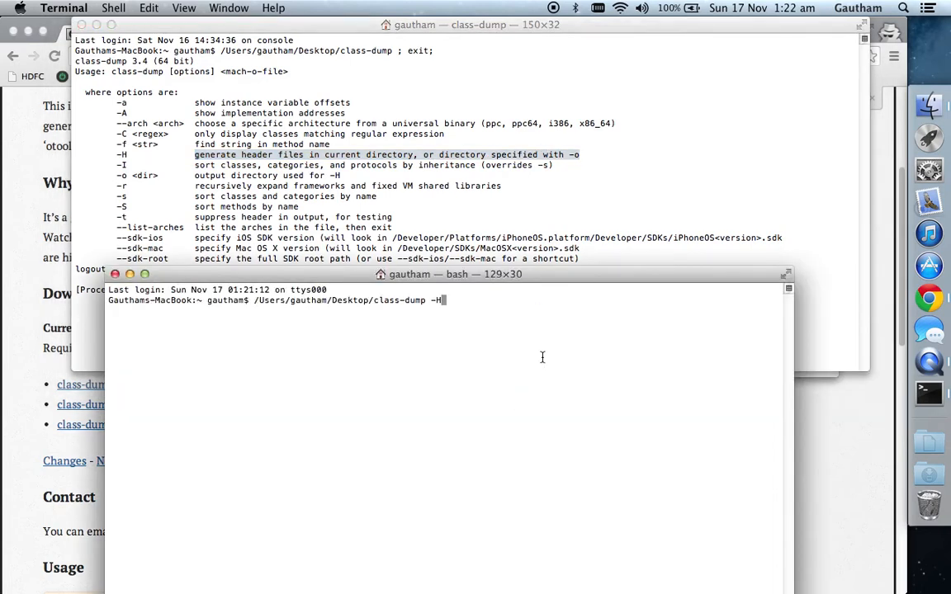
{"action": "mouse_move", "coordinate": [918, 99]}
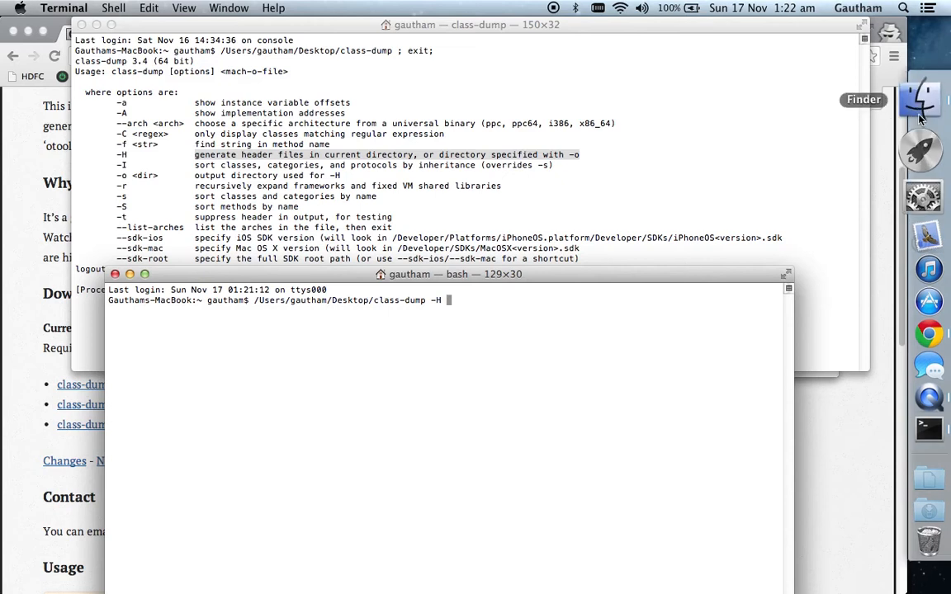
Insert the Finder executable's path into the class-dump -H command and add -o
{"action": "left_click", "coordinate": [917, 99]}
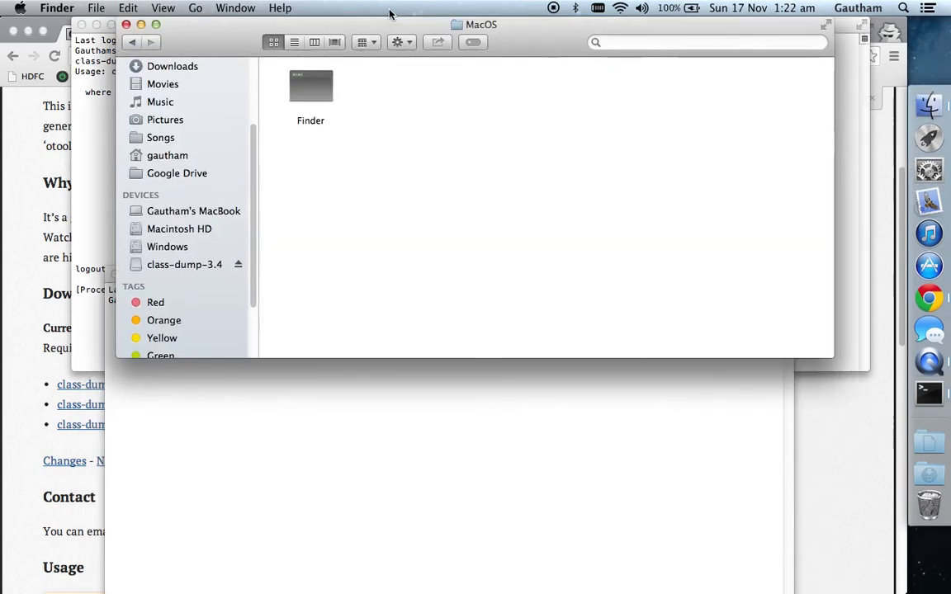
{"action": "left_click", "coordinate": [310, 86]}
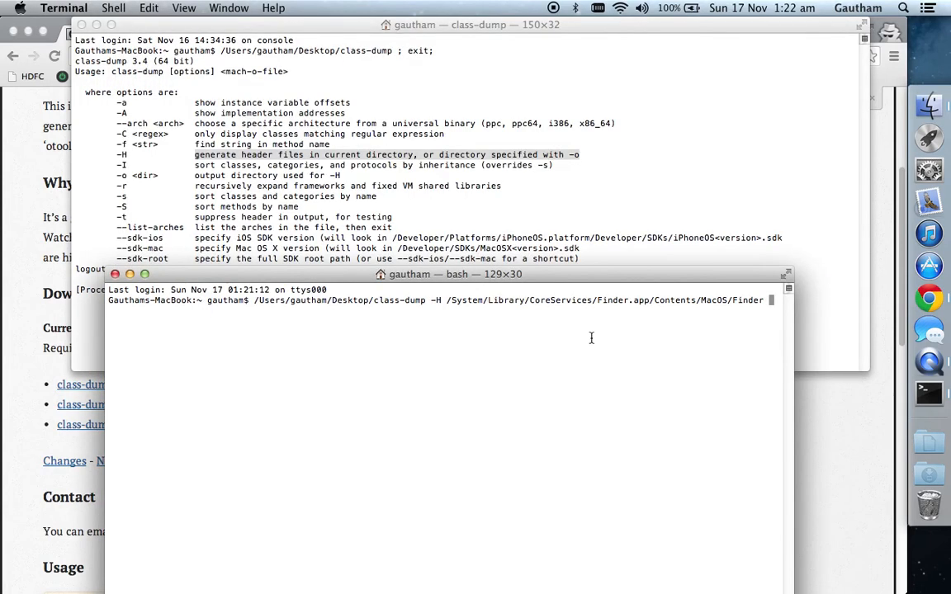
{"action": "type", "text": "-o"}
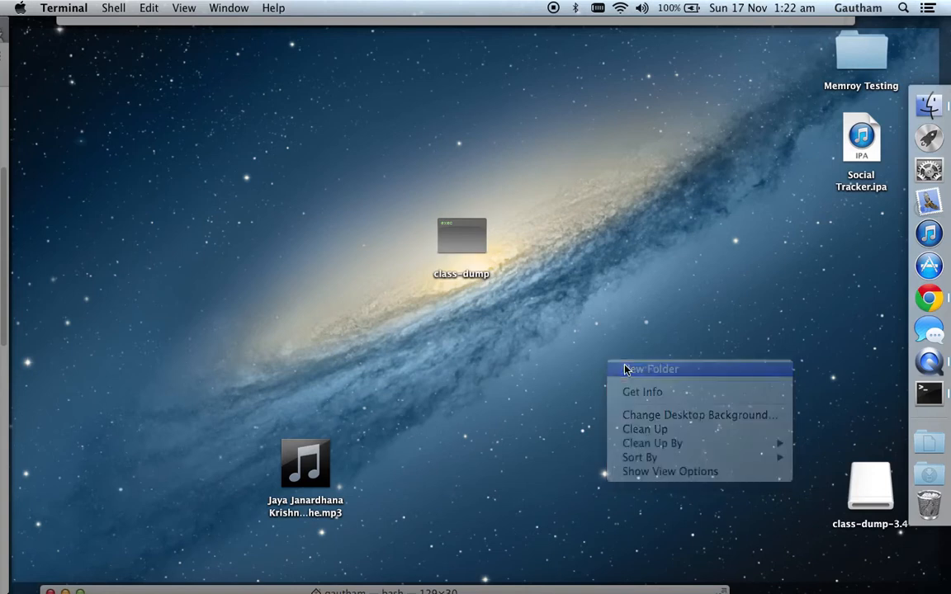
Create a Finder Headers folder on the Desktop and drag its path after -o in the command
{"action": "left_click", "coordinate": [650, 370]}
{"action": "type", "text": "F"}
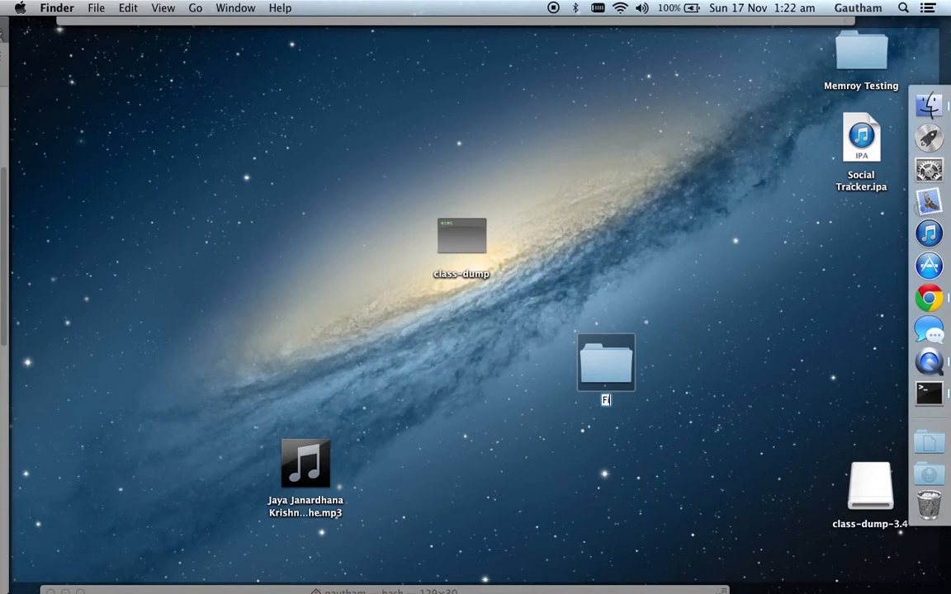
{"action": "type", "text": "inder HEader"}
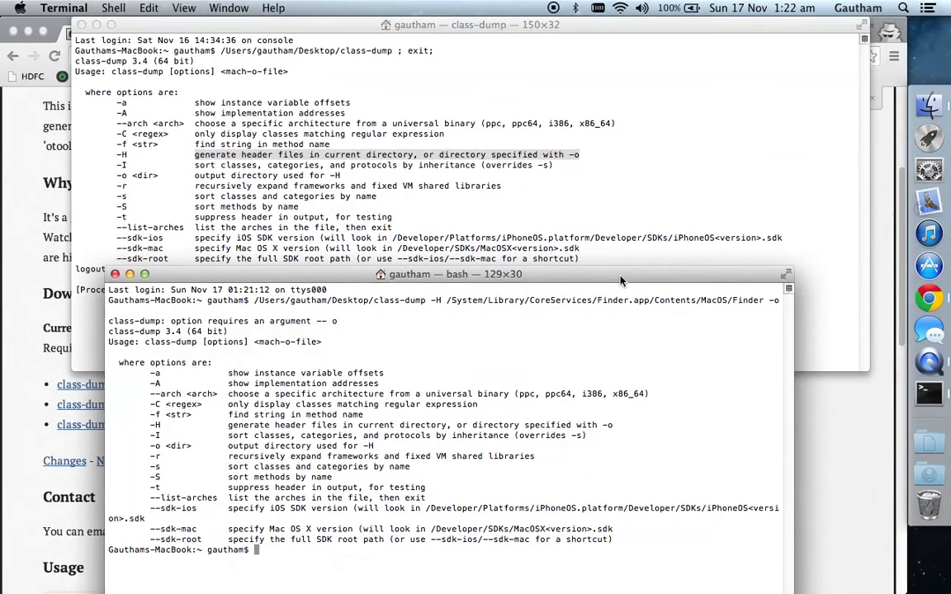
{"action": "left_click_drag", "start_coordinate": [455, 274], "coordinate": [426, 89]}
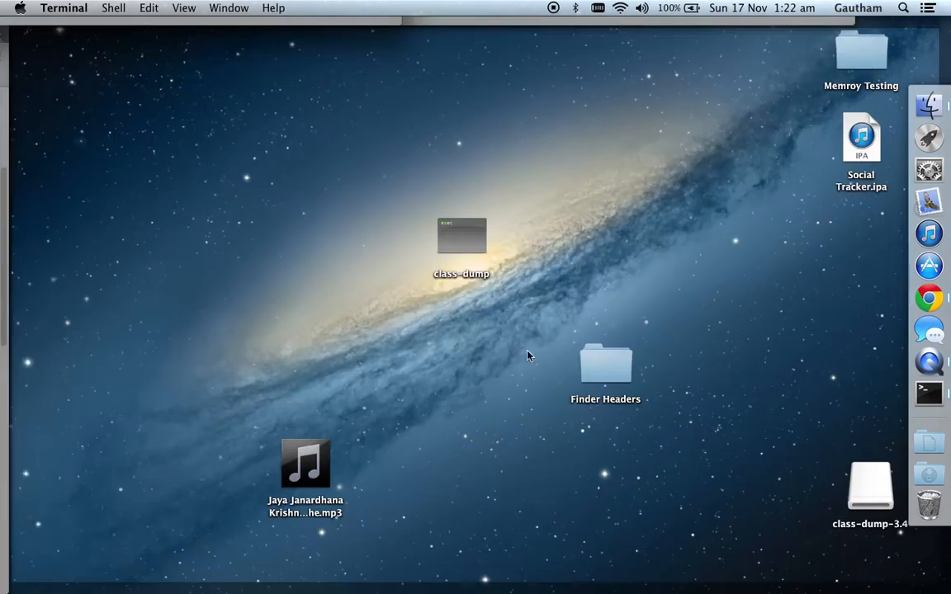
{"action": "mouse_move", "coordinate": [587, 370]}
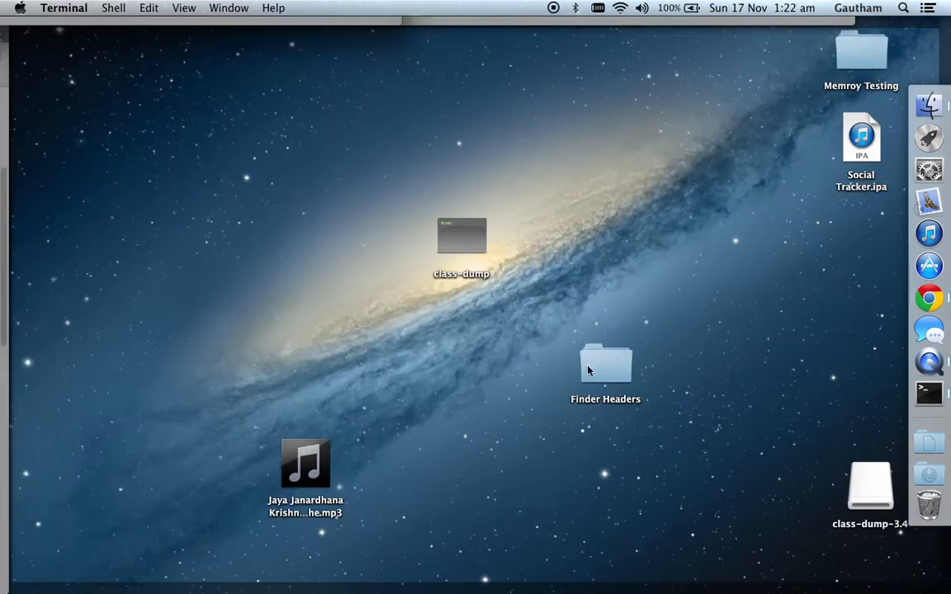
{"action": "left_click_drag", "start_coordinate": [604, 372], "coordinate": [450, 380]}
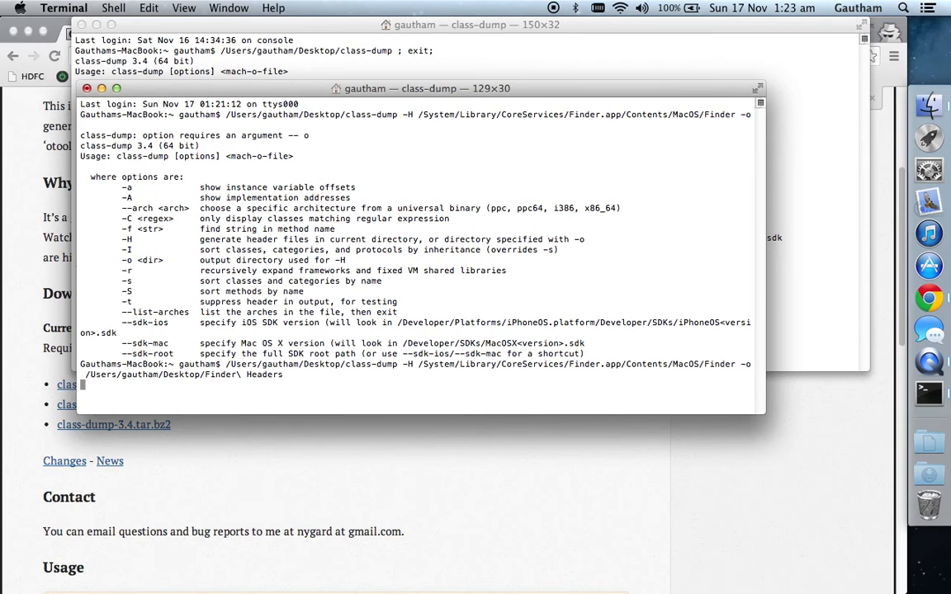
{"action": "mouse_move", "coordinate": [734, 367]}
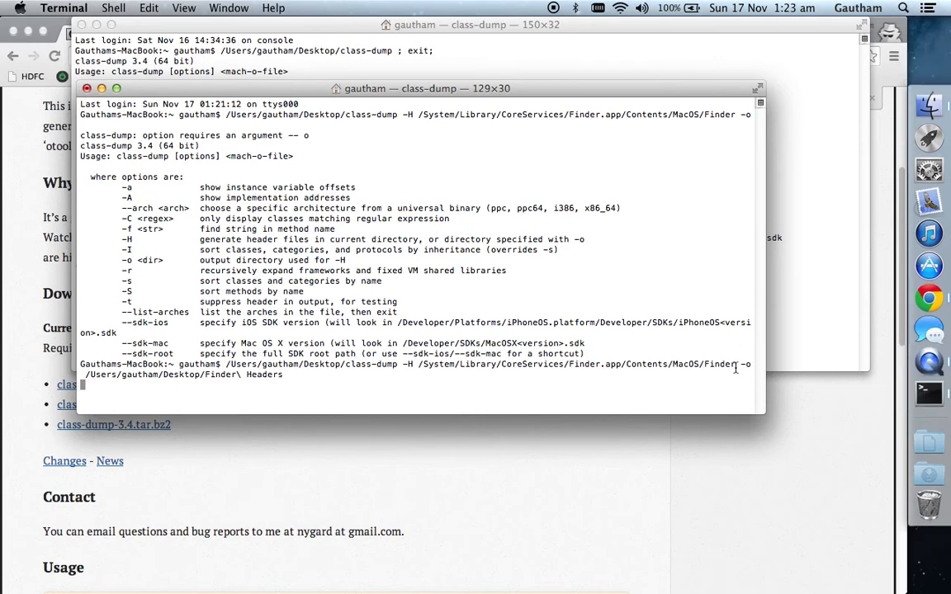
Run the class-dump command and check the Finder Headers folder for generated .h files
{"action": "left_click_drag", "start_coordinate": [419, 365], "coordinate": [734, 365]}
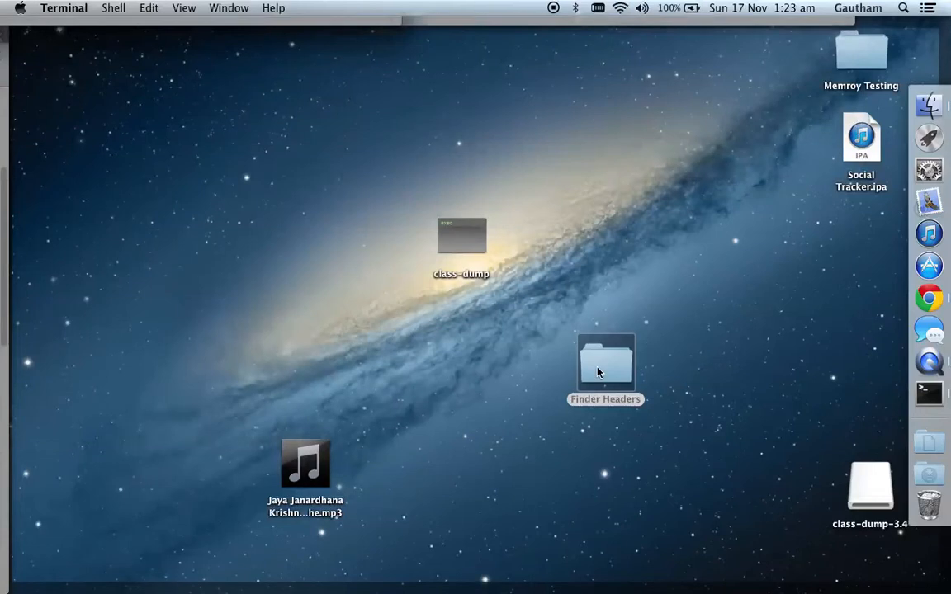
{"action": "double_click", "coordinate": [604, 363]}
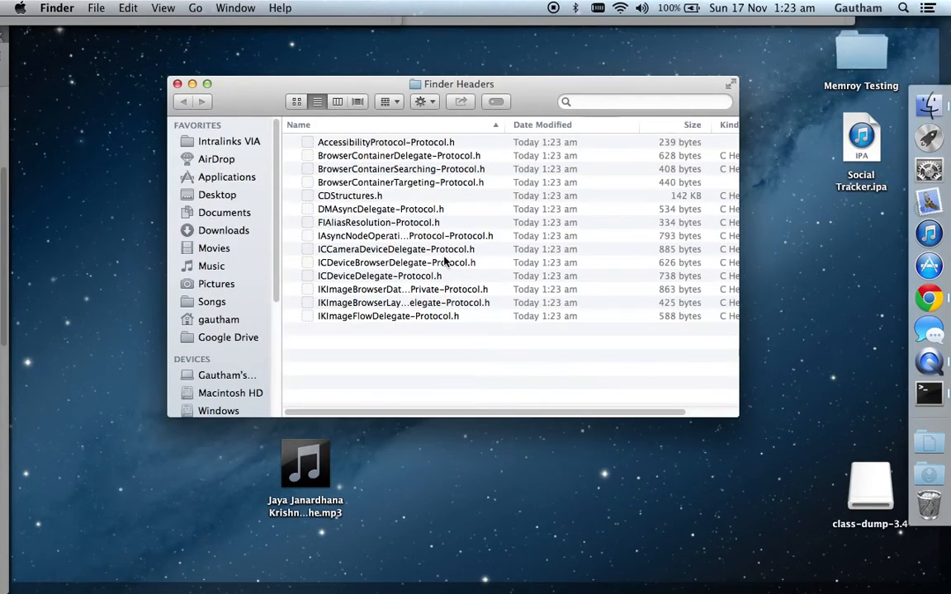
{"action": "scroll", "scroll_direction": "down", "scroll_amount": 3}
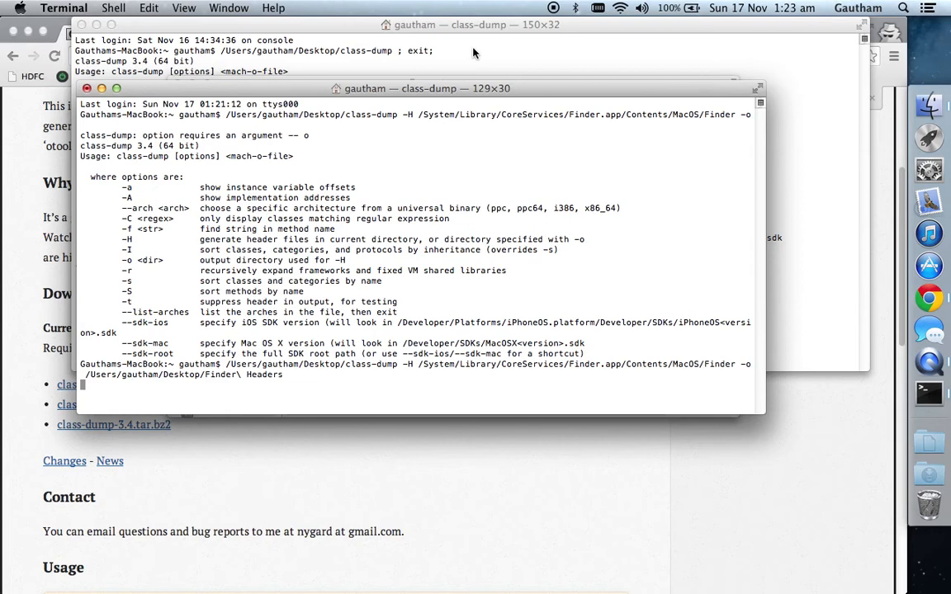
{"action": "mouse_move", "coordinate": [482, 202]}
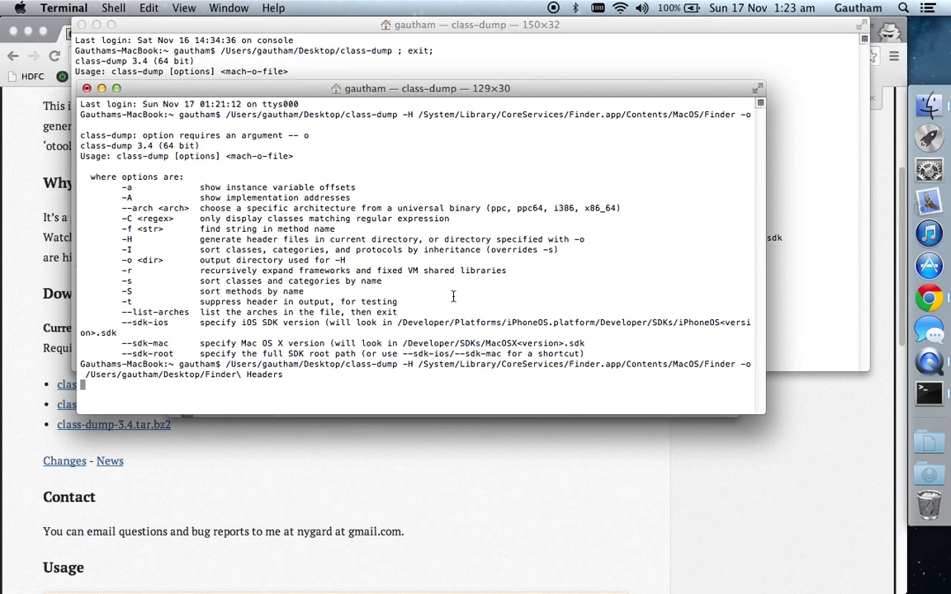
{"action": "key", "text": "Return"}
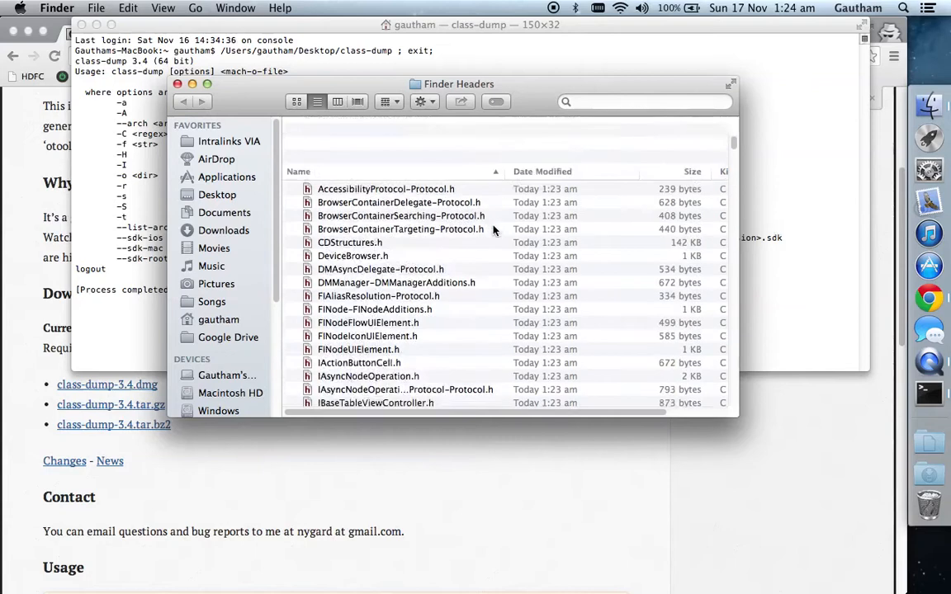
Scroll through the generated headers from Accessibility protocols to NS and QL files, opening one
{"action": "scroll", "scroll_direction": "down", "scroll_amount": 3}
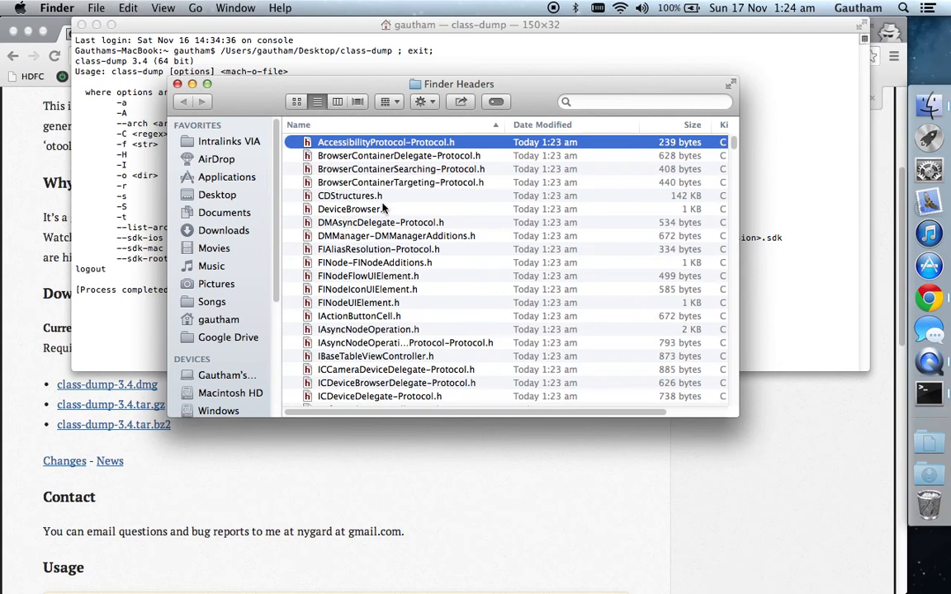
{"action": "double_click", "coordinate": [386, 142]}
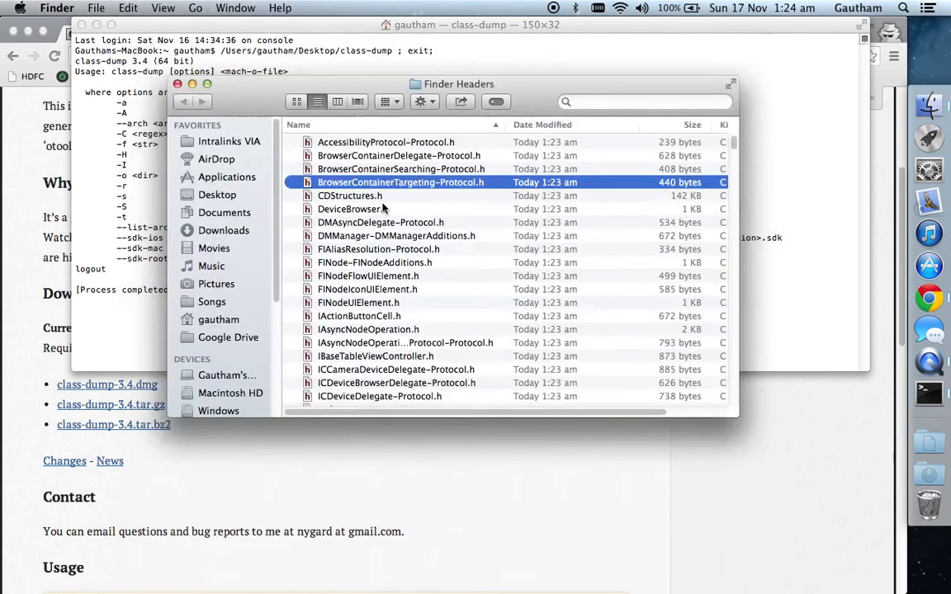
{"action": "scroll", "scroll_direction": "down", "scroll_amount": 3}
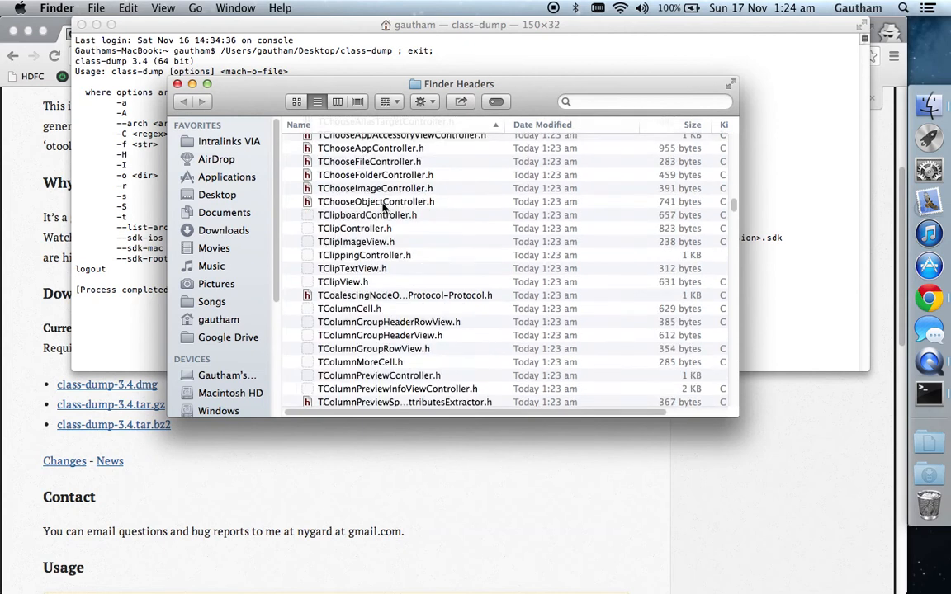
{"action": "scroll", "scroll_direction": "down", "scroll_amount": 3}
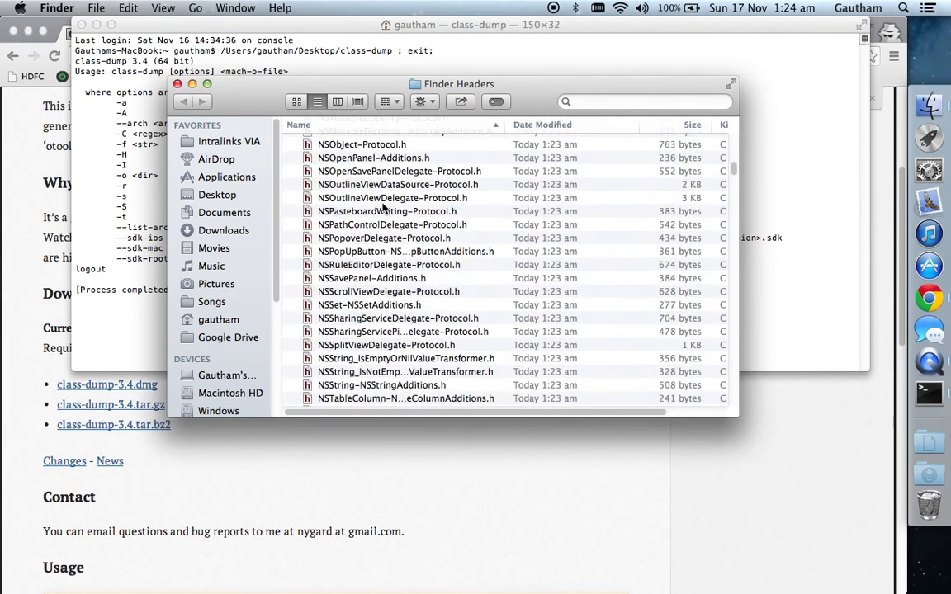
{"action": "mouse_move", "coordinate": [861, 165]}
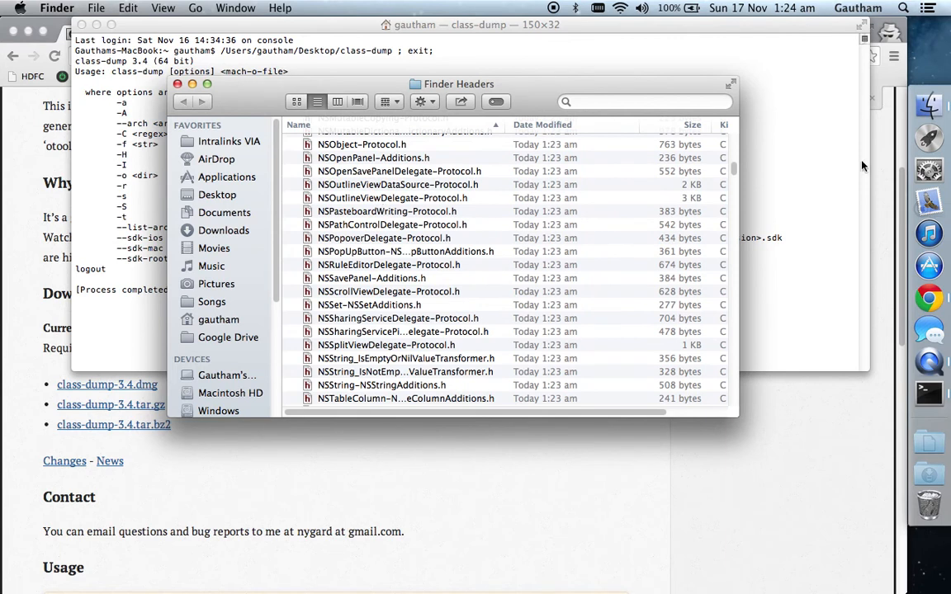
{"action": "mouse_move", "coordinate": [241, 119]}
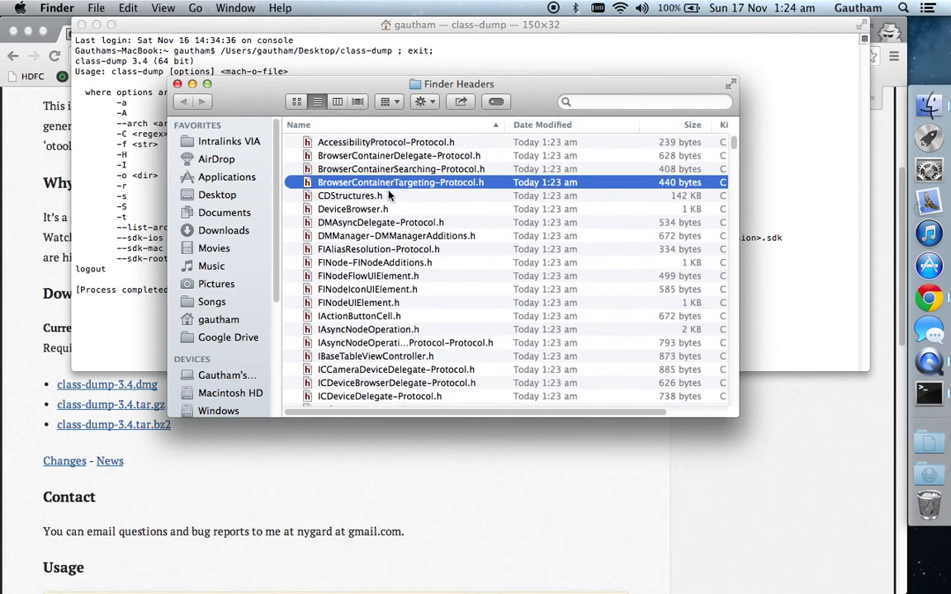
{"action": "scroll", "scroll_direction": "down", "scroll_amount": 3}
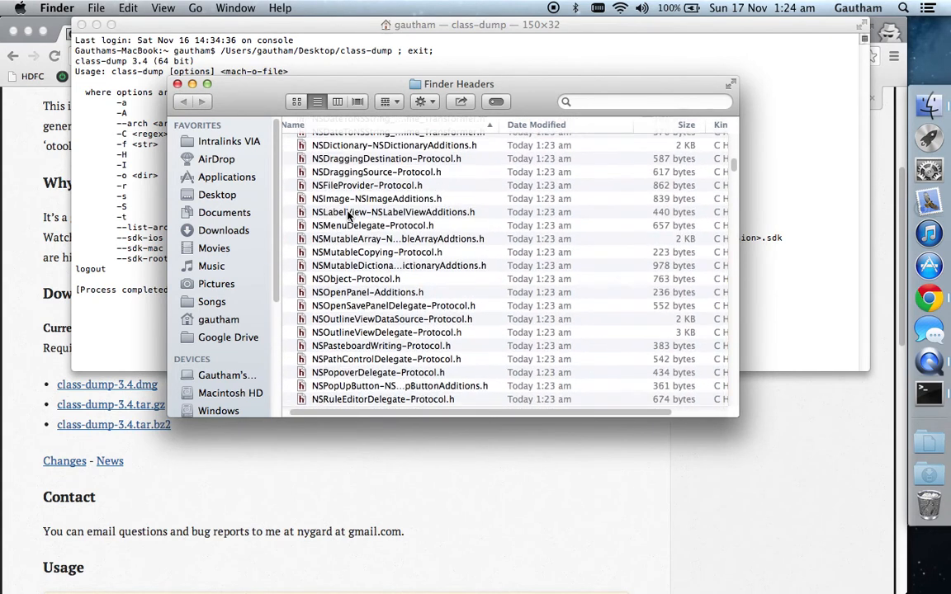
{"action": "left_click", "coordinate": [373, 224]}
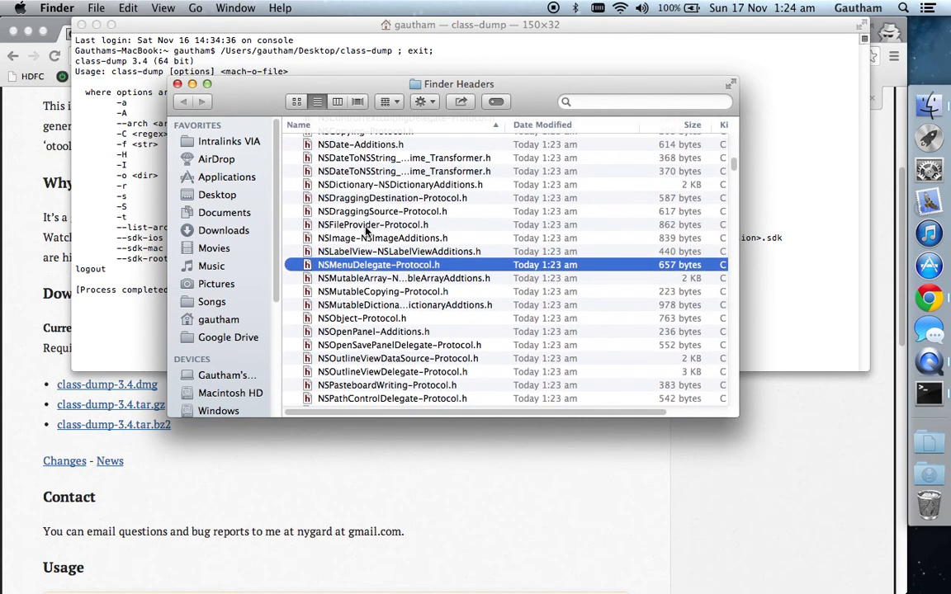
{"action": "scroll", "scroll_direction": "down", "scroll_amount": 3}
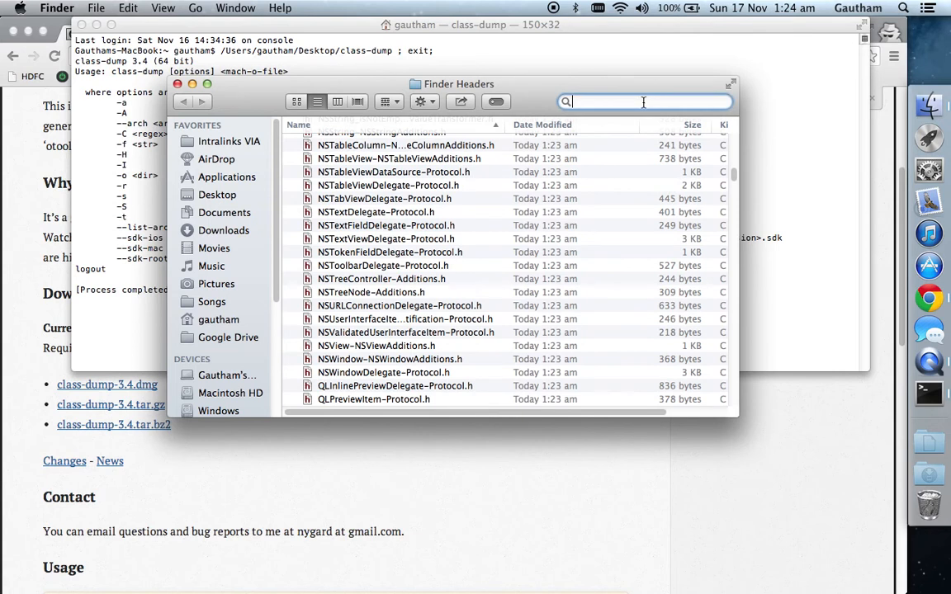
{"action": "type", "text": "c"}
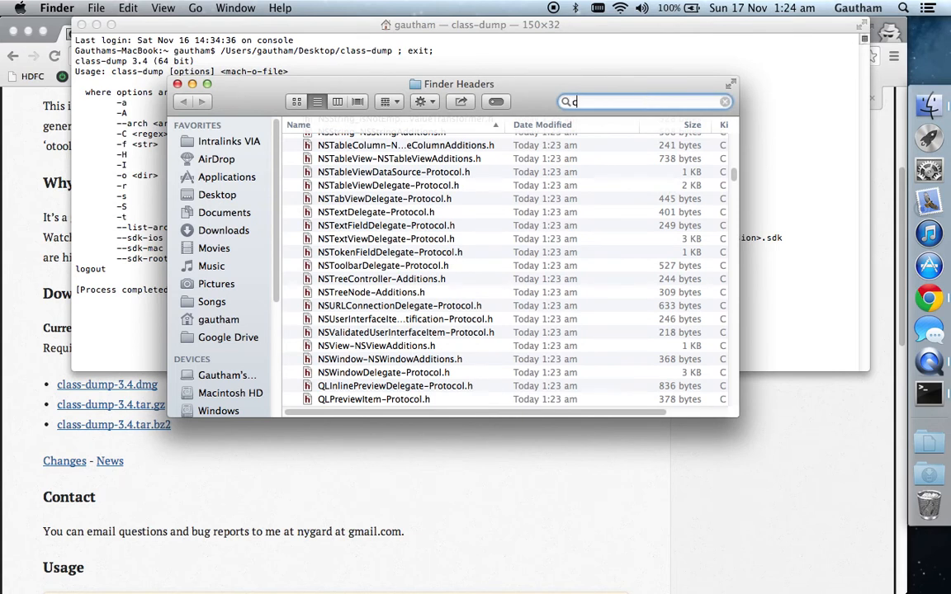
{"action": "type", "text": "ell"}
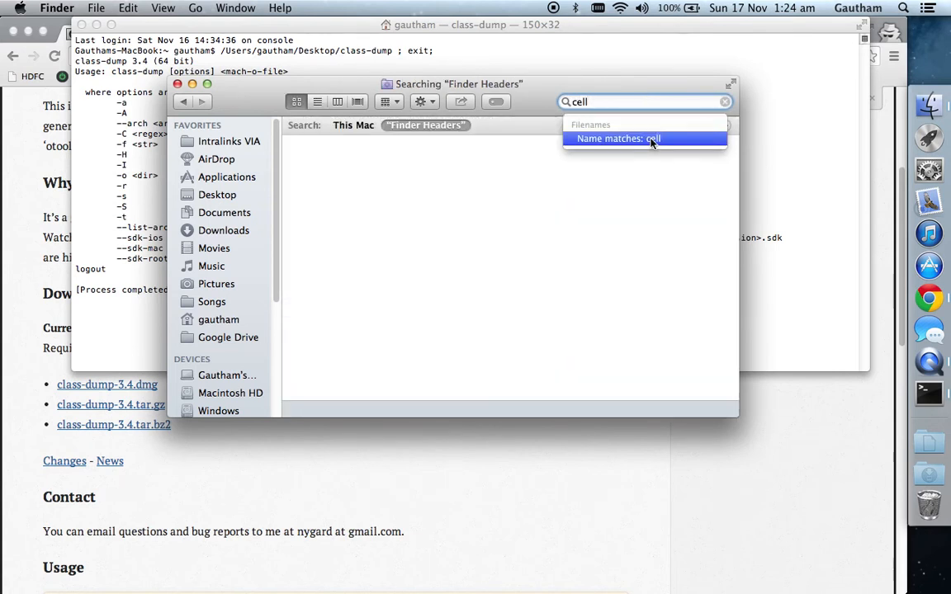
{"action": "left_click", "coordinate": [617, 138]}
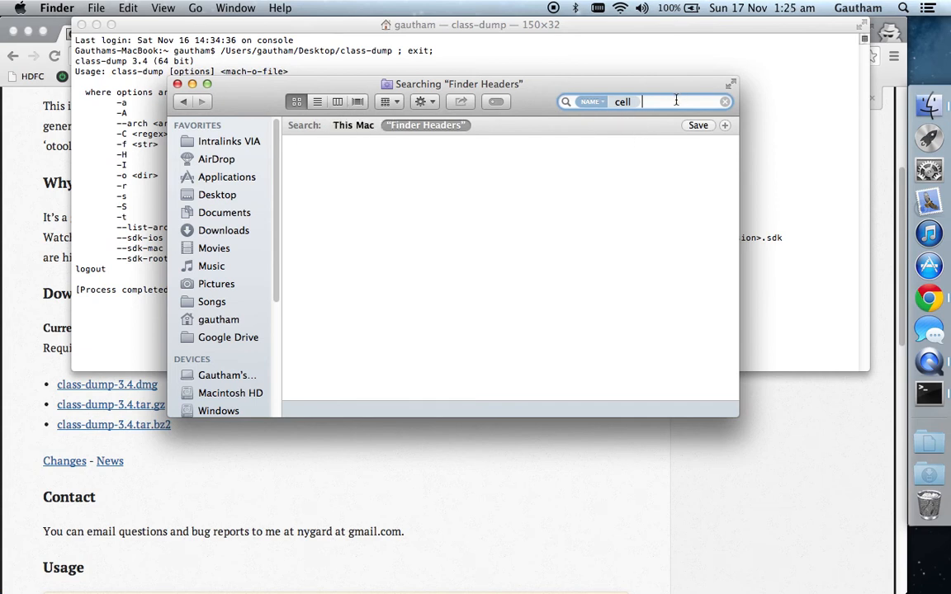
{"action": "left_click", "coordinate": [724, 102]}
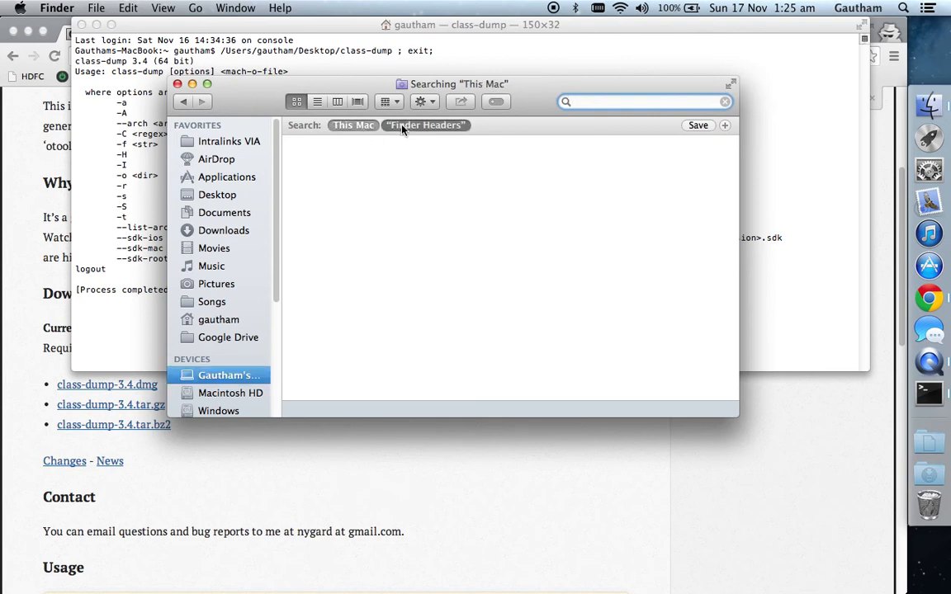
{"action": "left_click", "coordinate": [426, 126]}
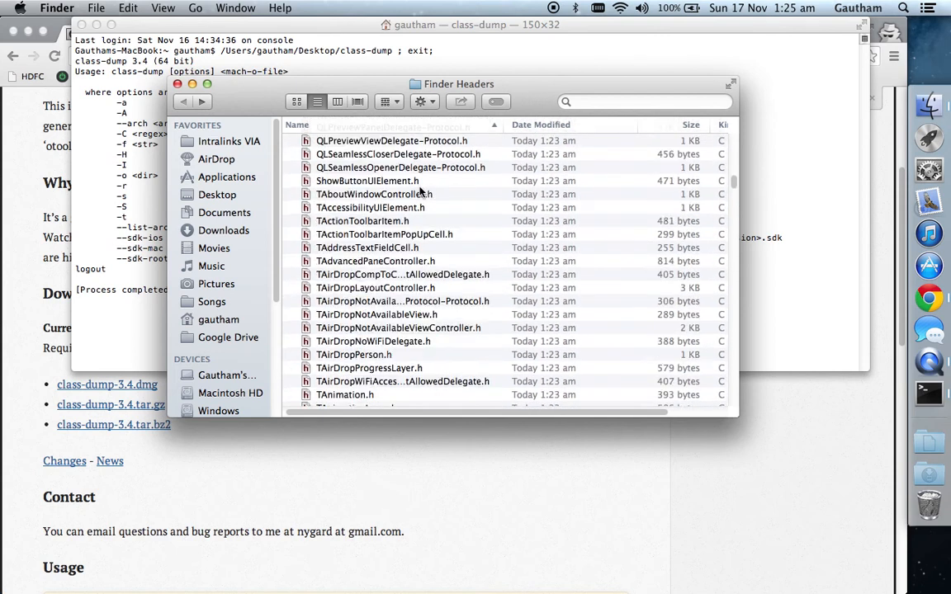
{"action": "scroll", "scroll_direction": "down", "scroll_amount": 3}
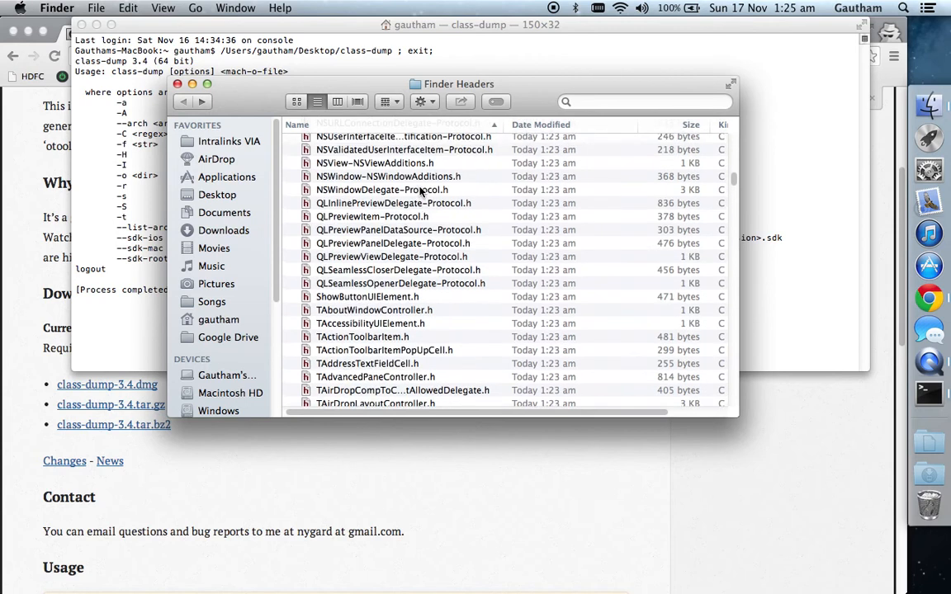
{"action": "scroll", "scroll_direction": "down", "scroll_amount": 3}
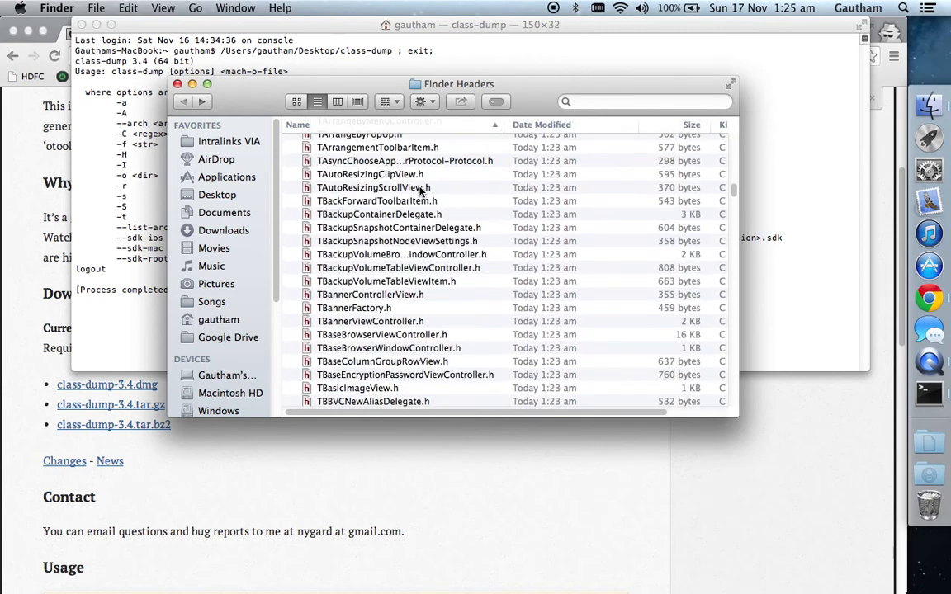
{"action": "scroll", "scroll_direction": "down", "scroll_amount": 3}
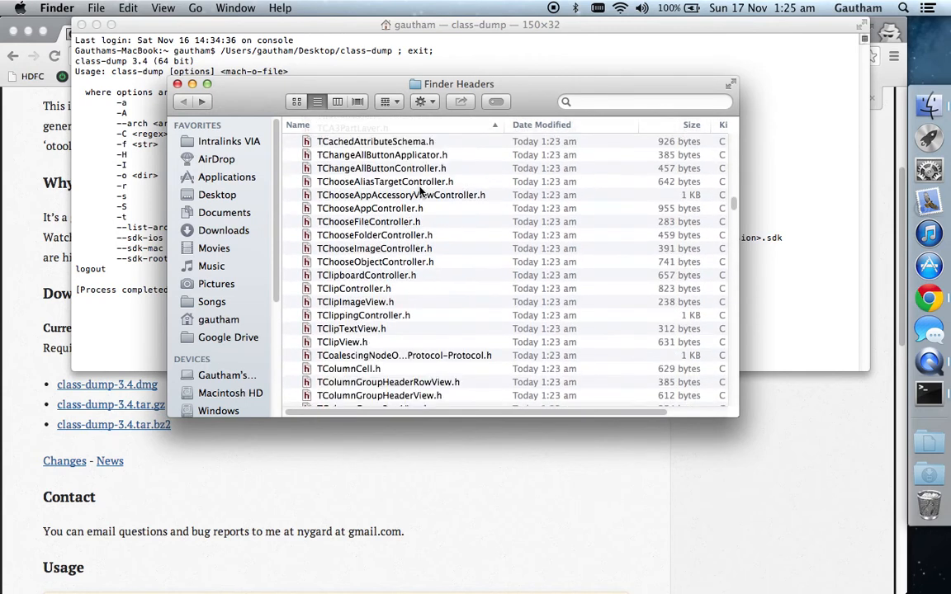
{"action": "scroll", "scroll_direction": "down", "scroll_amount": 3}
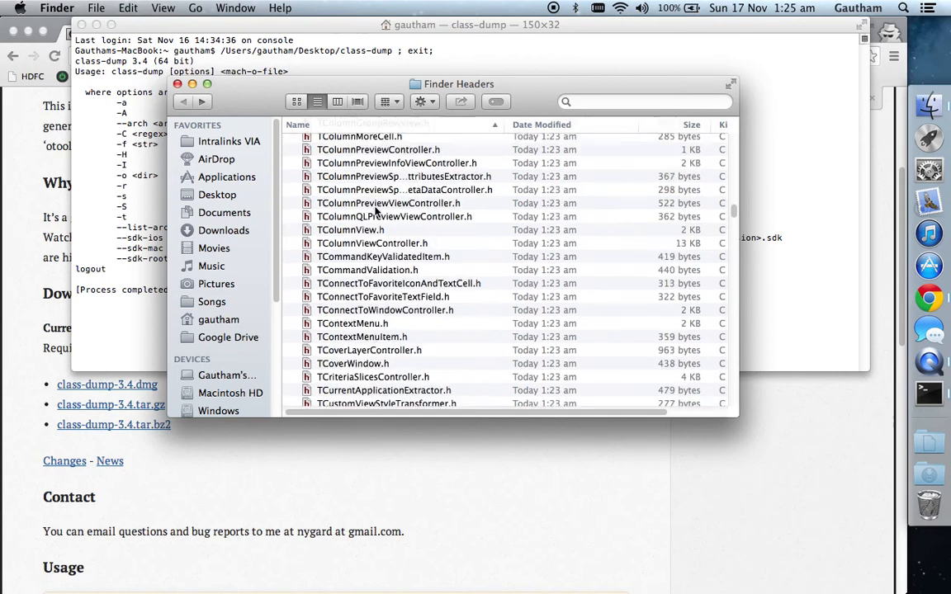
{"action": "scroll", "scroll_direction": "down", "scroll_amount": 3}
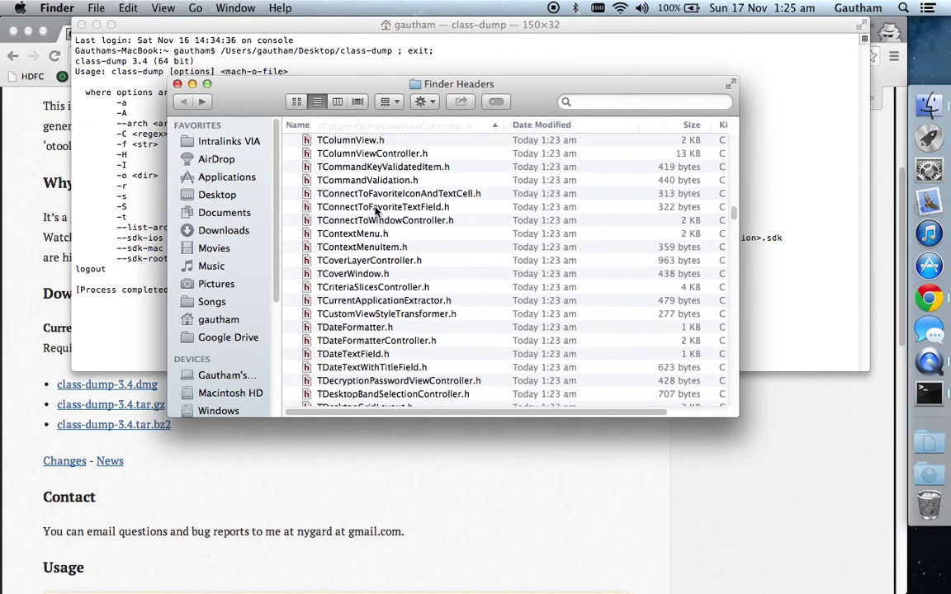
{"action": "scroll", "scroll_direction": "down", "scroll_amount": 3}
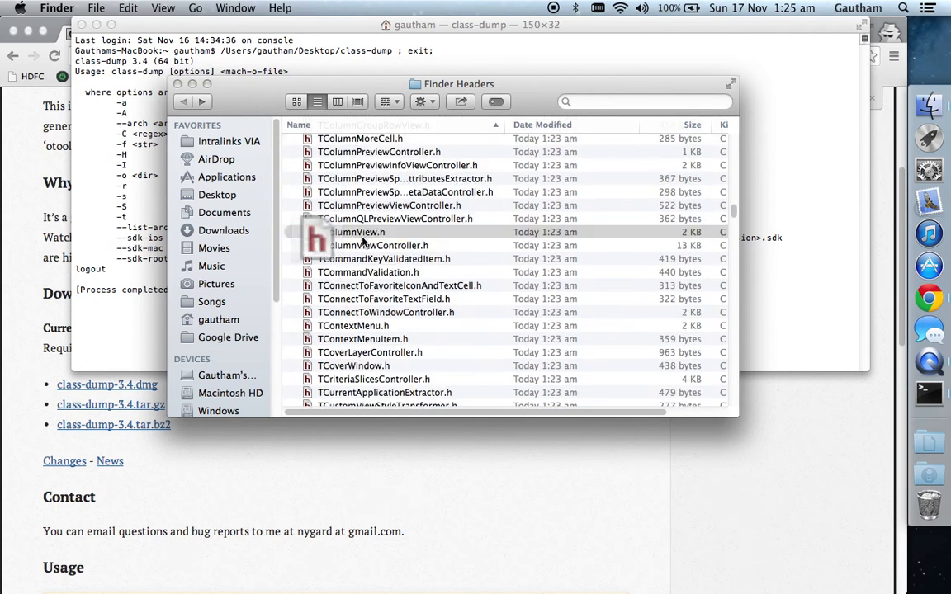
{"action": "double_click", "coordinate": [355, 231]}
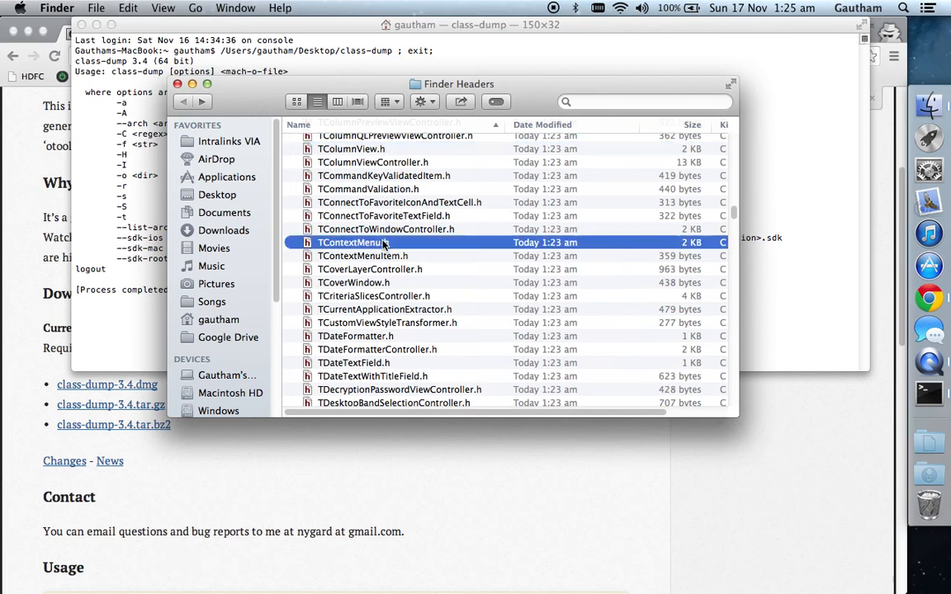
{"action": "double_click", "coordinate": [353, 241]}
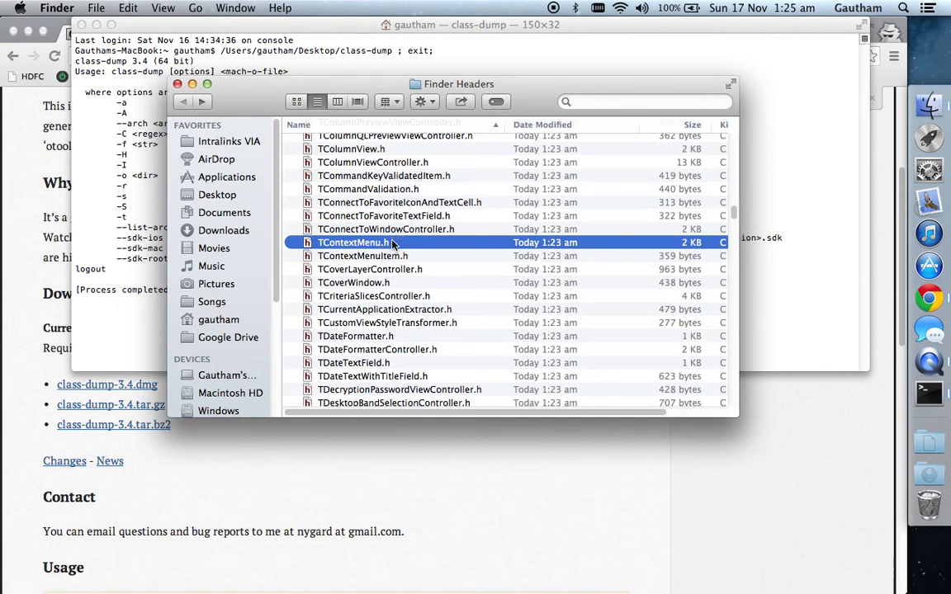
{"action": "right_click", "coordinate": [354, 241]}
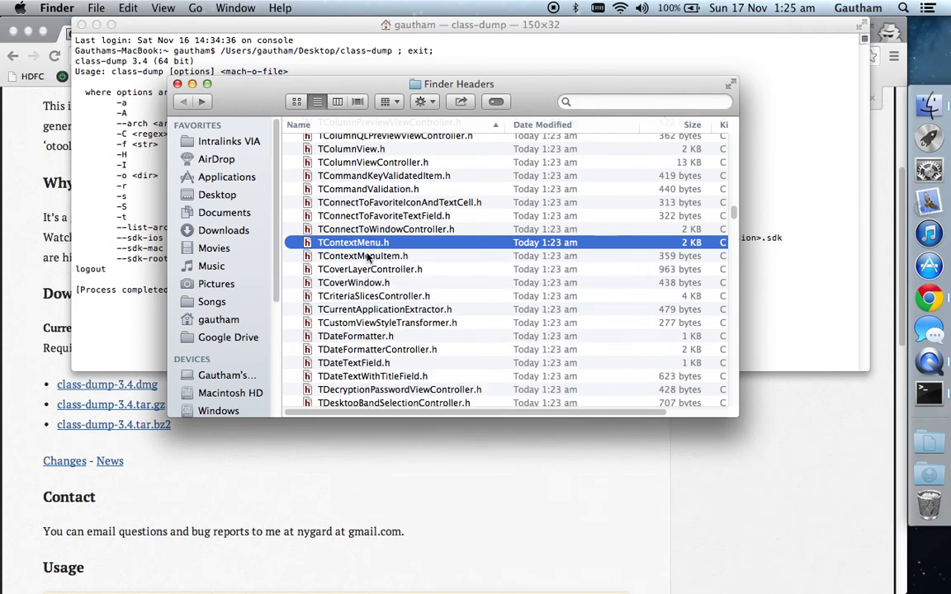
{"action": "mouse_move", "coordinate": [769, 192]}
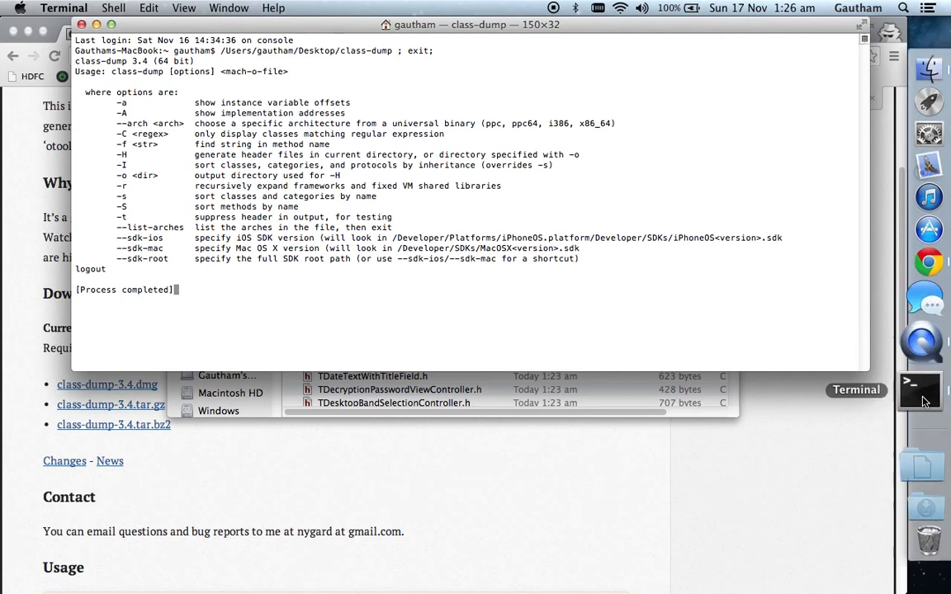
In a new shell window, compose class-dump -f draw against the Finder.app binary path
{"action": "left_click", "coordinate": [918, 390]}
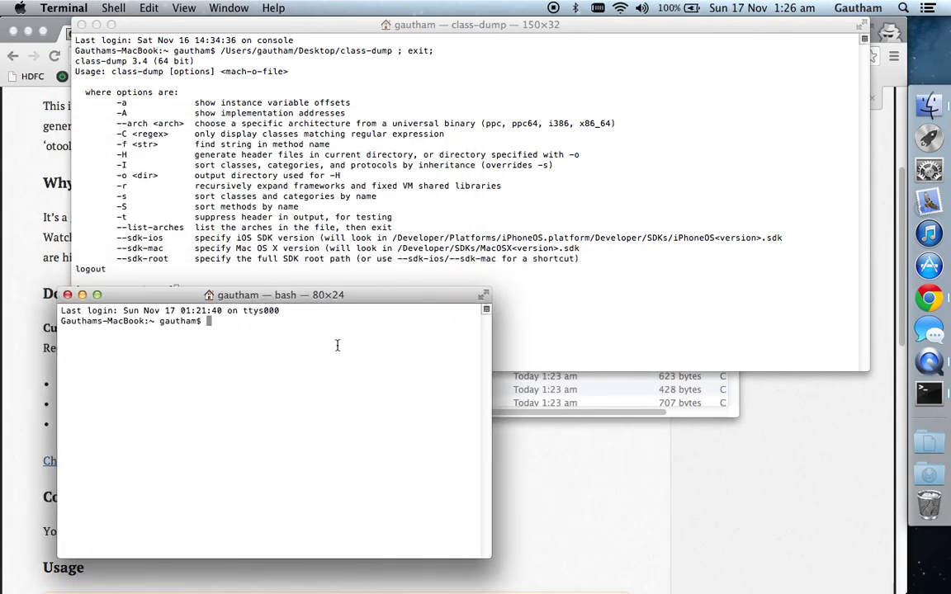
{"action": "type", "text": "/Users/gautham/Desktop/class-dump -H /System/Library/CoreServices/Finder.app/Contents/MacOS/Finder -o /Users/gautham/Desktop/Finder\\Headers"}
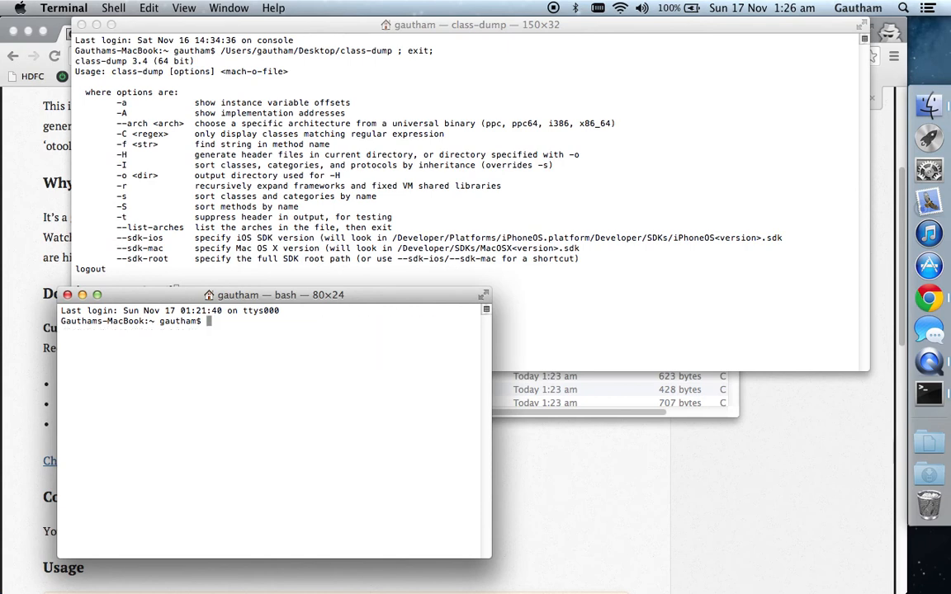
{"action": "type", "text": "/Users/gautham/Desktop/class-dump -H /System/Library/CoreServices/Finder.app/Contents/MacOS/Finder -o /Users/gautham/Desktop/Finder"}
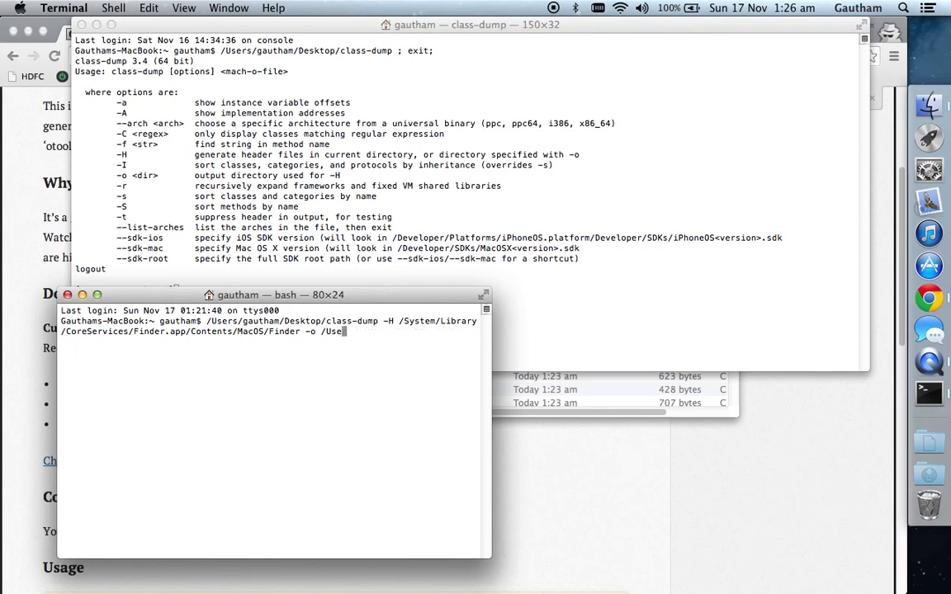
{"action": "key", "text": "Backspace"}
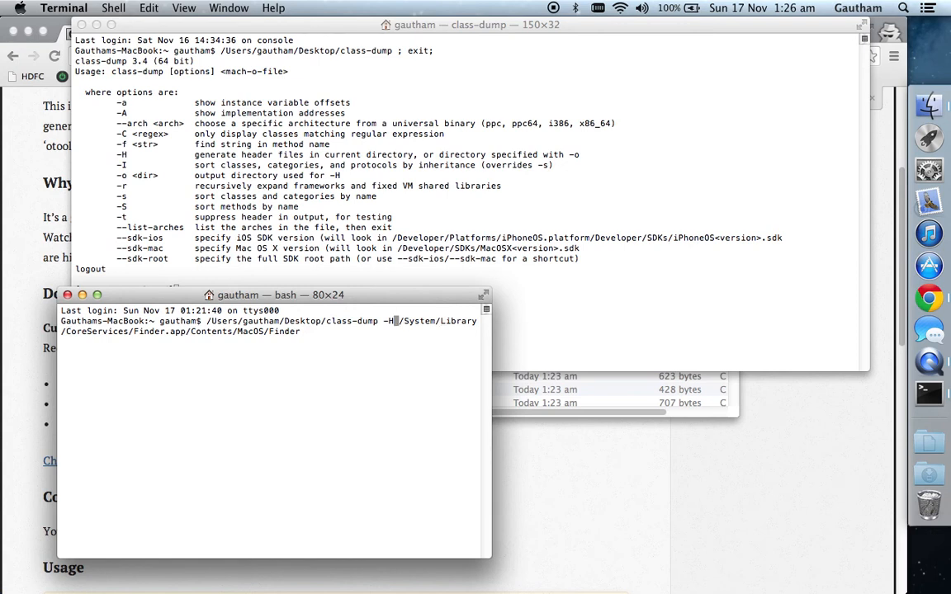
{"action": "key", "text": "backspace"}
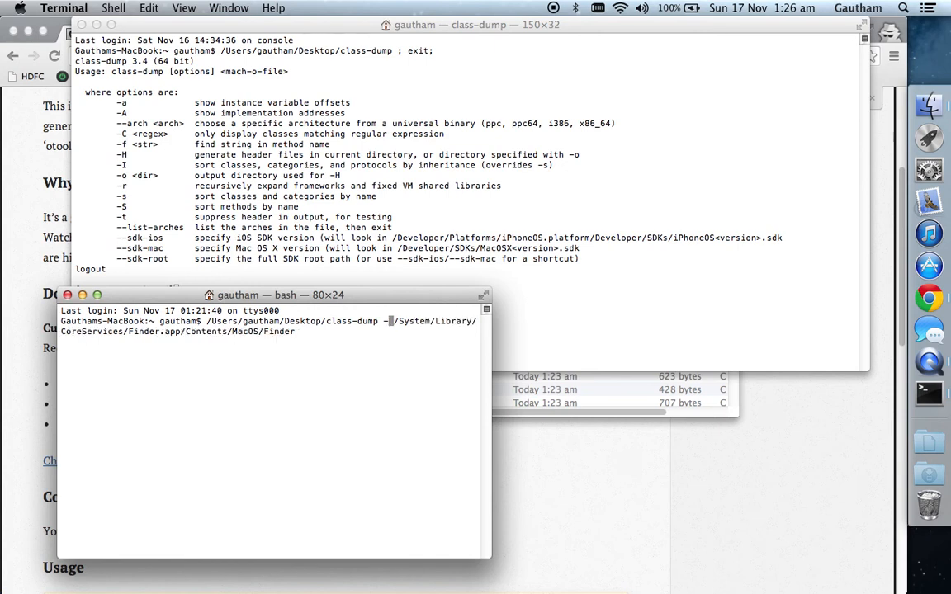
{"action": "type", "text": "f"}
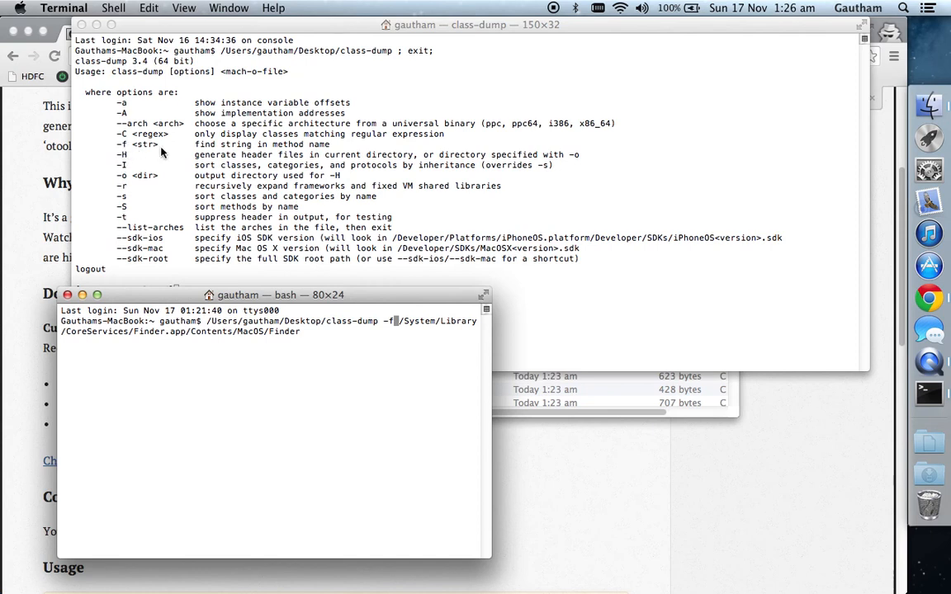
{"action": "mouse_move", "coordinate": [400, 327]}
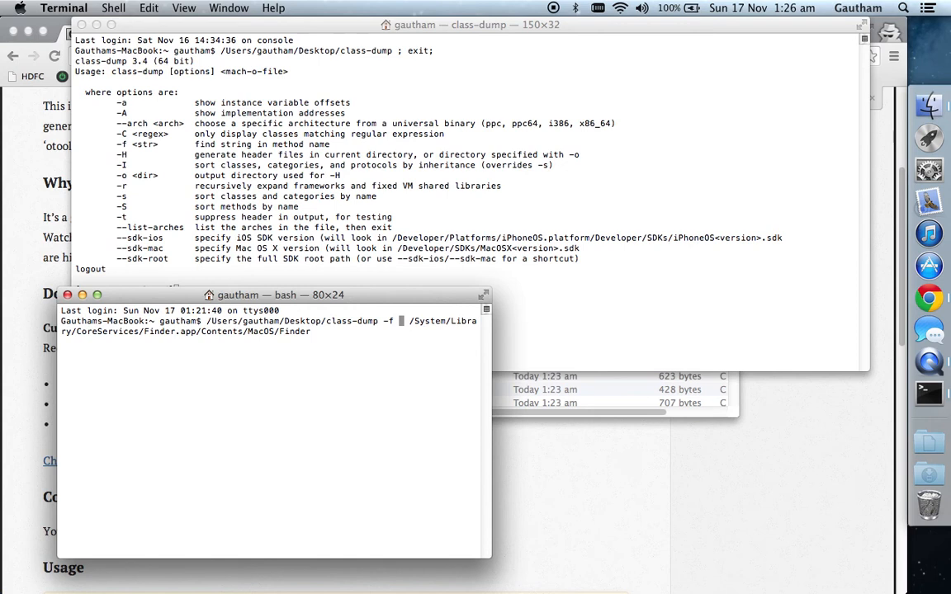
{"action": "type", "text": "draw"}
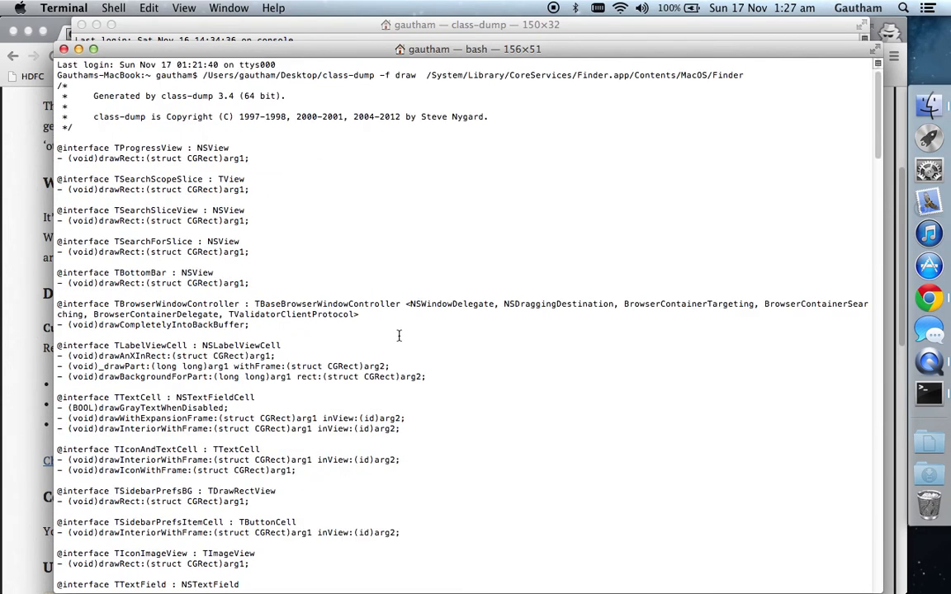
{"action": "mouse_move", "coordinate": [117, 168]}
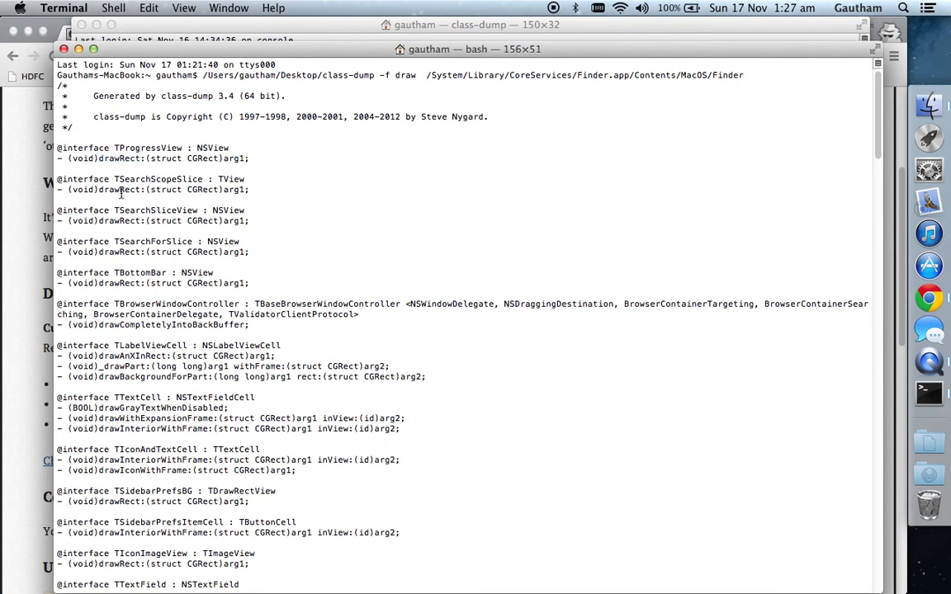
Select the drawRect methods of TSearchScopeSlice and TSearchForSlice and scroll through the listing
{"action": "double_click", "coordinate": [119, 188]}
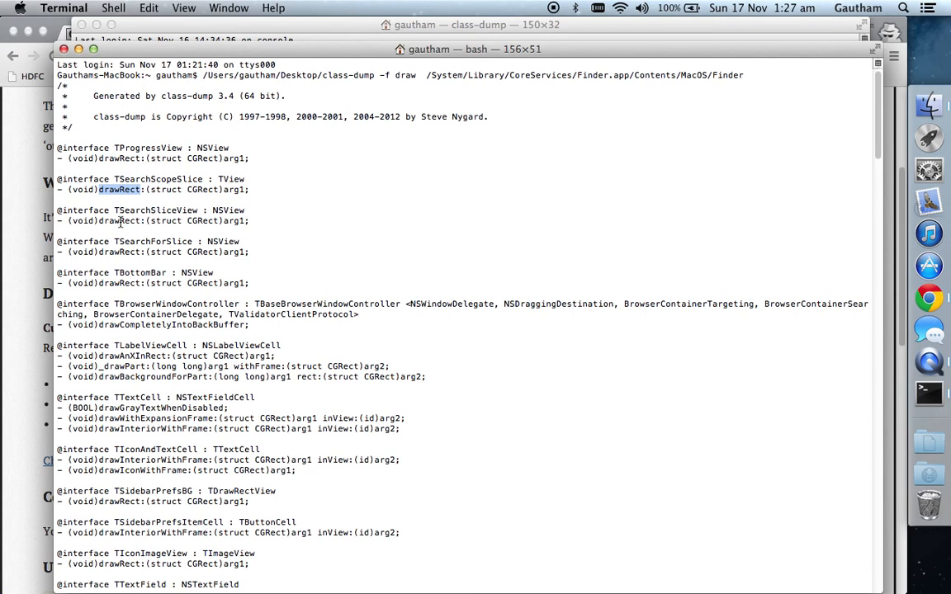
{"action": "double_click", "coordinate": [119, 251]}
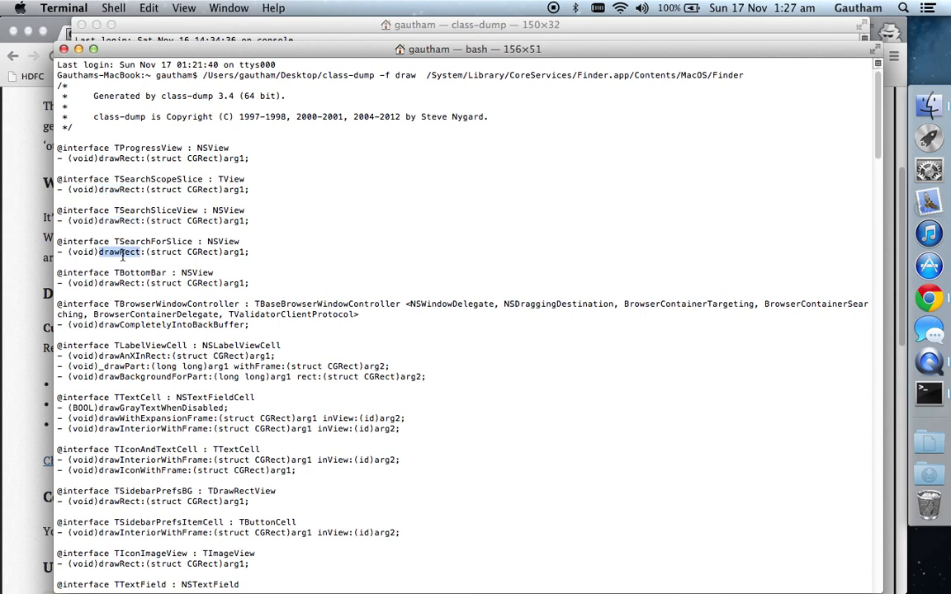
{"action": "scroll", "scroll_direction": "down", "scroll_amount": 3}
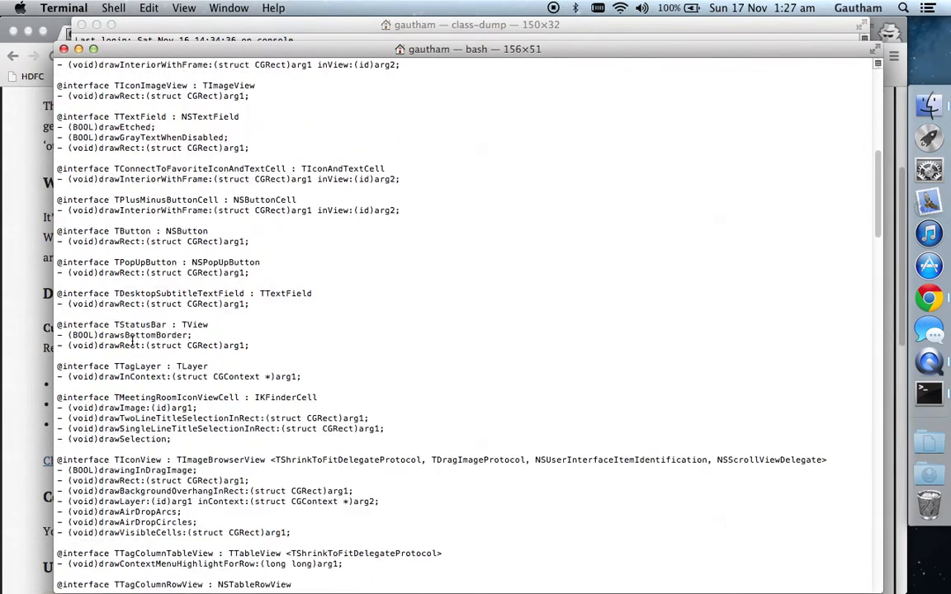
{"action": "scroll", "scroll_direction": "down", "scroll_amount": 3}
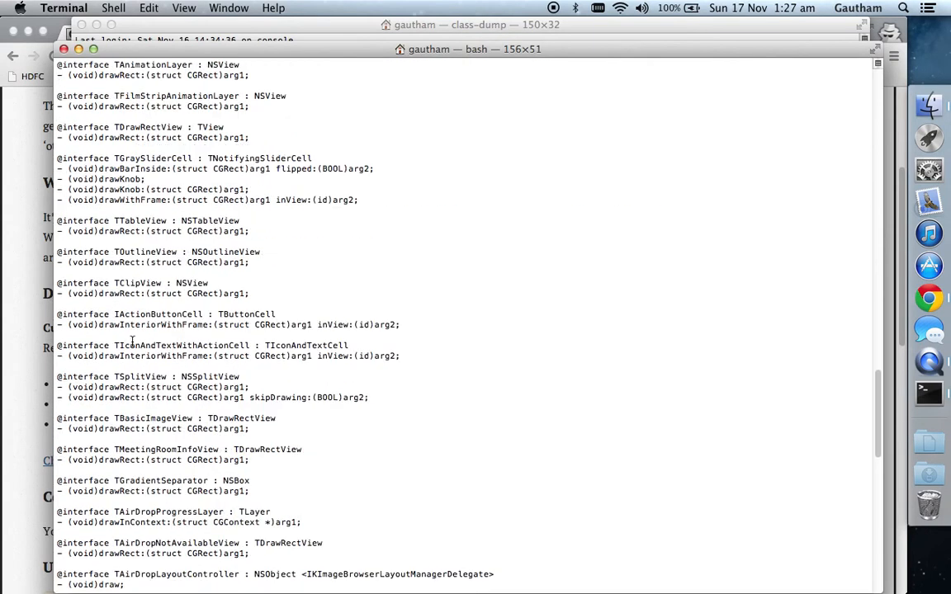
{"action": "scroll", "scroll_direction": "down", "scroll_amount": 3}
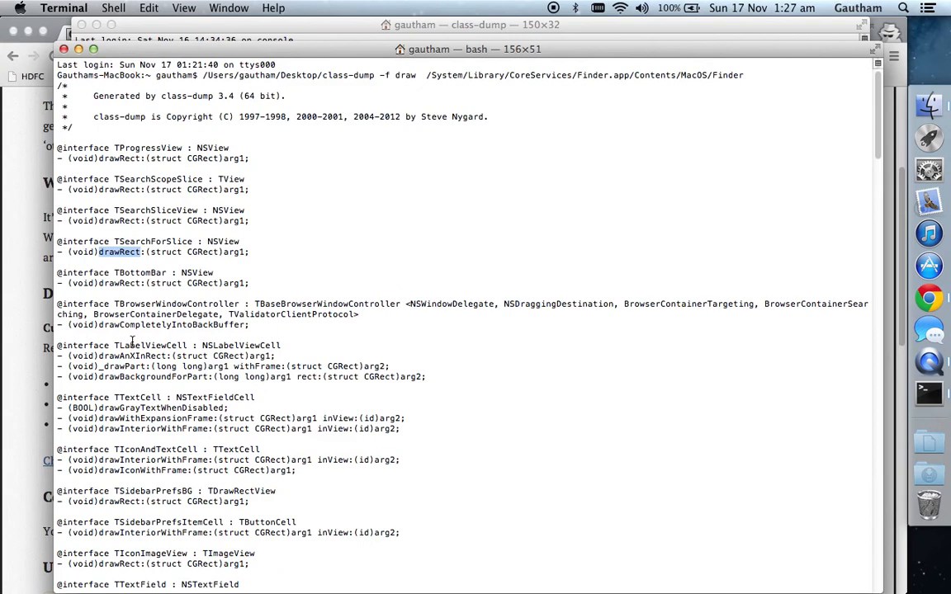
{"action": "scroll", "scroll_direction": "down", "scroll_amount": 3}
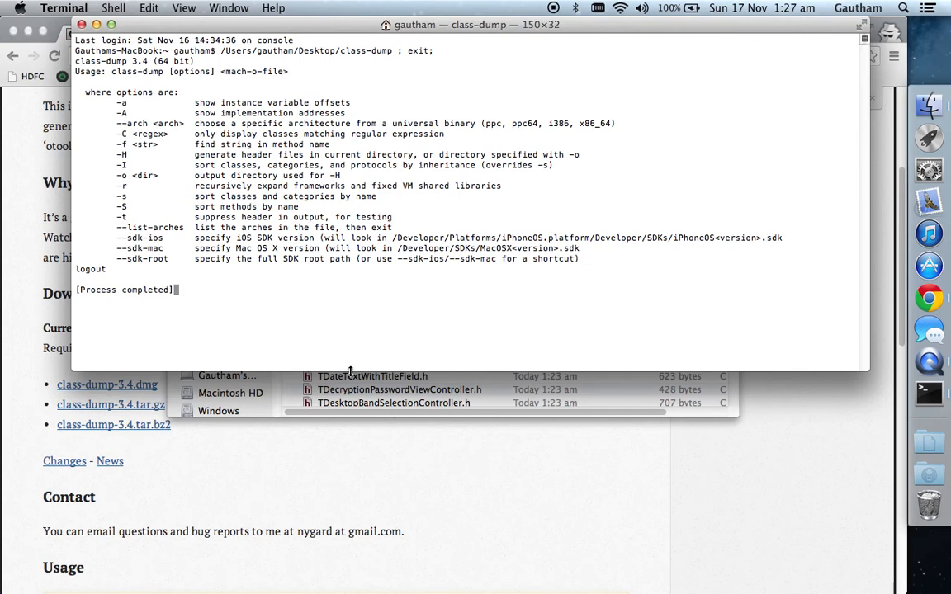
{"action": "mouse_move", "coordinate": [444, 278]}
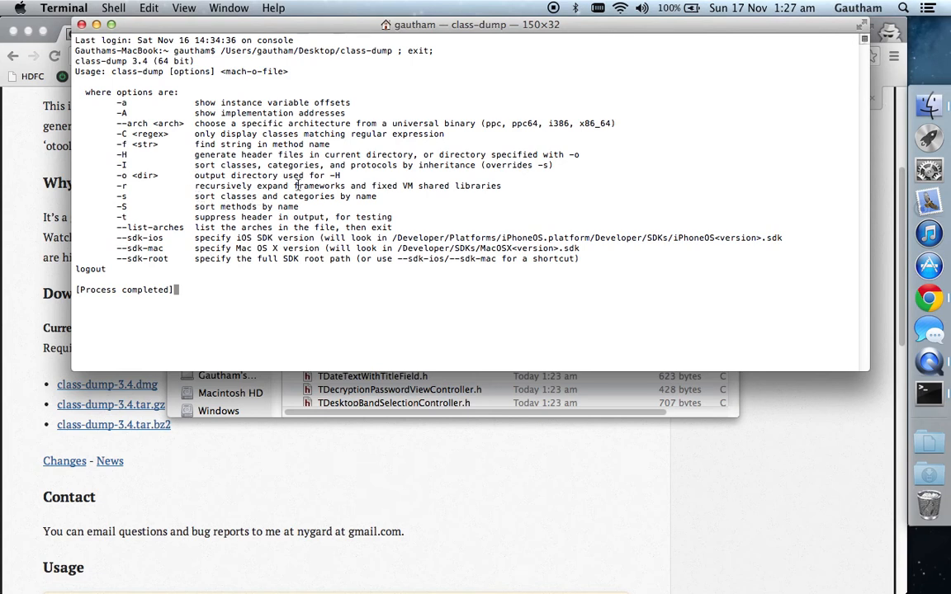
{"action": "mouse_move", "coordinate": [228, 159]}
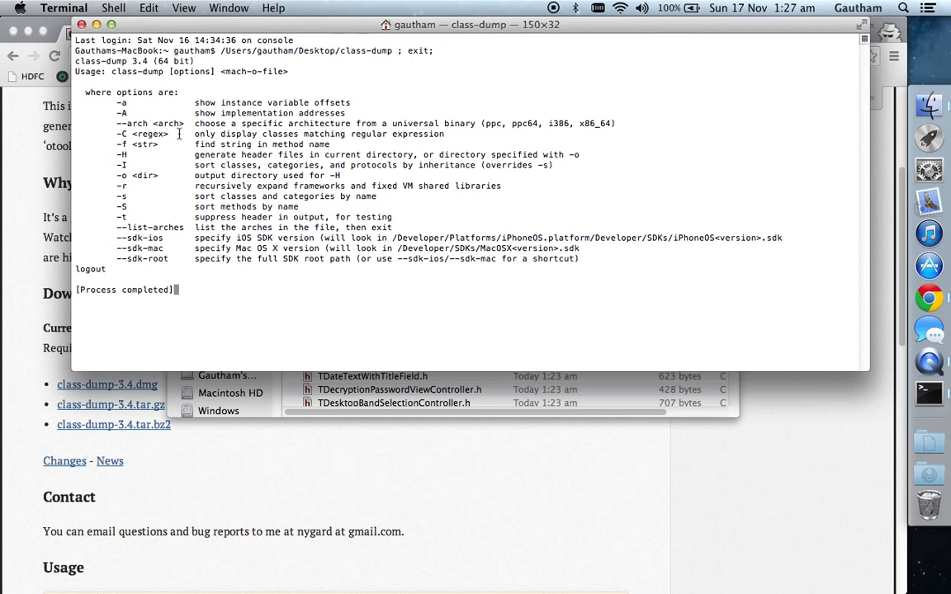
{"action": "mouse_move", "coordinate": [235, 137]}
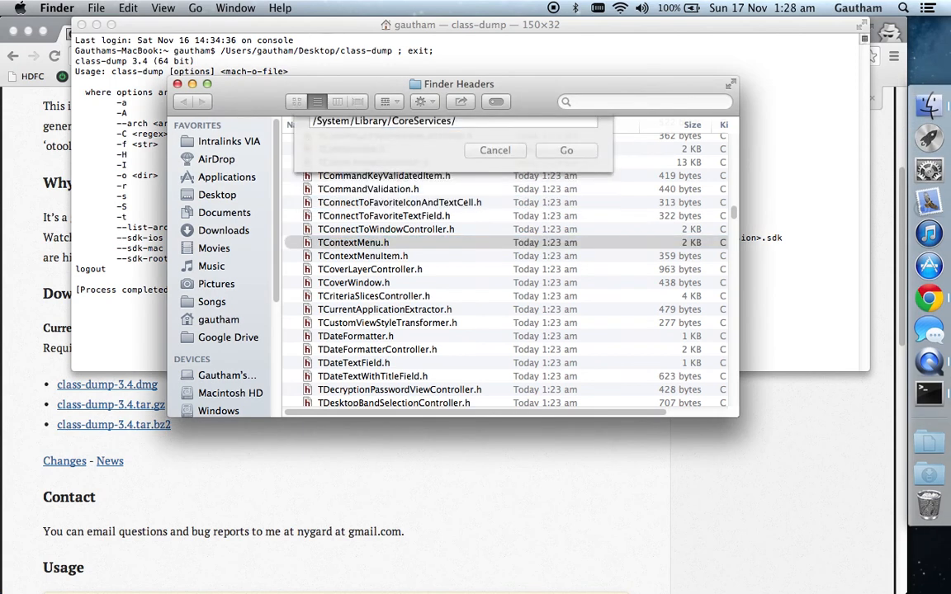
From Applications, show the package contents of Mail.app
{"action": "left_click", "coordinate": [566, 148]}
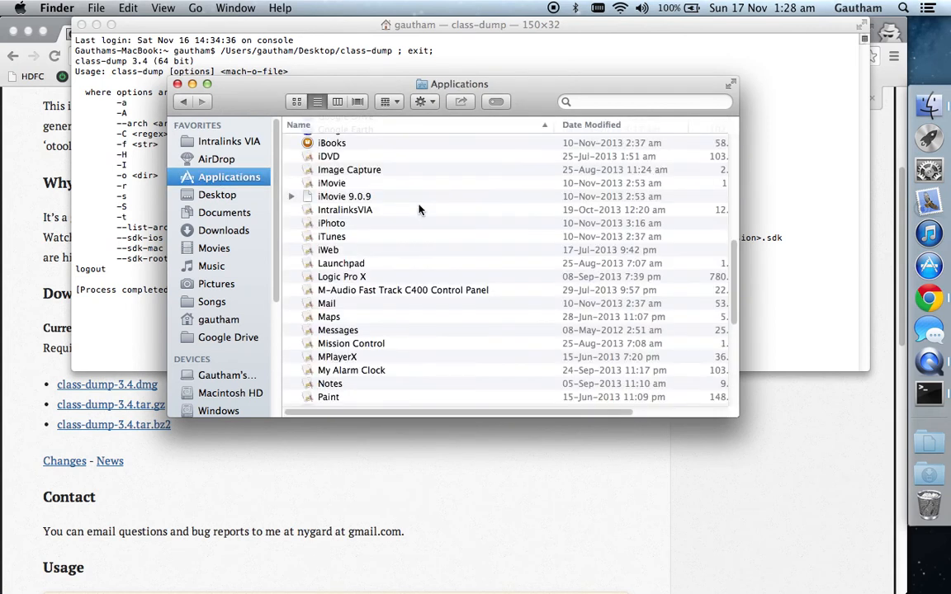
{"action": "scroll", "scroll_direction": "down", "scroll_amount": 3}
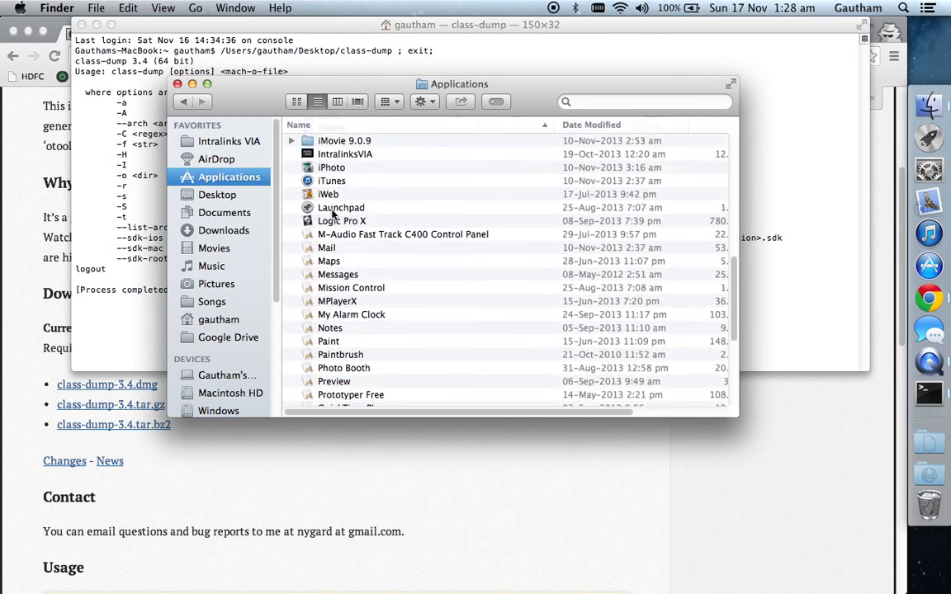
{"action": "right_click", "coordinate": [327, 248]}
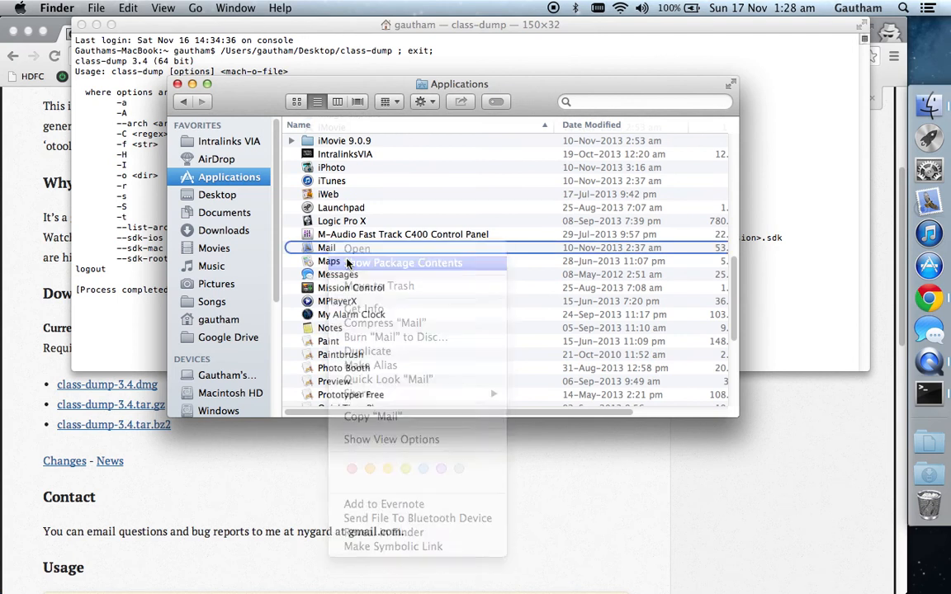
{"action": "left_click", "coordinate": [357, 248]}
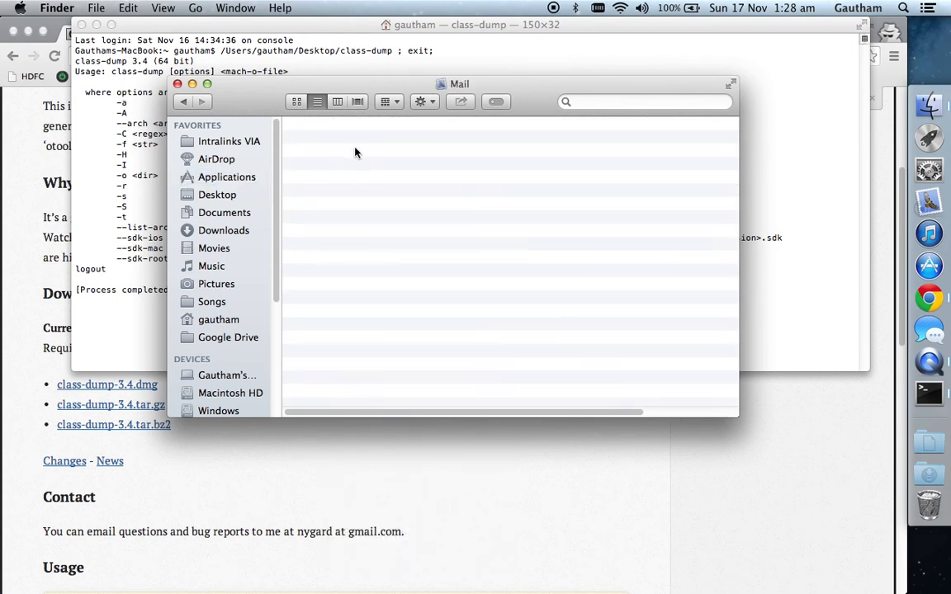
{"action": "mouse_move", "coordinate": [438, 323]}
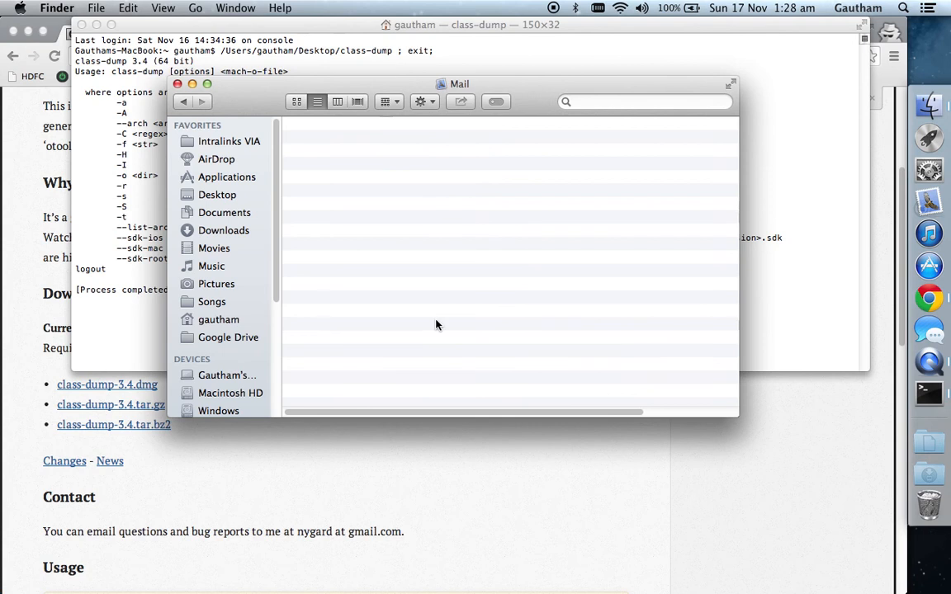
Navigate into Mail.app's Contents and then its MacOS folder
{"action": "right_click", "coordinate": [437, 324]}
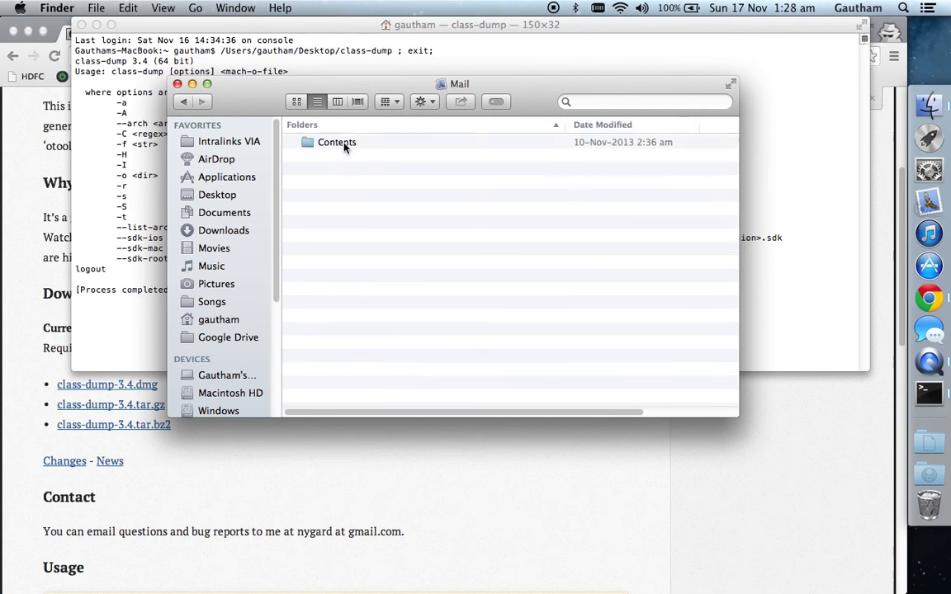
{"action": "double_click", "coordinate": [337, 142]}
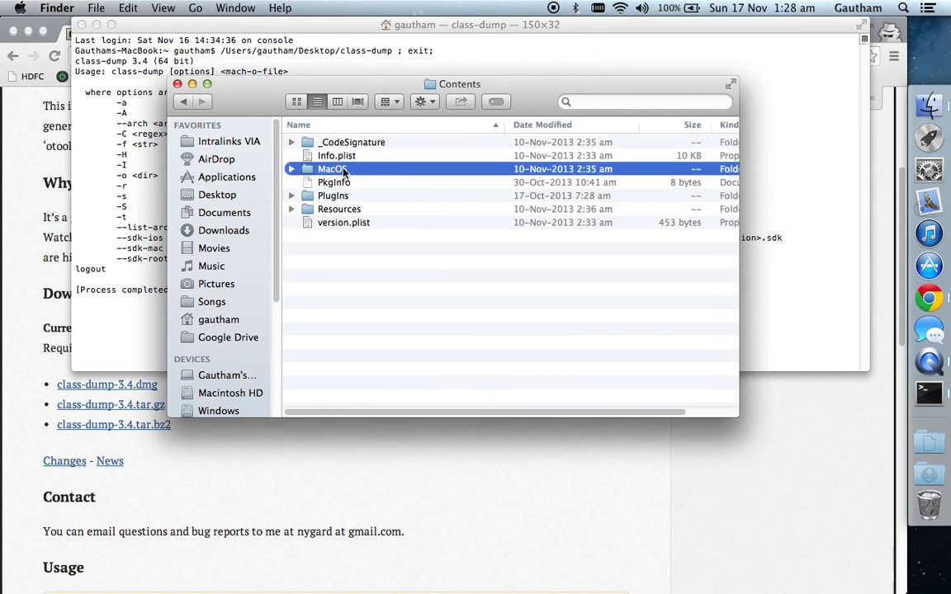
{"action": "double_click", "coordinate": [330, 168]}
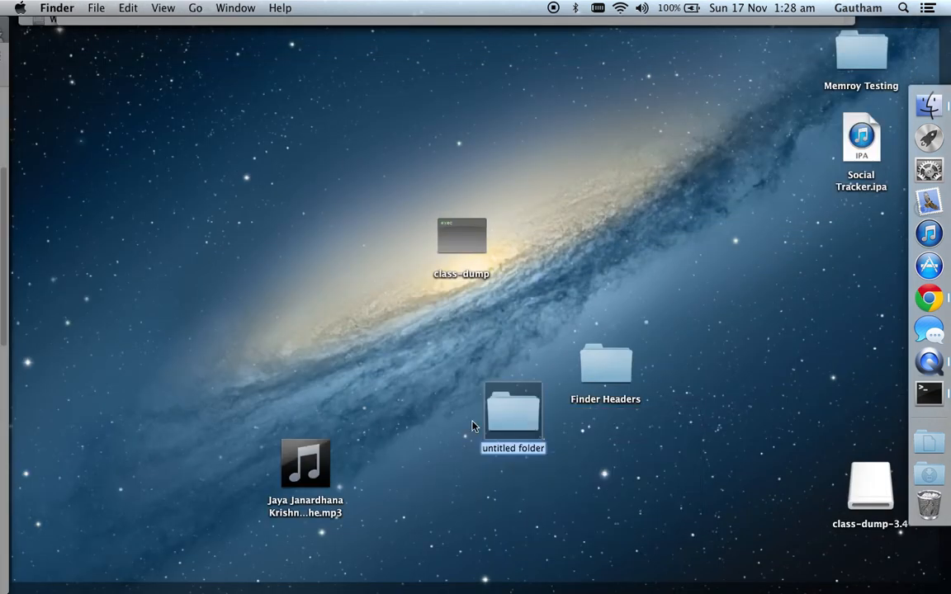
Name the new Desktop folder Mail Headers
{"action": "type", "text": "Mail Headers"}
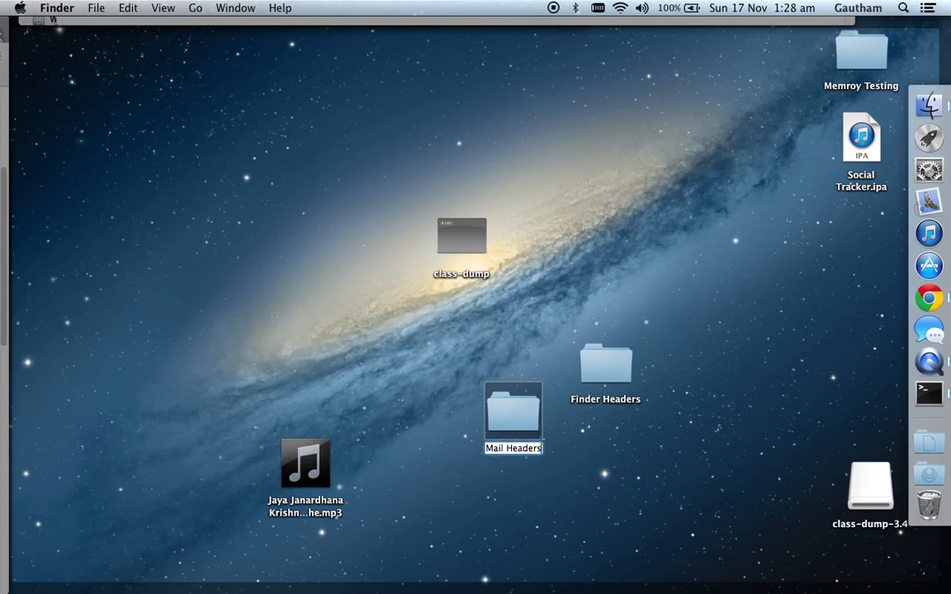
{"action": "double_click", "coordinate": [460, 234]}
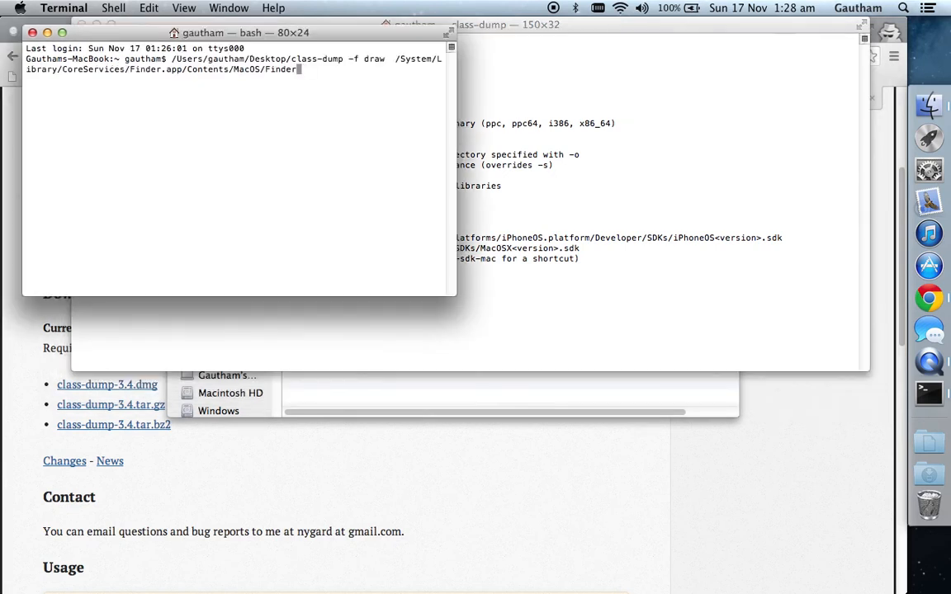
Rewrite the command as class-dump -H on /Applications/Mail.app/Contents/MacOS/Mail with -o
{"action": "key", "text": "BackSpace"}
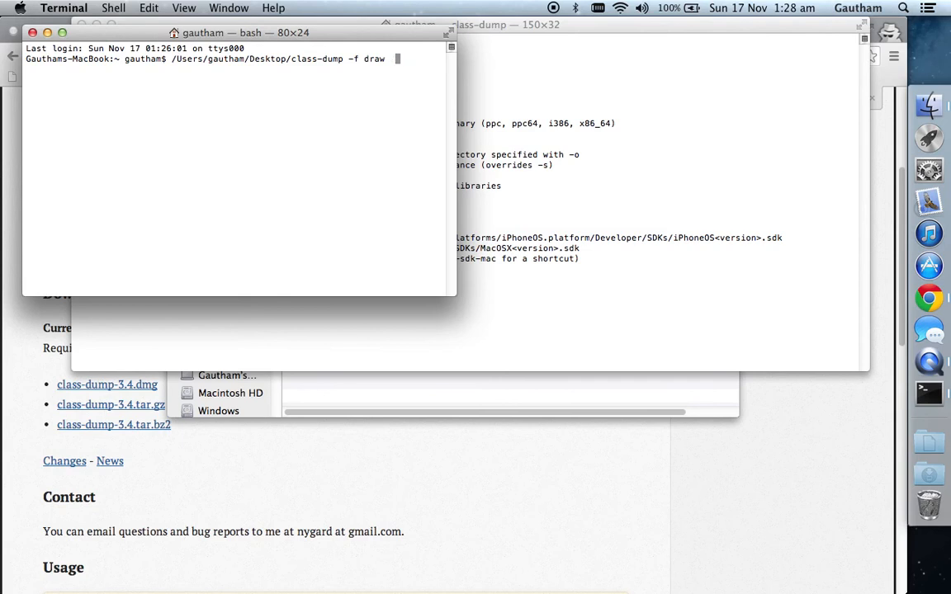
{"action": "mouse_move", "coordinate": [585, 387]}
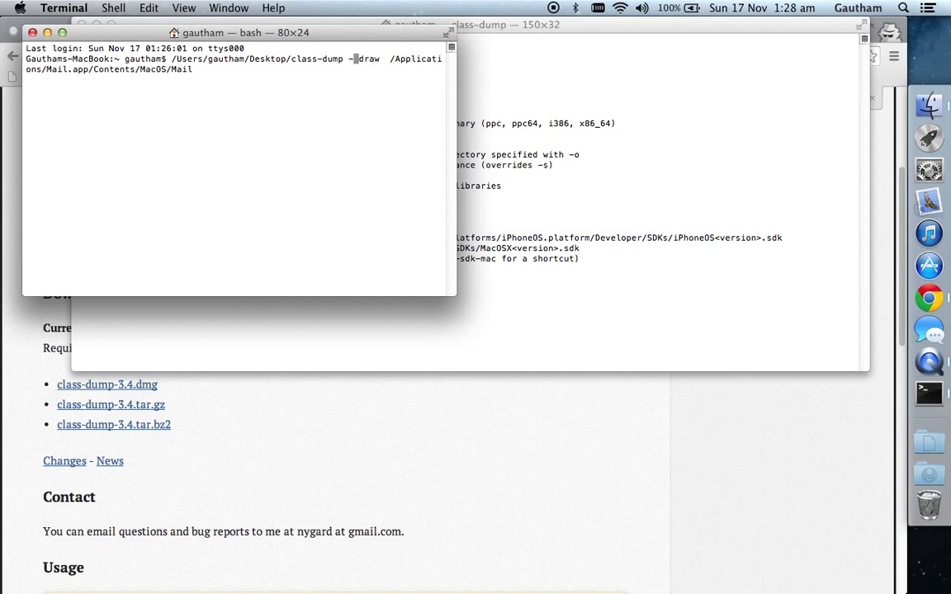
{"action": "type", "text": "H"}
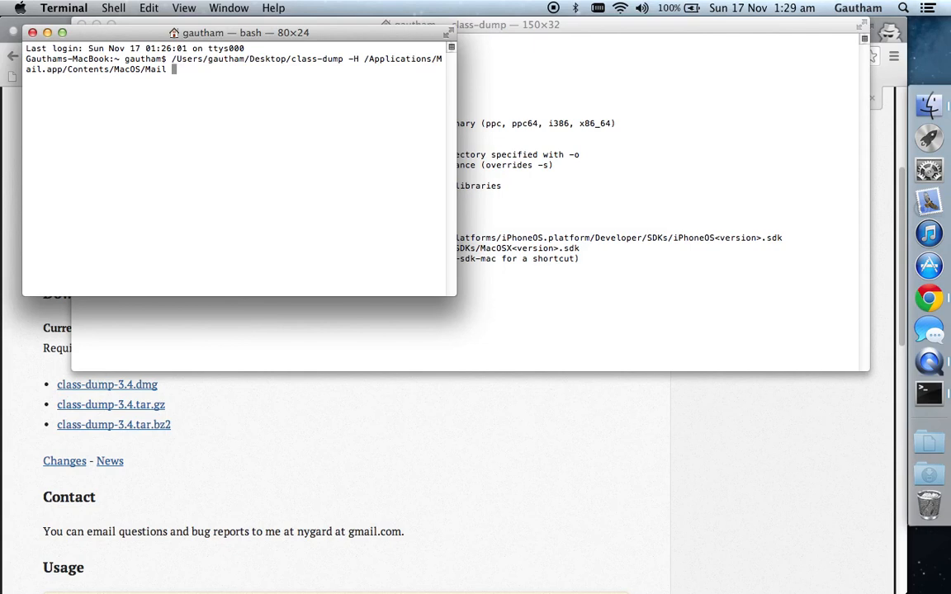
{"action": "type", "text": "-"}
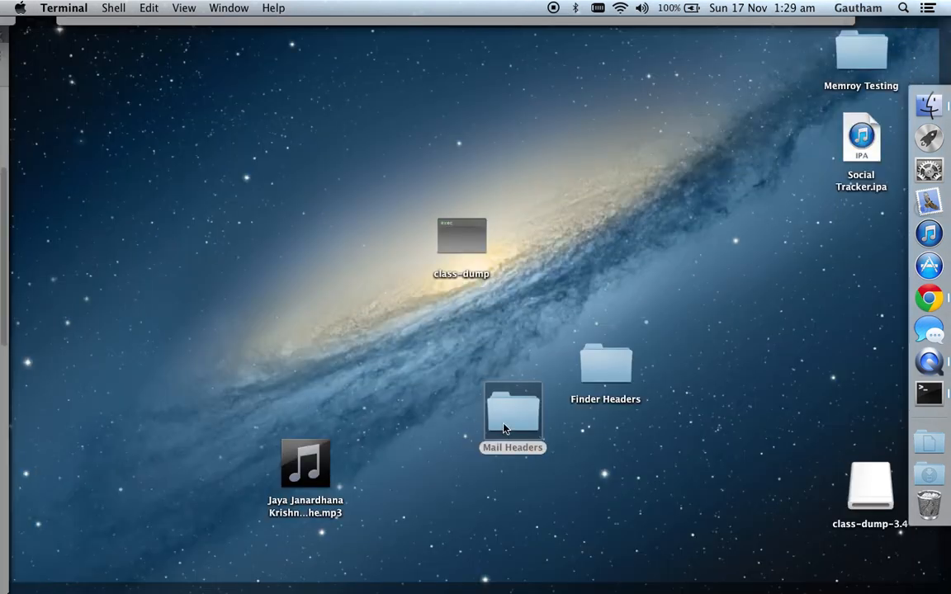
Browse the generated .h files inside the Mail Headers folder on the Desktop
{"action": "double_click", "coordinate": [512, 416]}
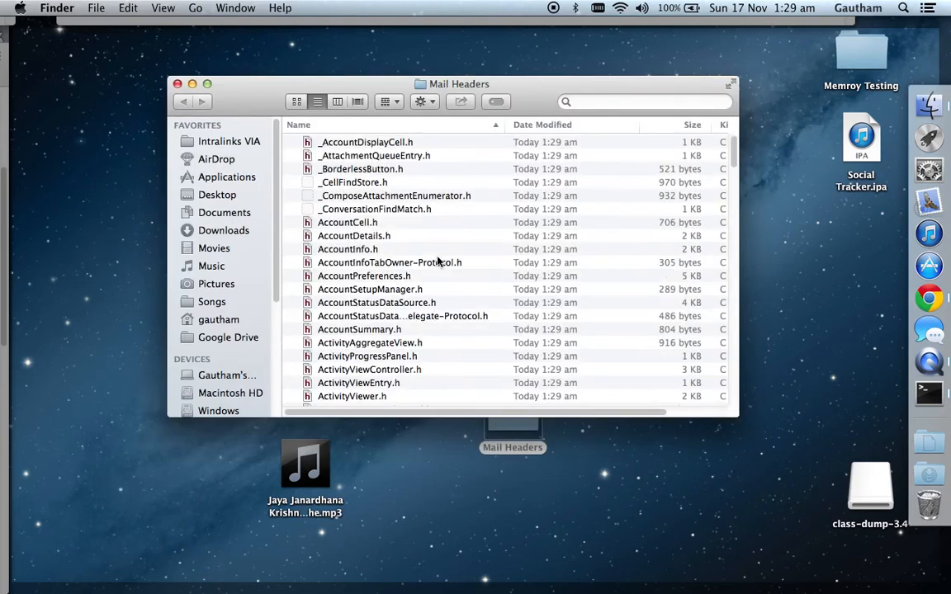
{"action": "scroll", "scroll_direction": "down", "scroll_amount": 3}
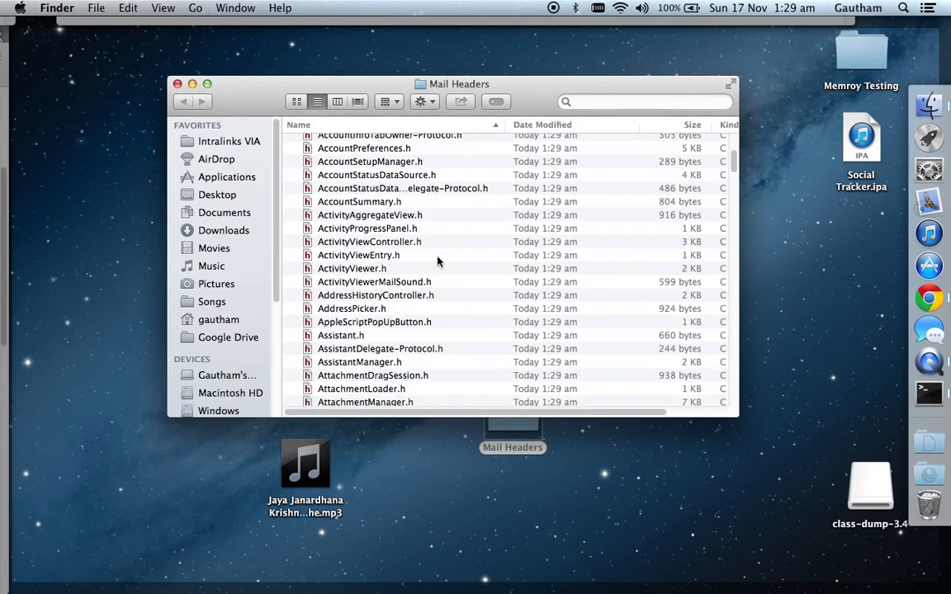
{"action": "scroll", "scroll_direction": "down", "scroll_amount": 3}
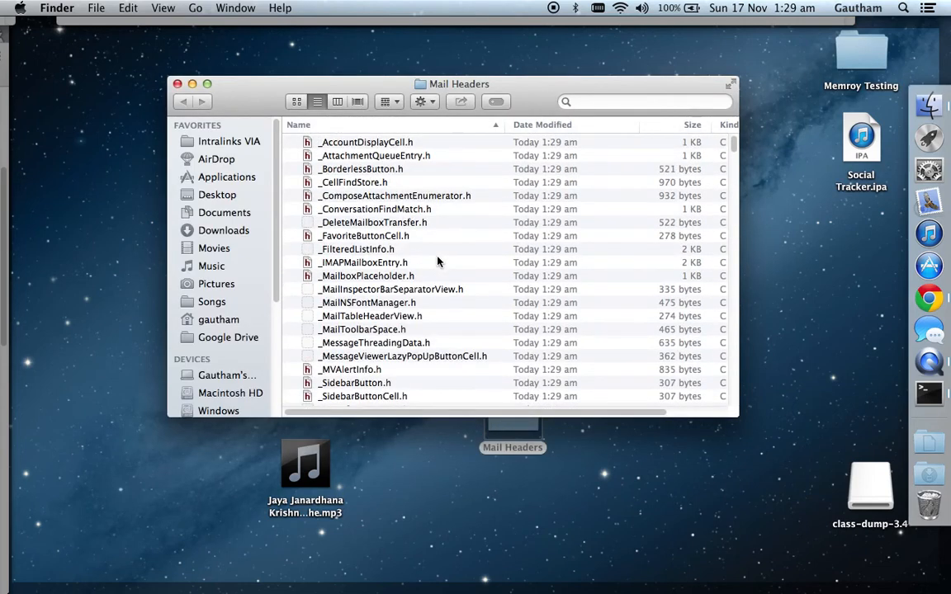
{"action": "scroll", "scroll_direction": "down", "scroll_amount": 3}
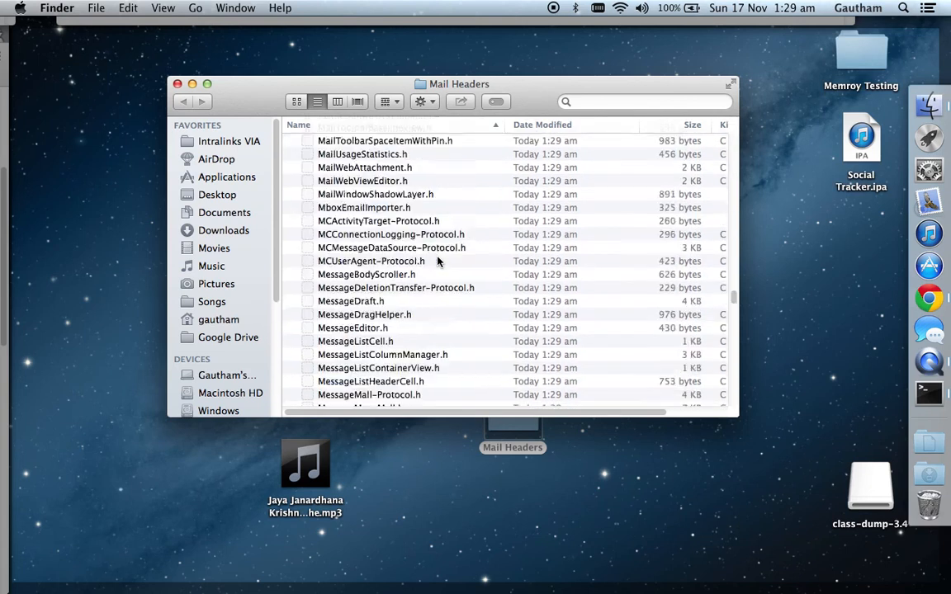
{"action": "scroll", "scroll_direction": "down", "scroll_amount": 3}
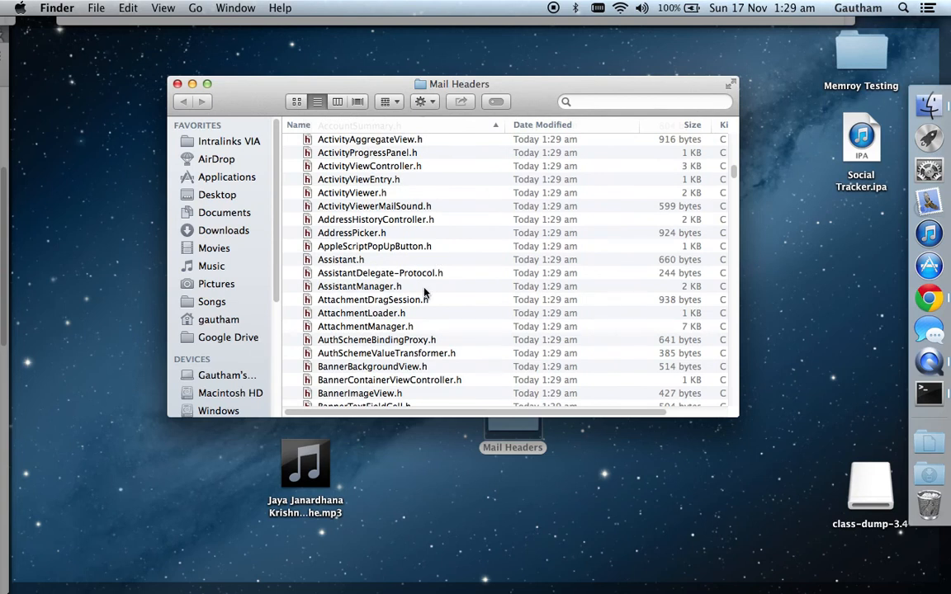
{"action": "scroll", "scroll_direction": "down", "scroll_amount": 3}
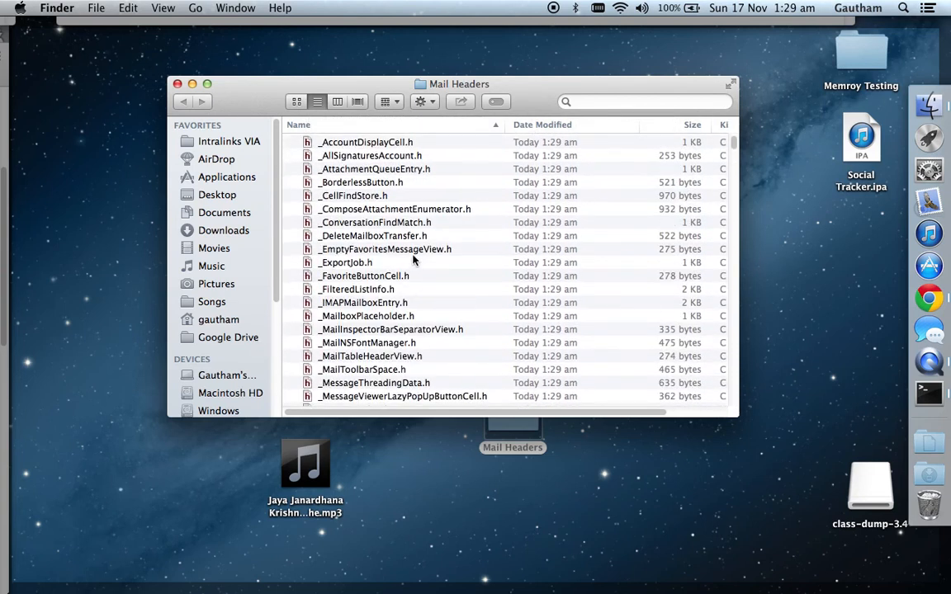
{"action": "scroll", "scroll_direction": "down", "scroll_amount": 3}
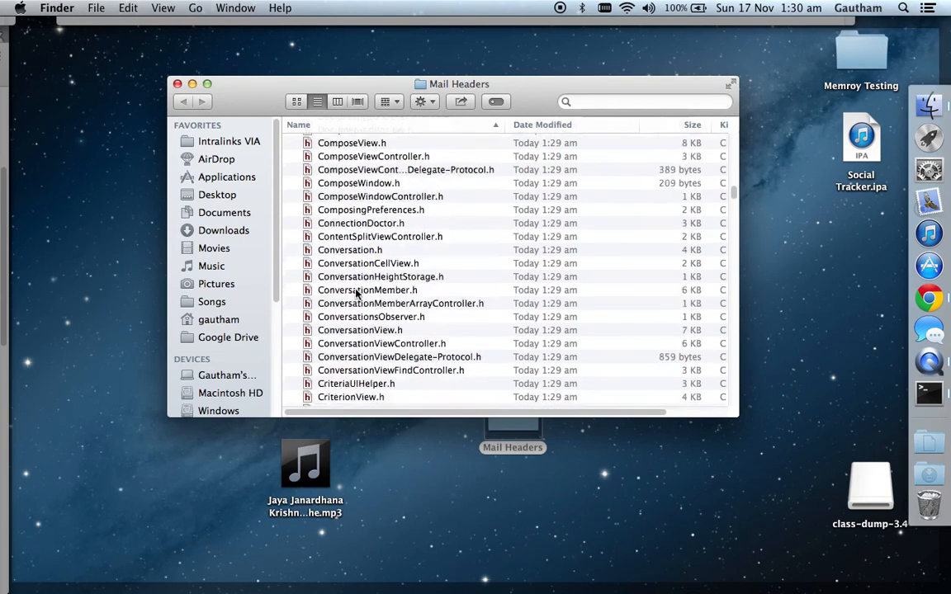
{"action": "scroll", "scroll_direction": "down", "scroll_amount": 3}
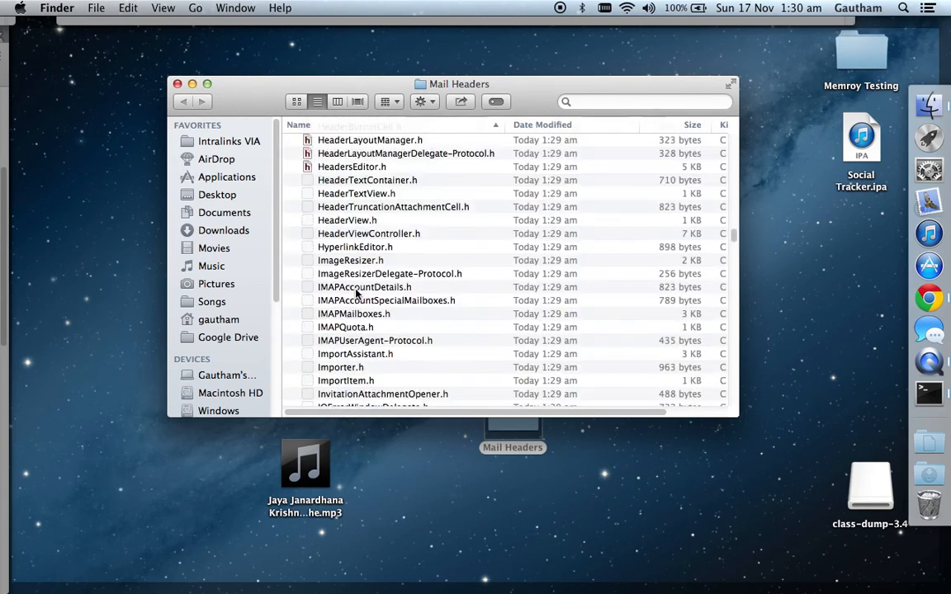
{"action": "scroll", "scroll_direction": "down", "scroll_amount": 3}
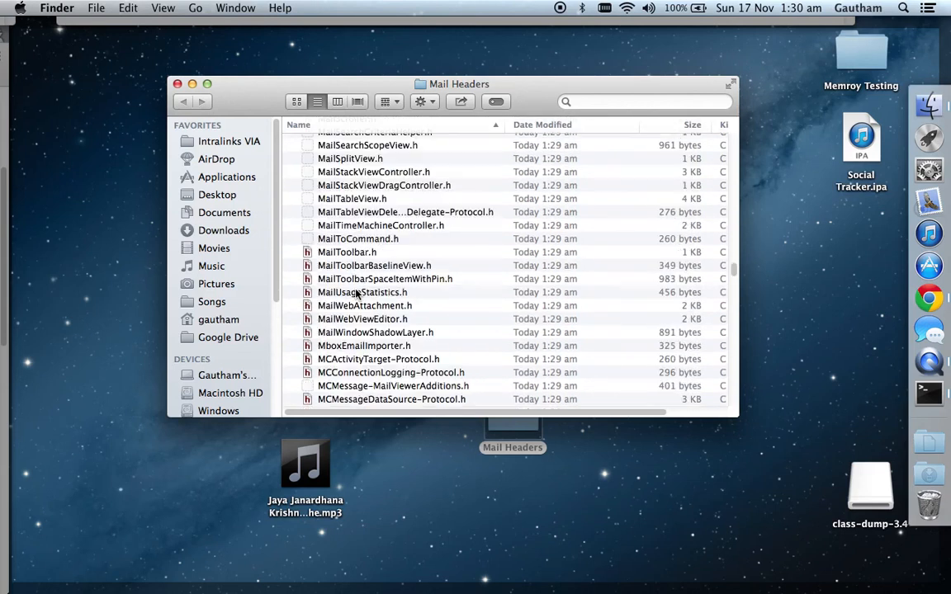
{"action": "scroll", "scroll_direction": "down", "scroll_amount": 3}
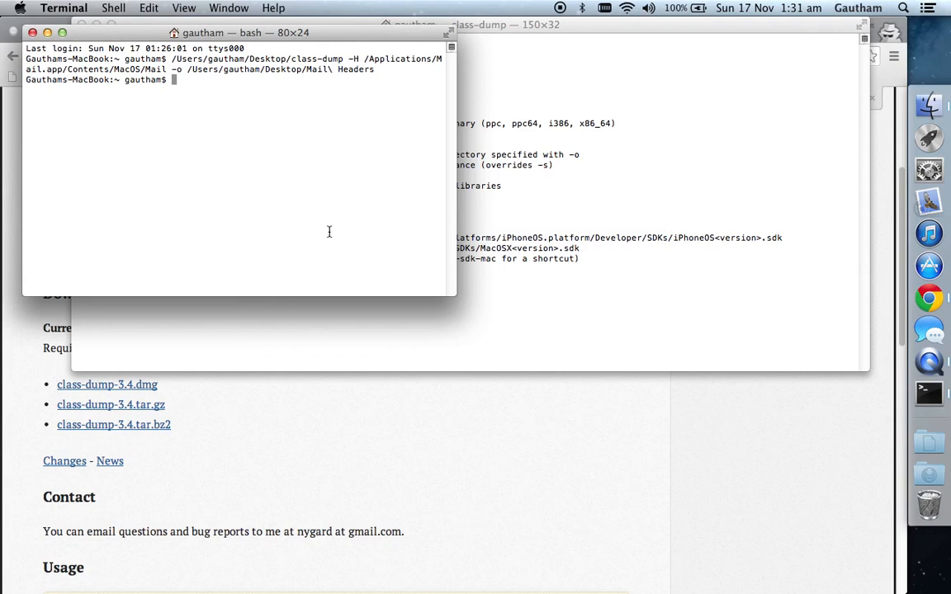
{"action": "mouse_move", "coordinate": [306, 178]}
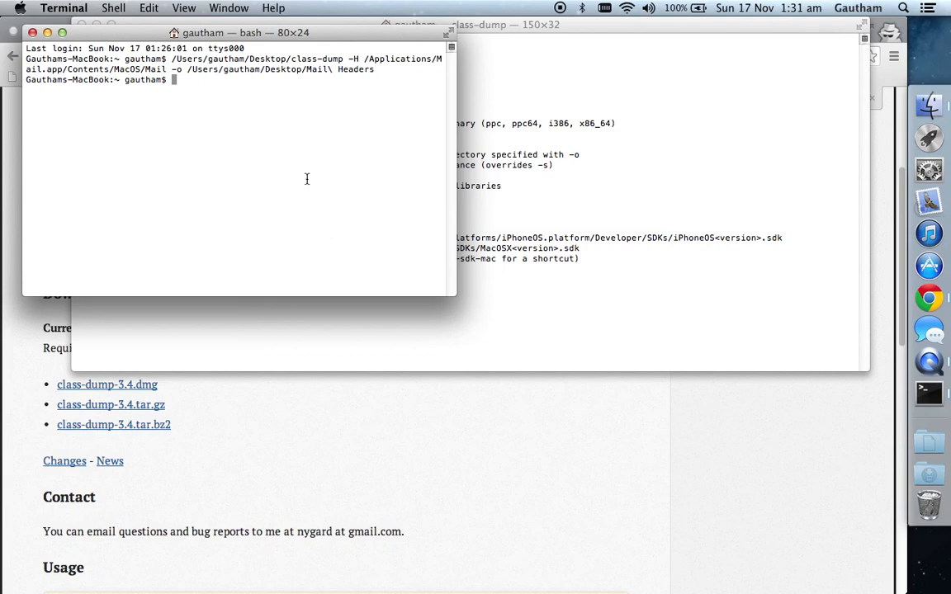